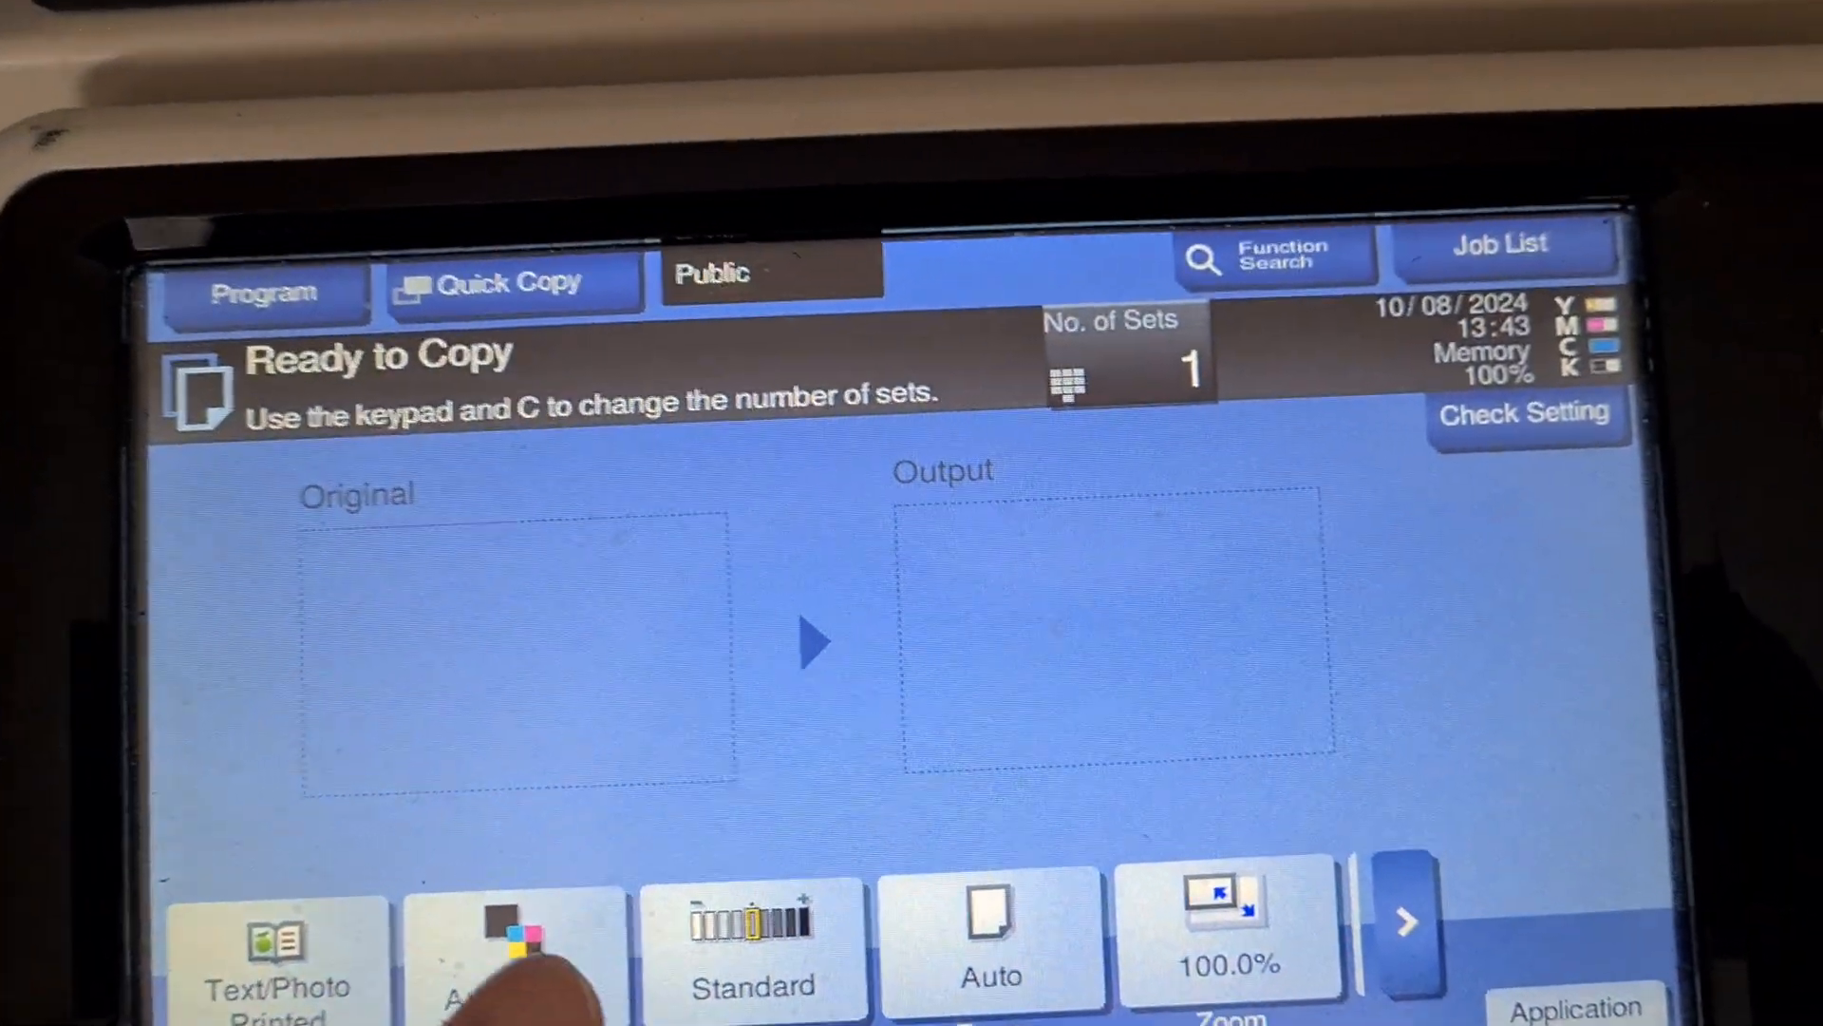
- Choose Full Color mode, A4 paper, and a 240% zoom in both directions
click(511, 942)
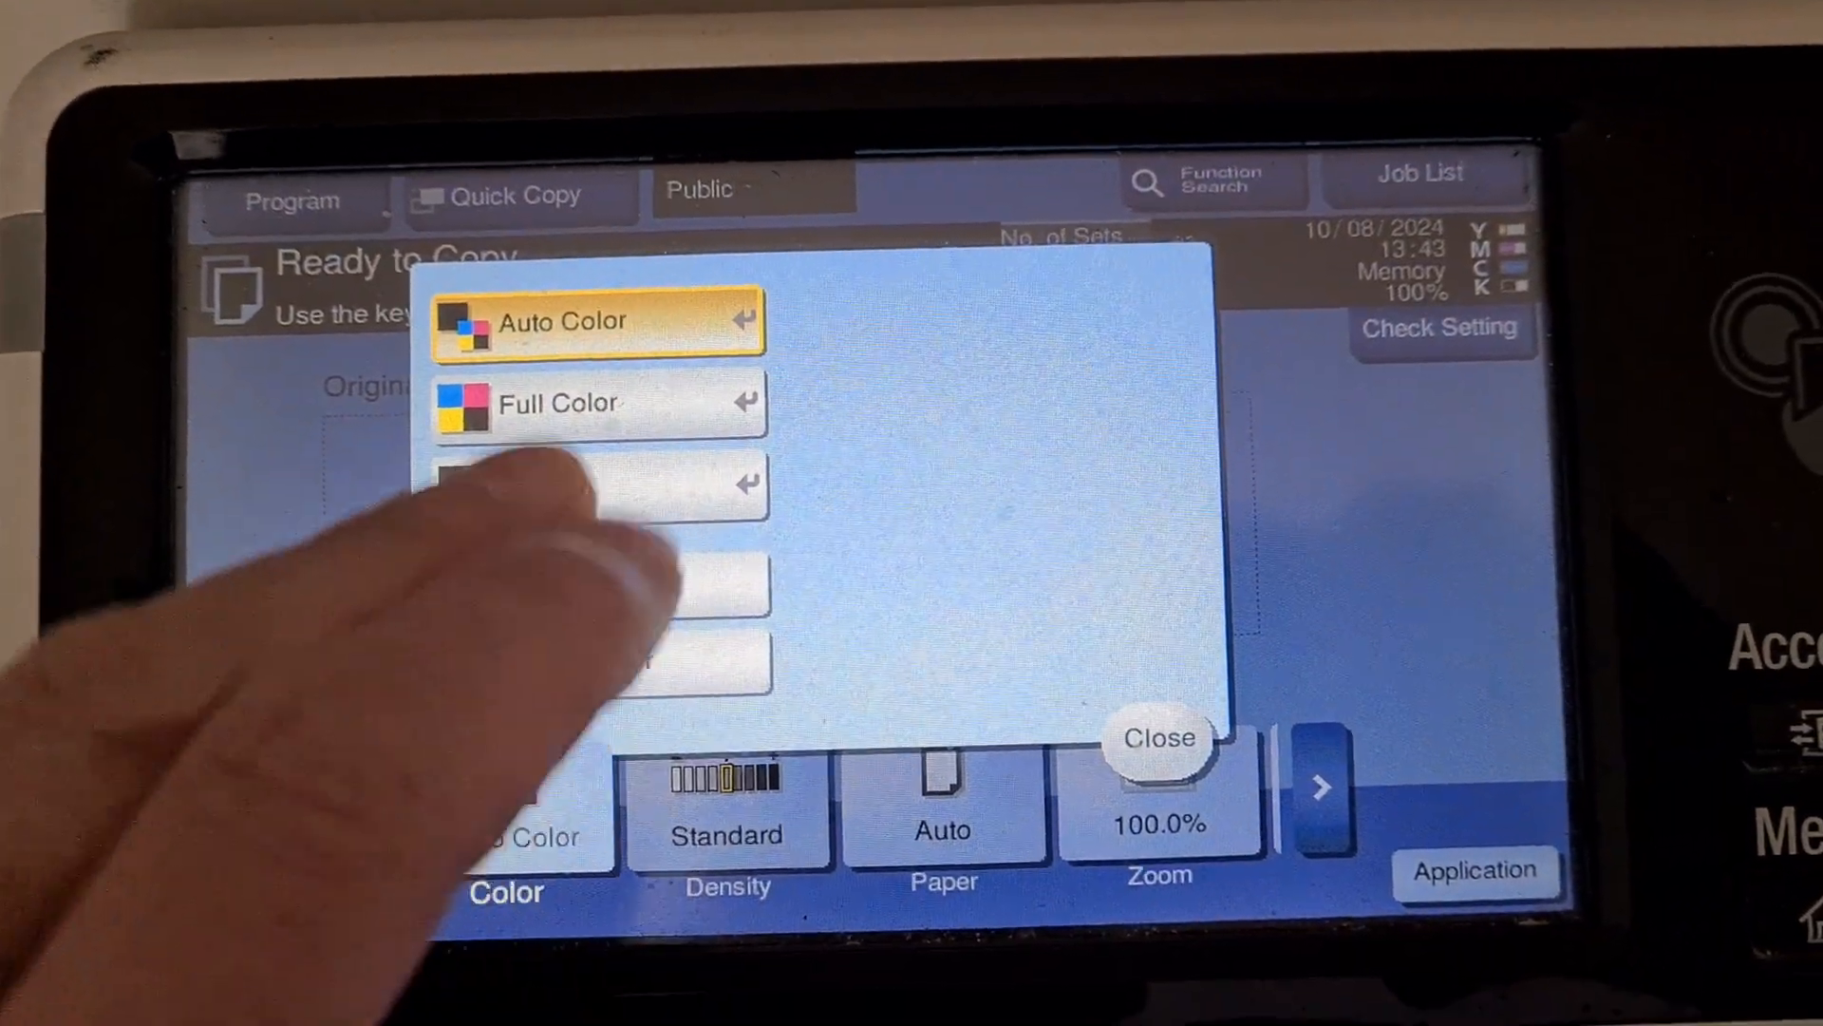
click(1158, 739)
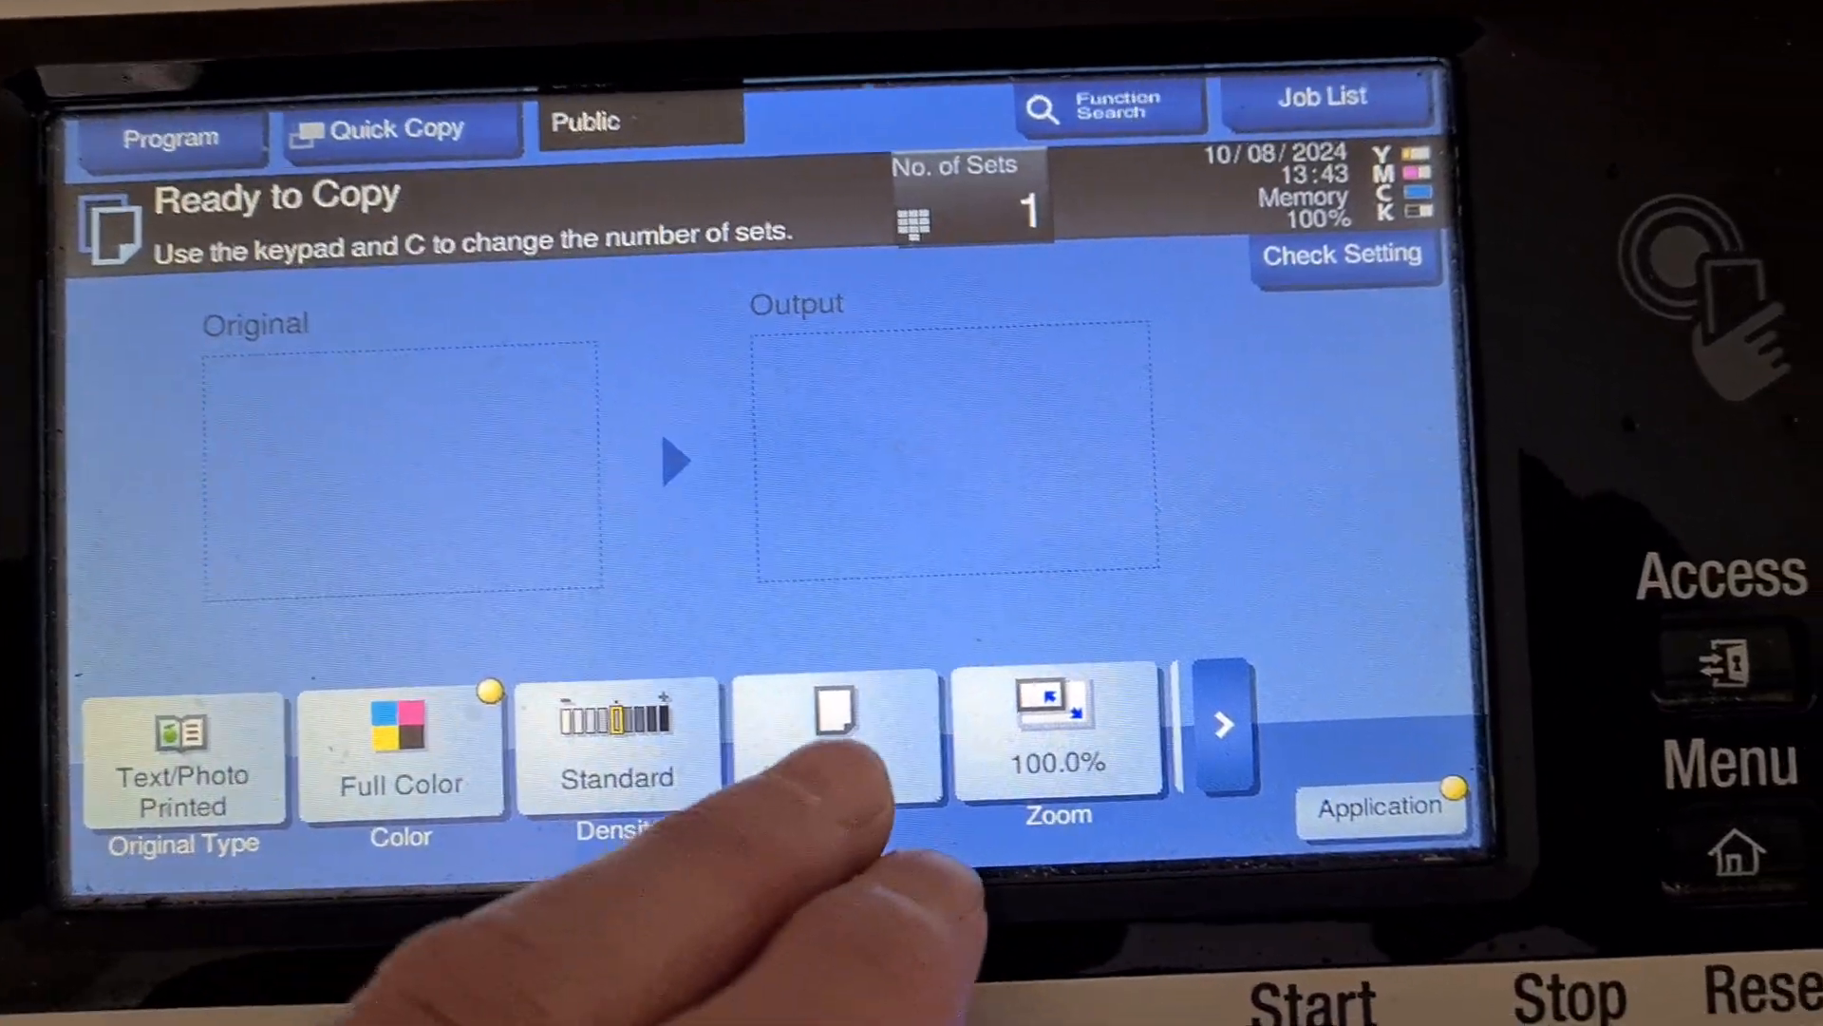
click(836, 733)
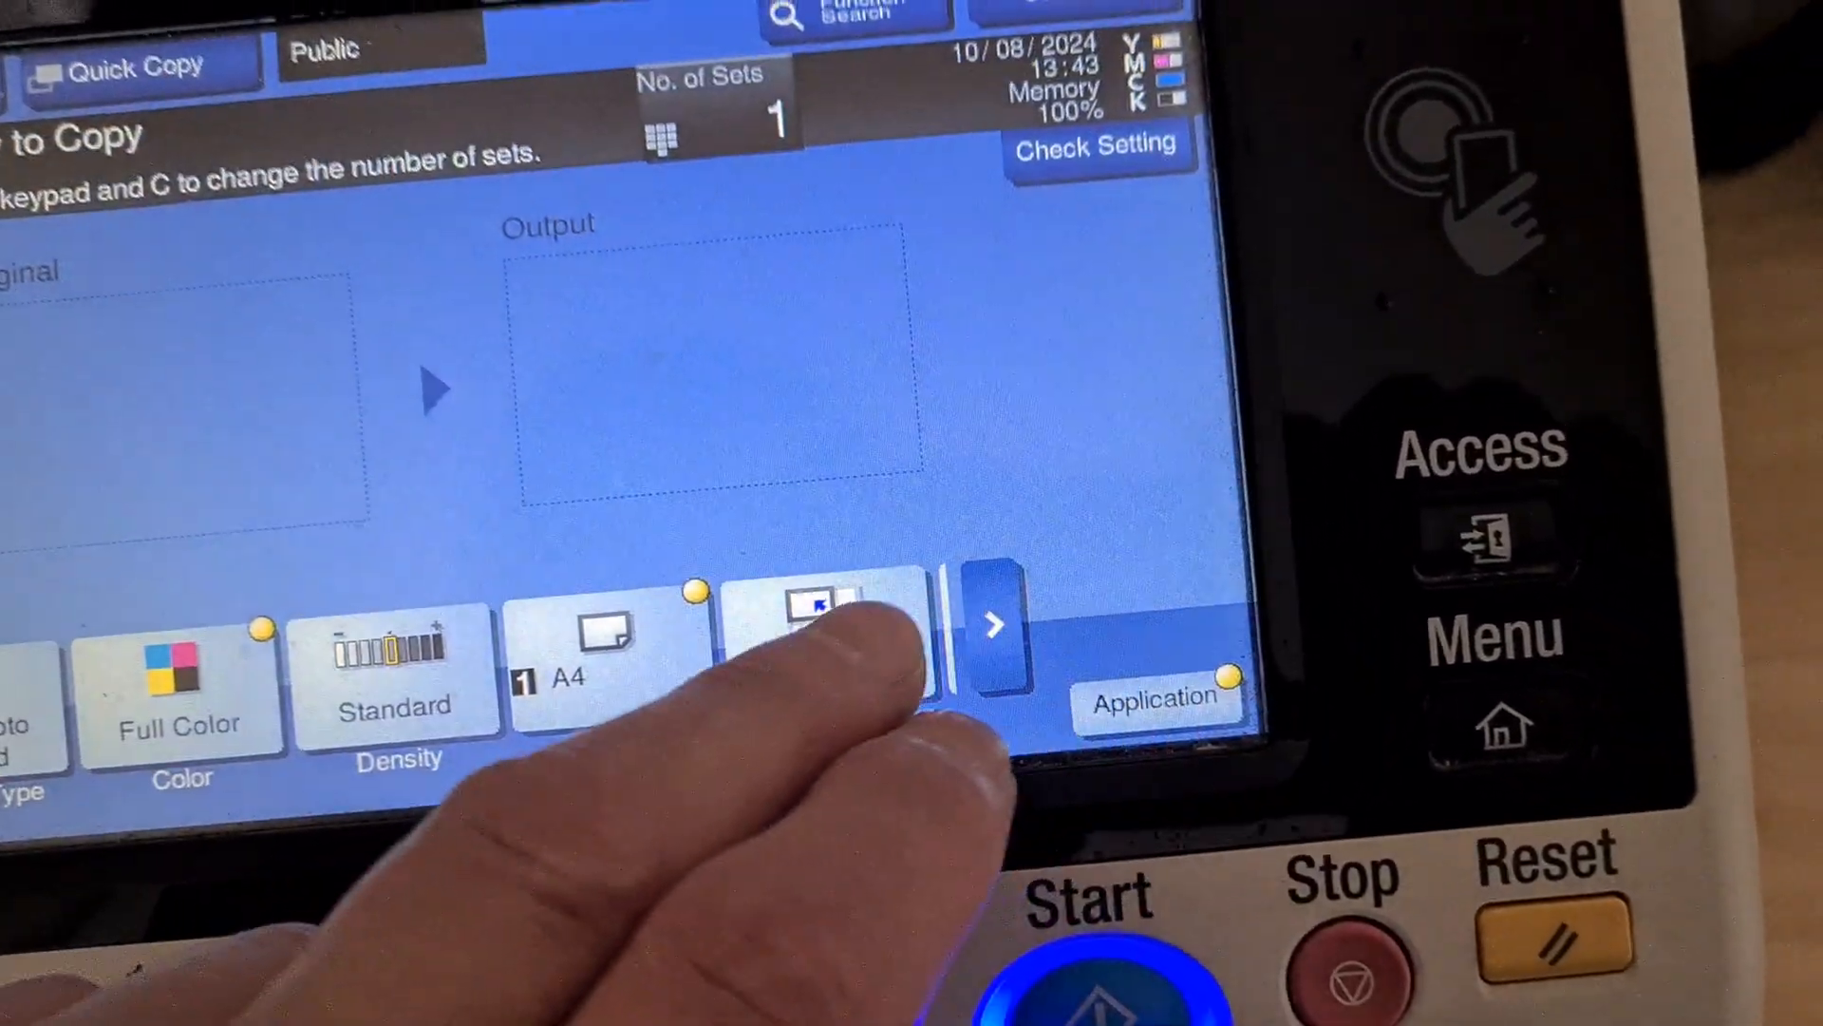
click(822, 629)
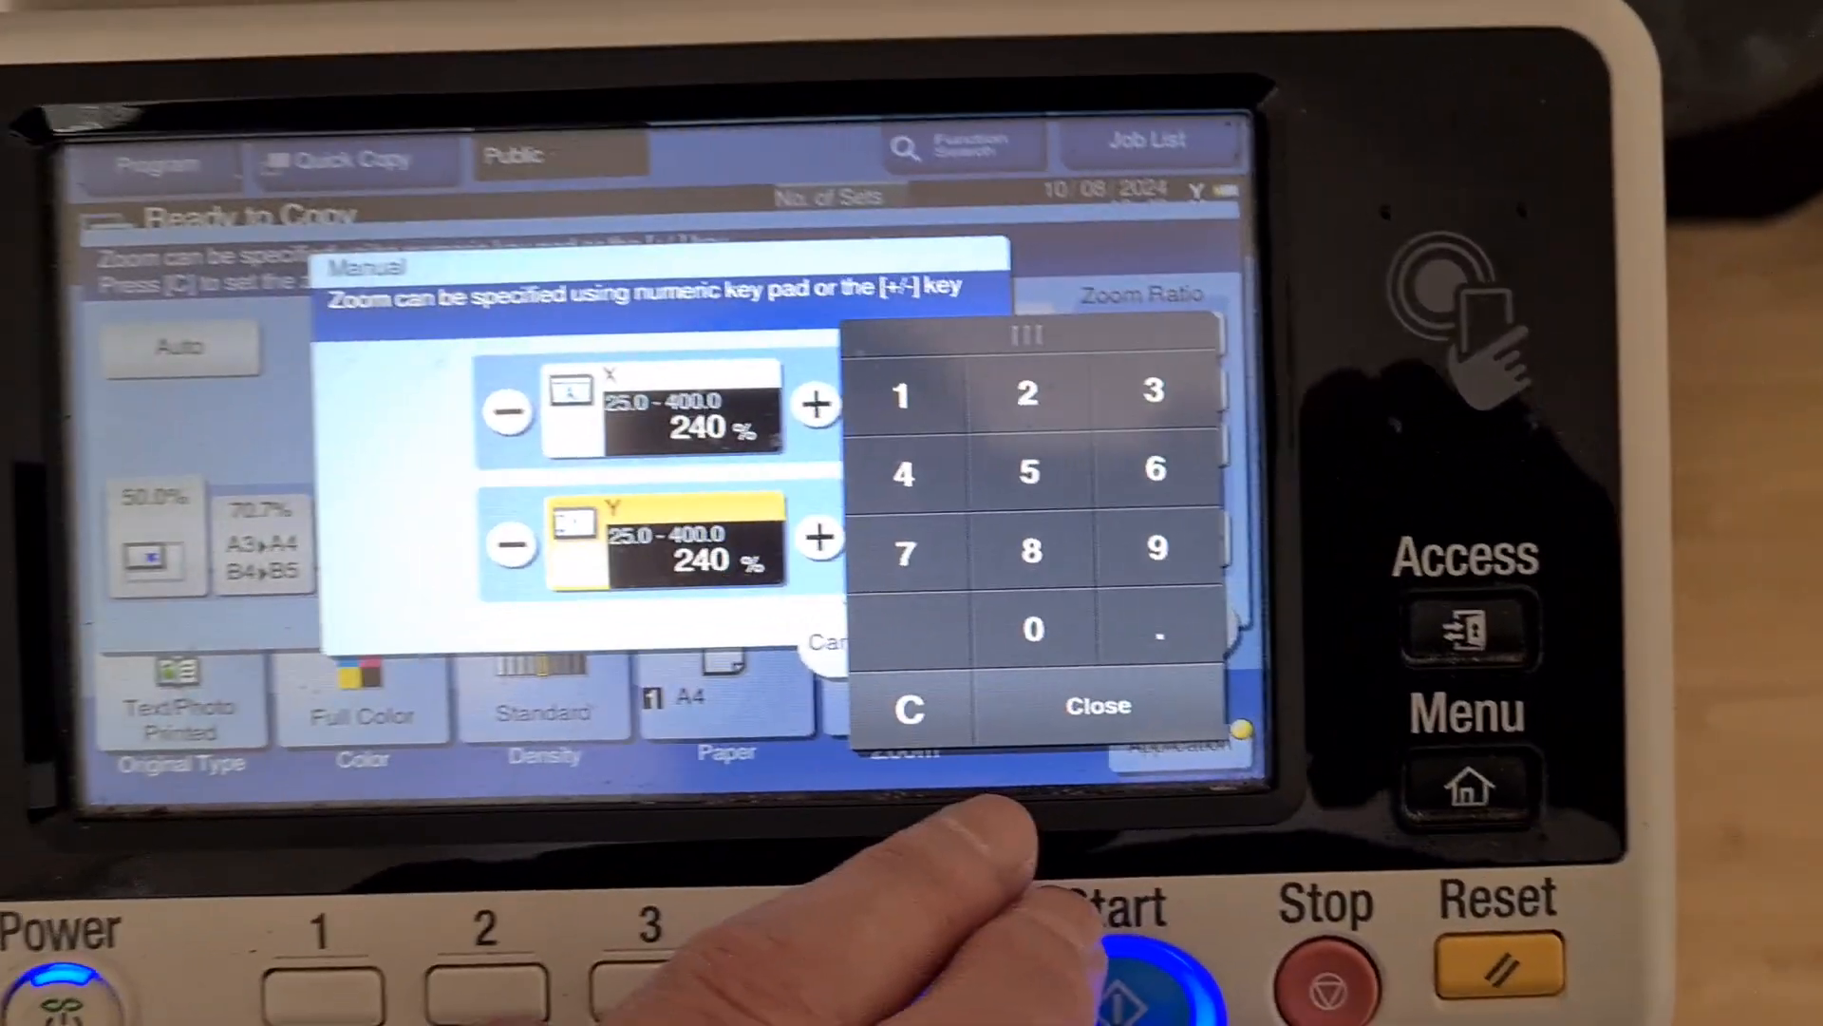
click(1096, 707)
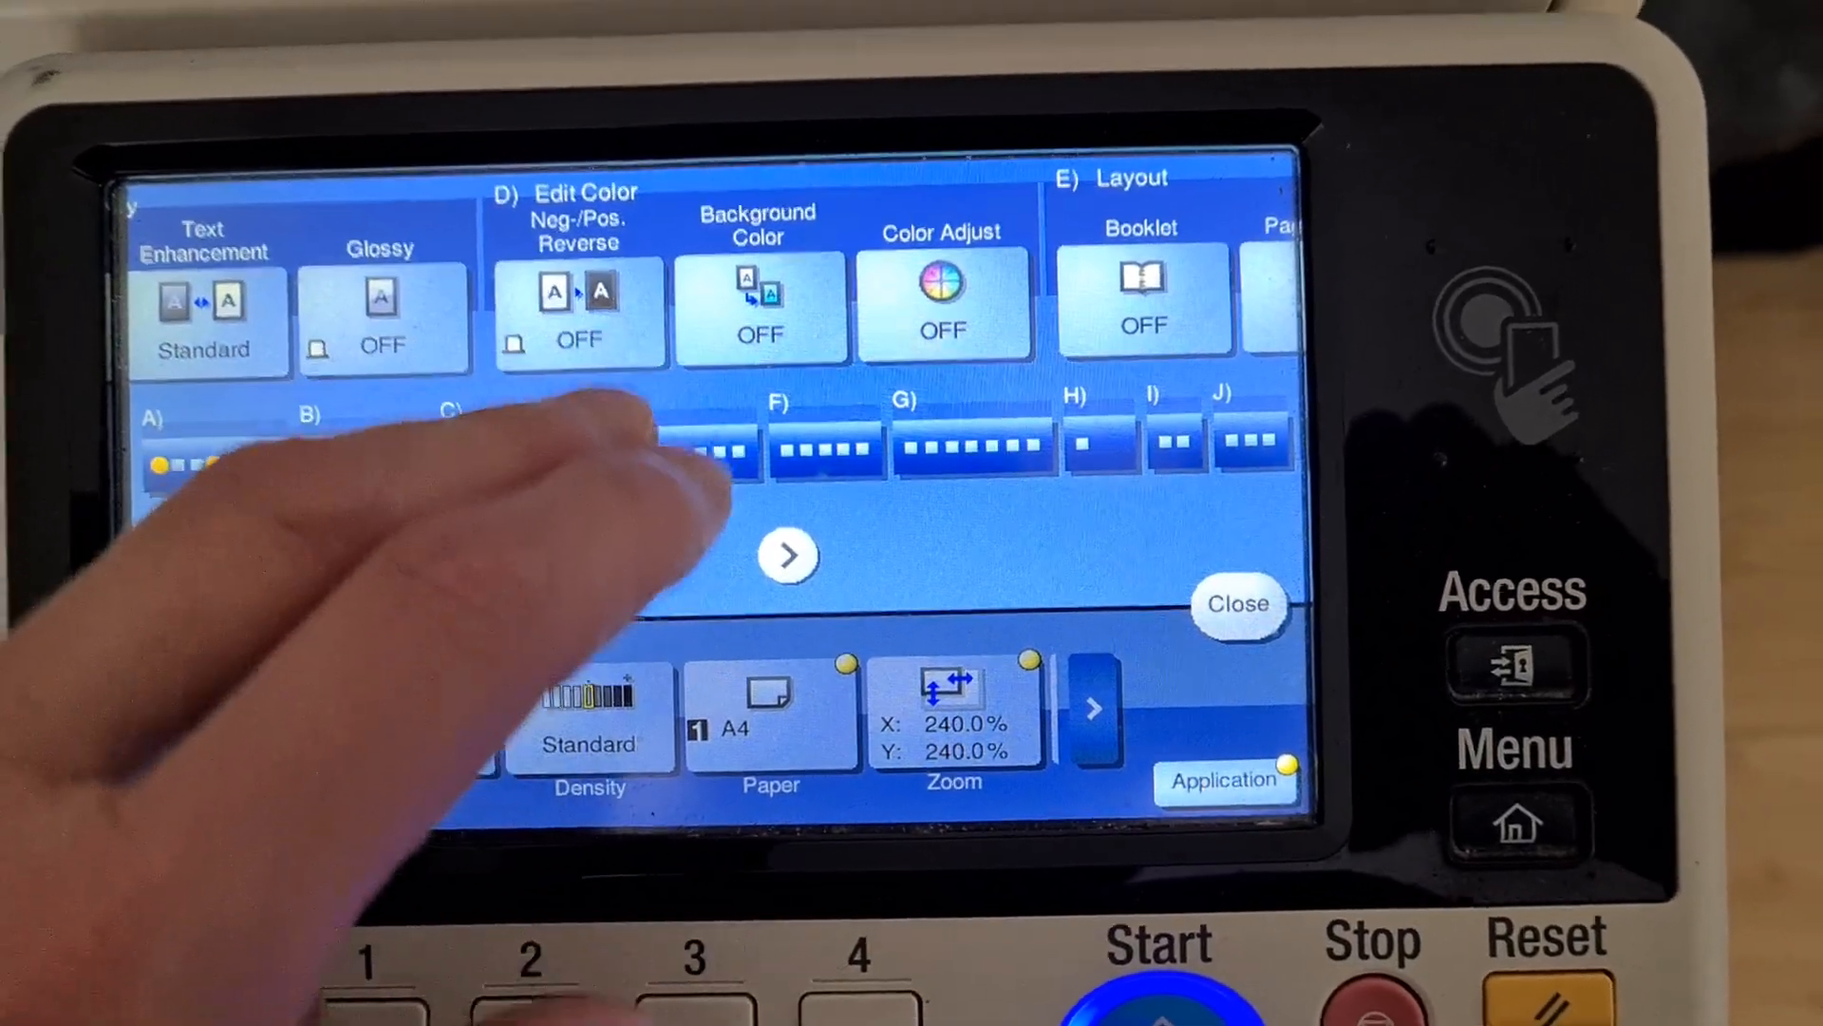
- Turn on Neg./Pos. Reverse, add a purple background, set brightness -3 and red +2
click(760, 308)
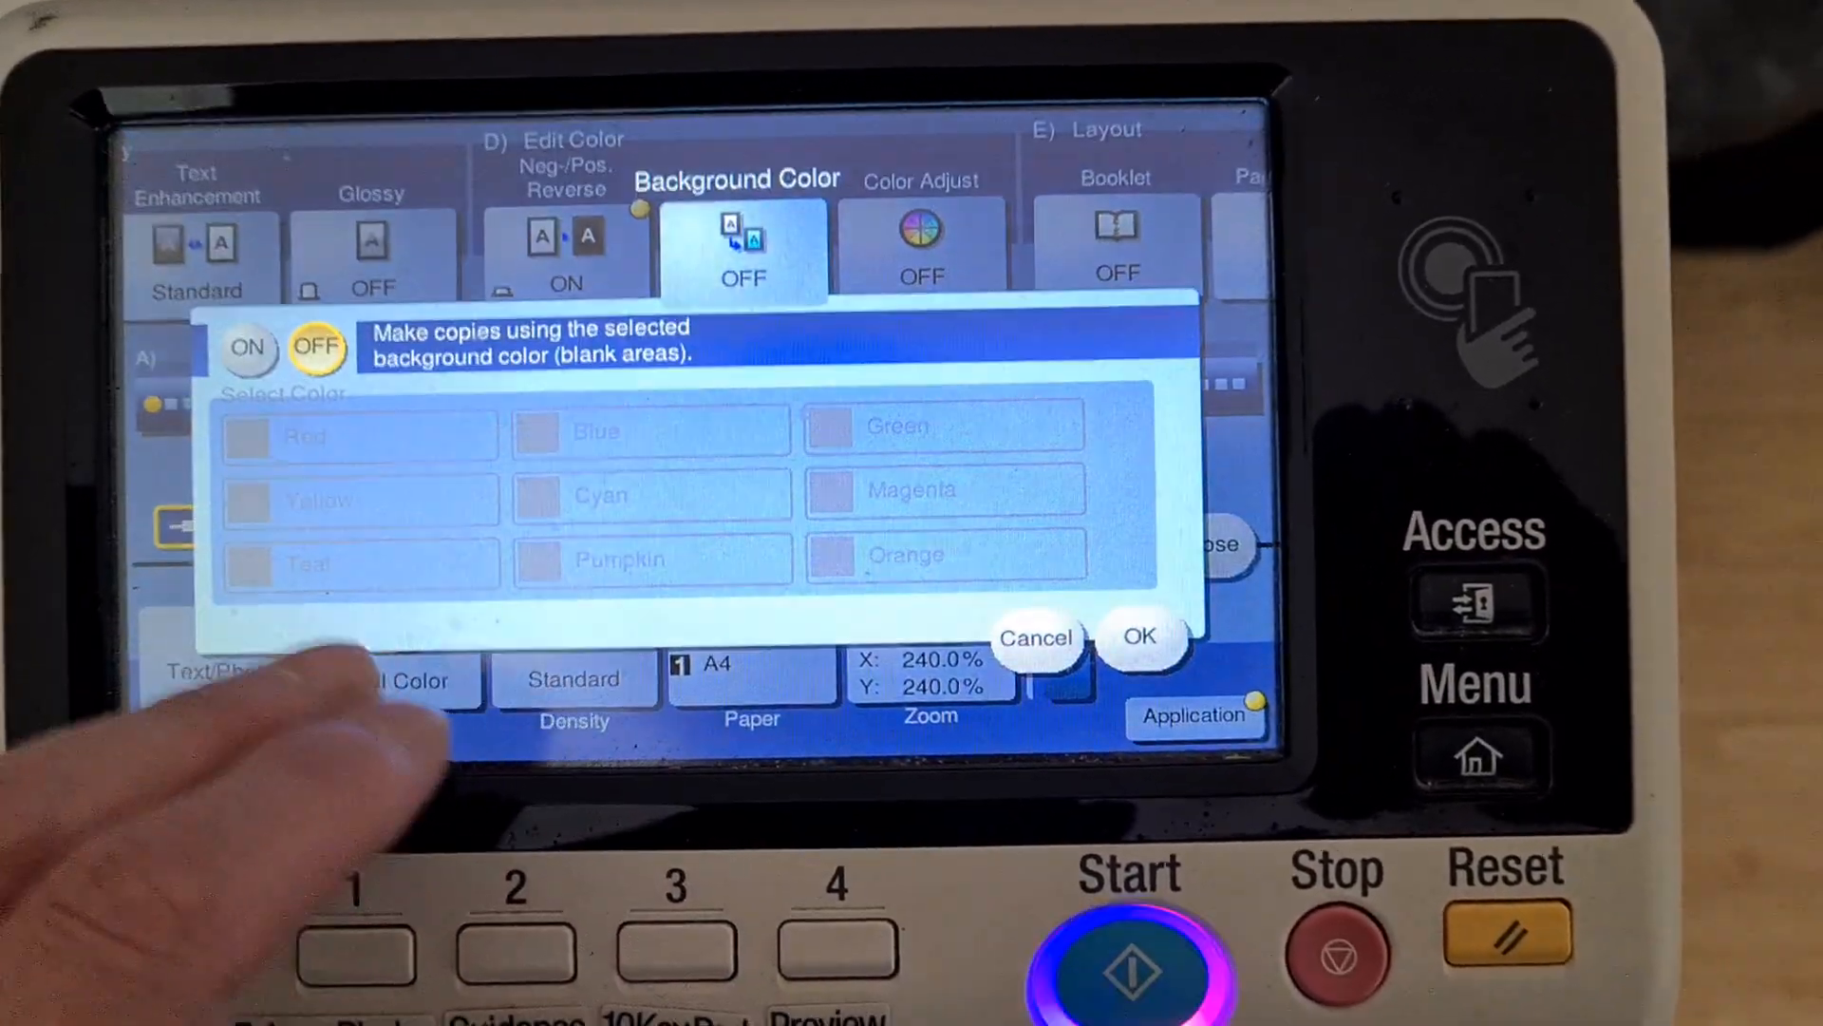
click(245, 345)
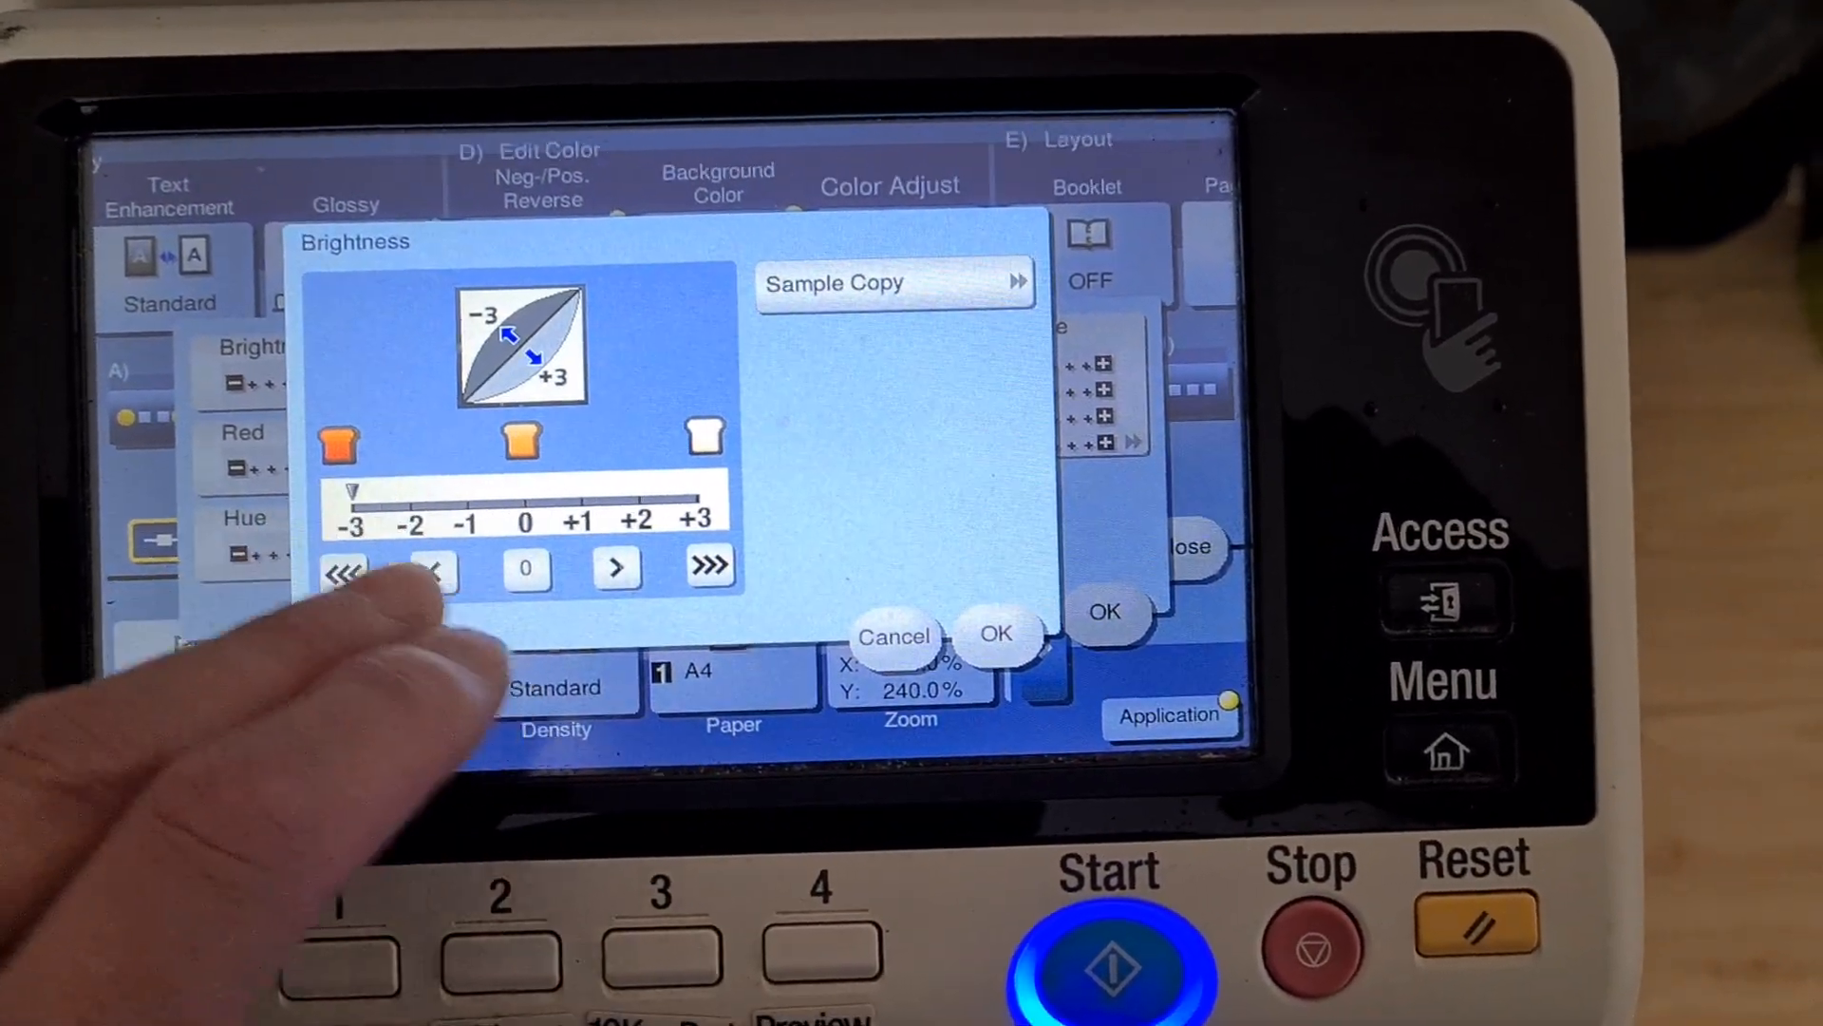
click(245, 453)
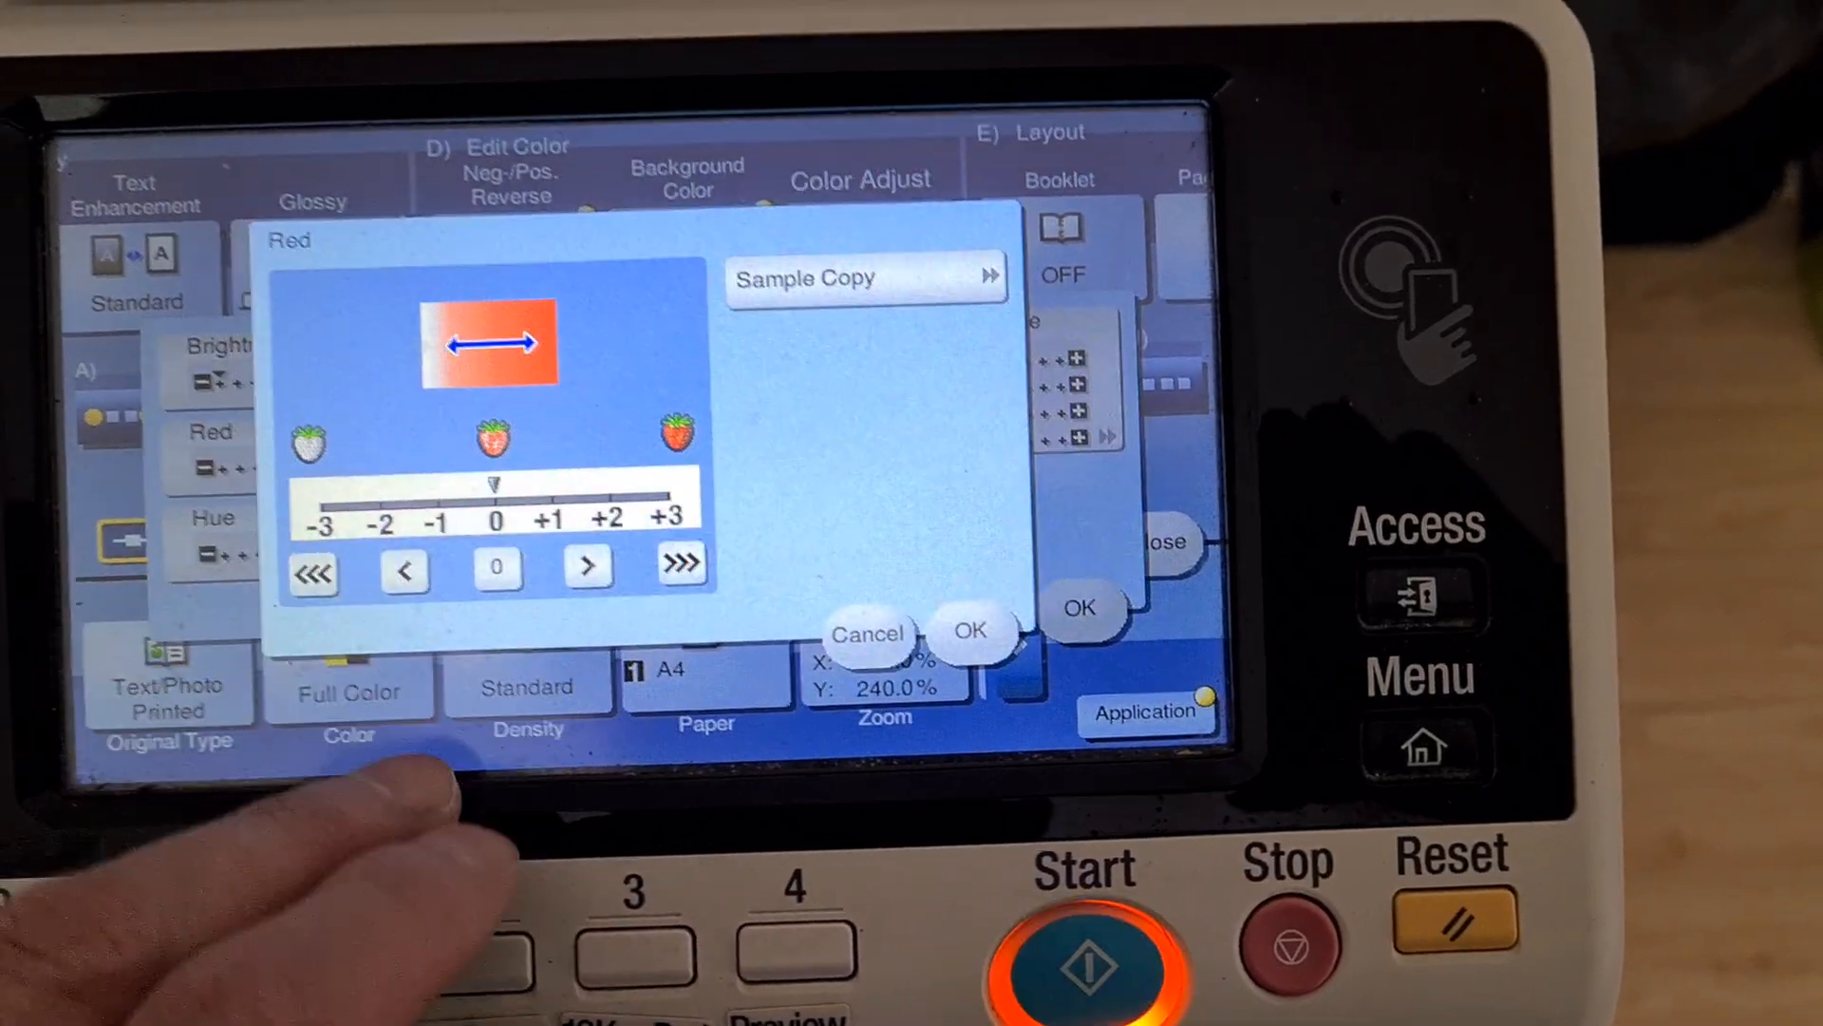
click(587, 551)
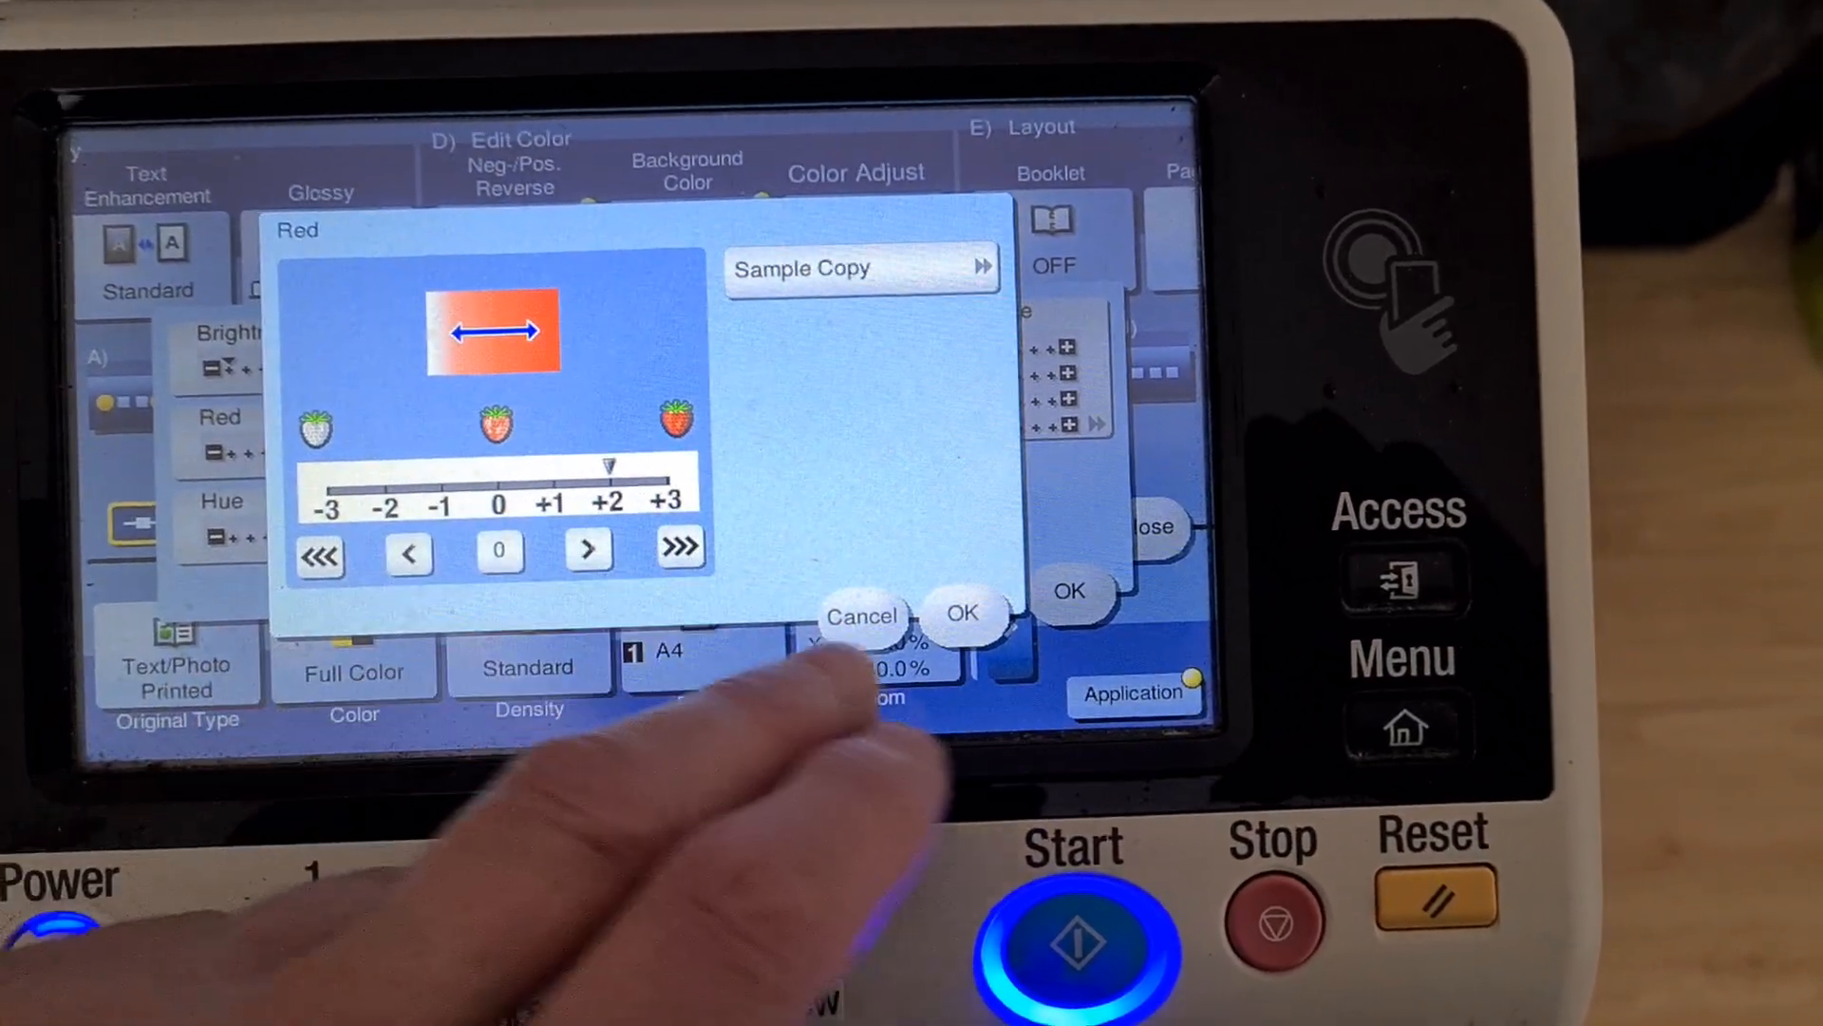
click(221, 525)
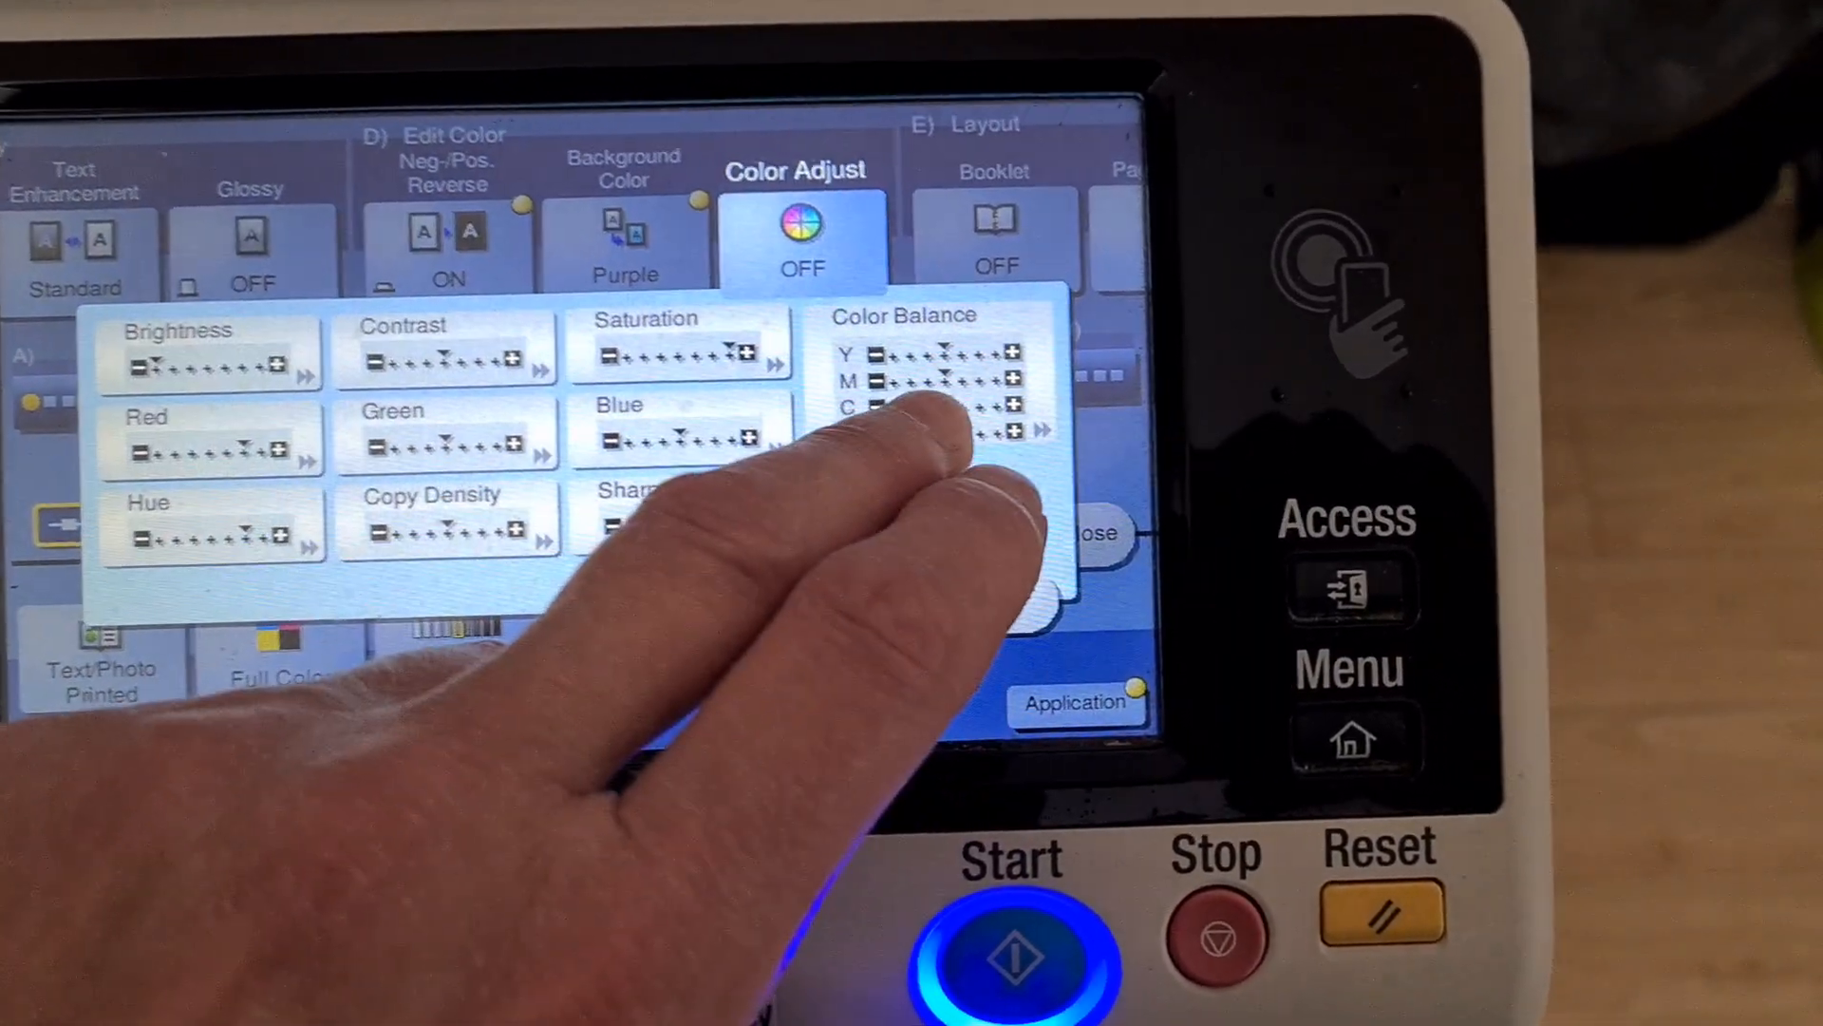
- Raise the colour balance, with magenta adjusted and black at +3, and confirm
click(920, 384)
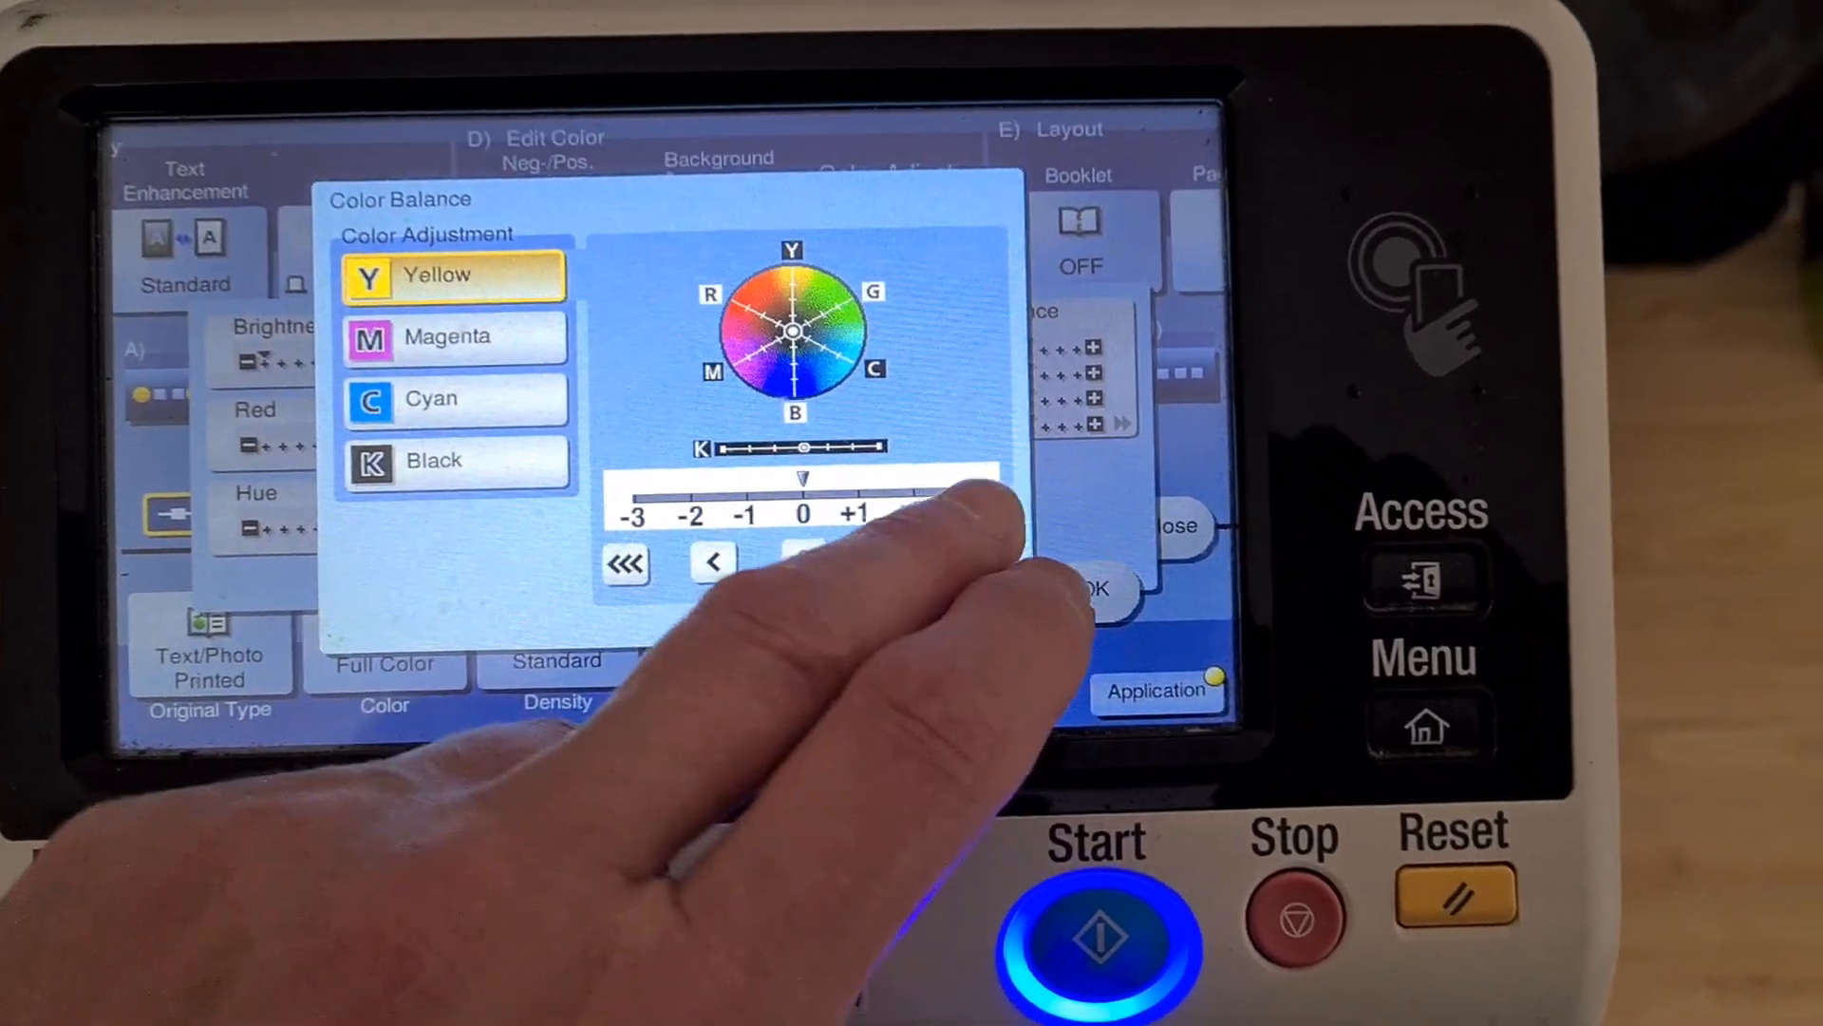
click(454, 338)
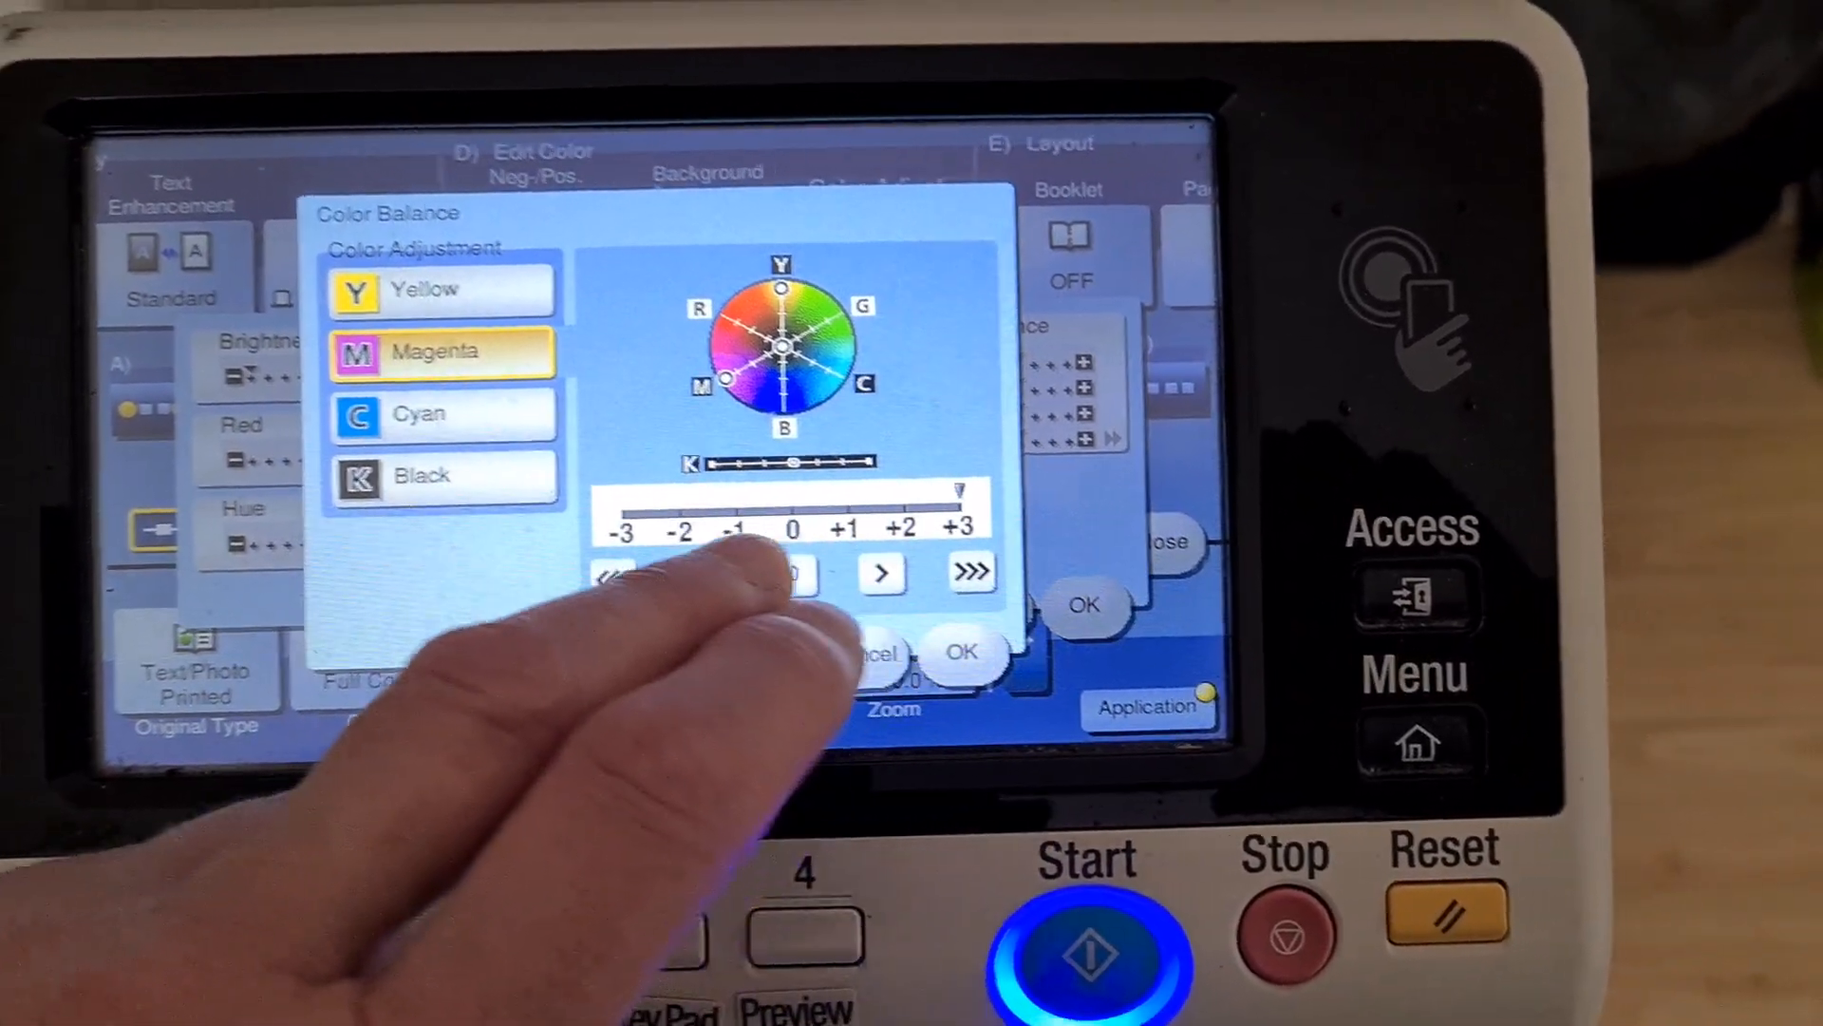
click(443, 454)
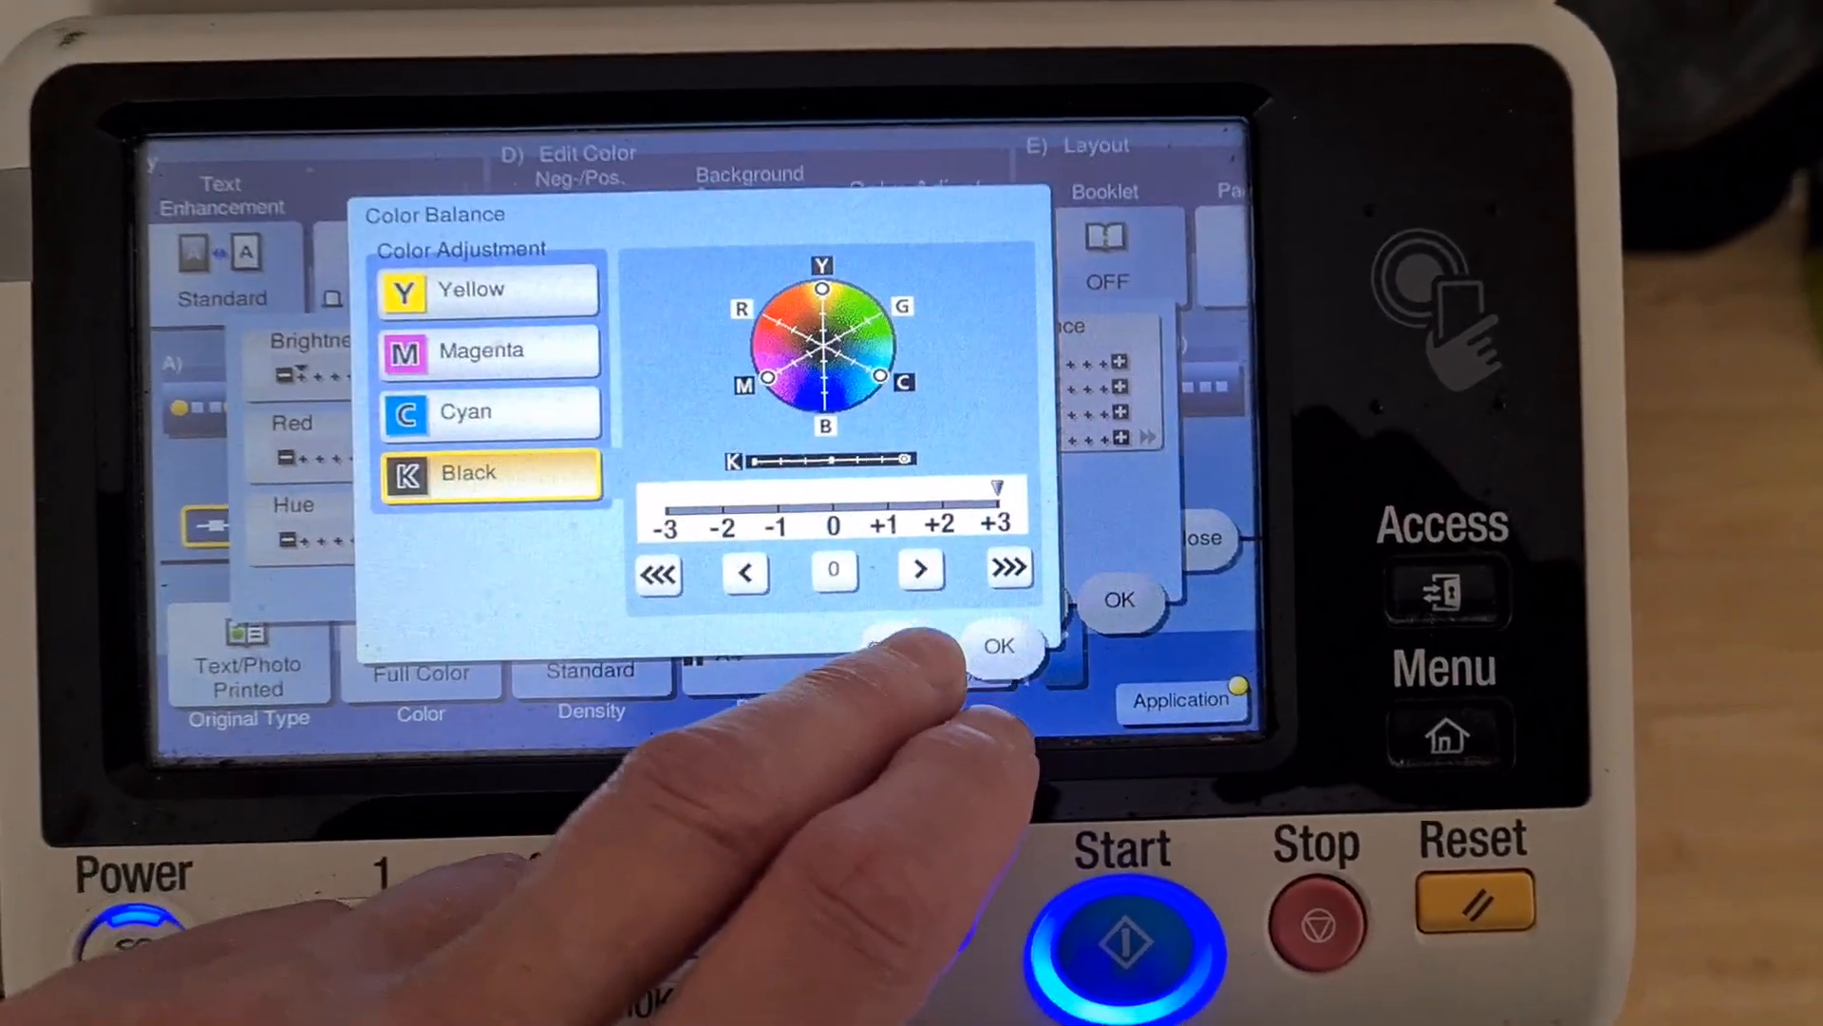
click(998, 645)
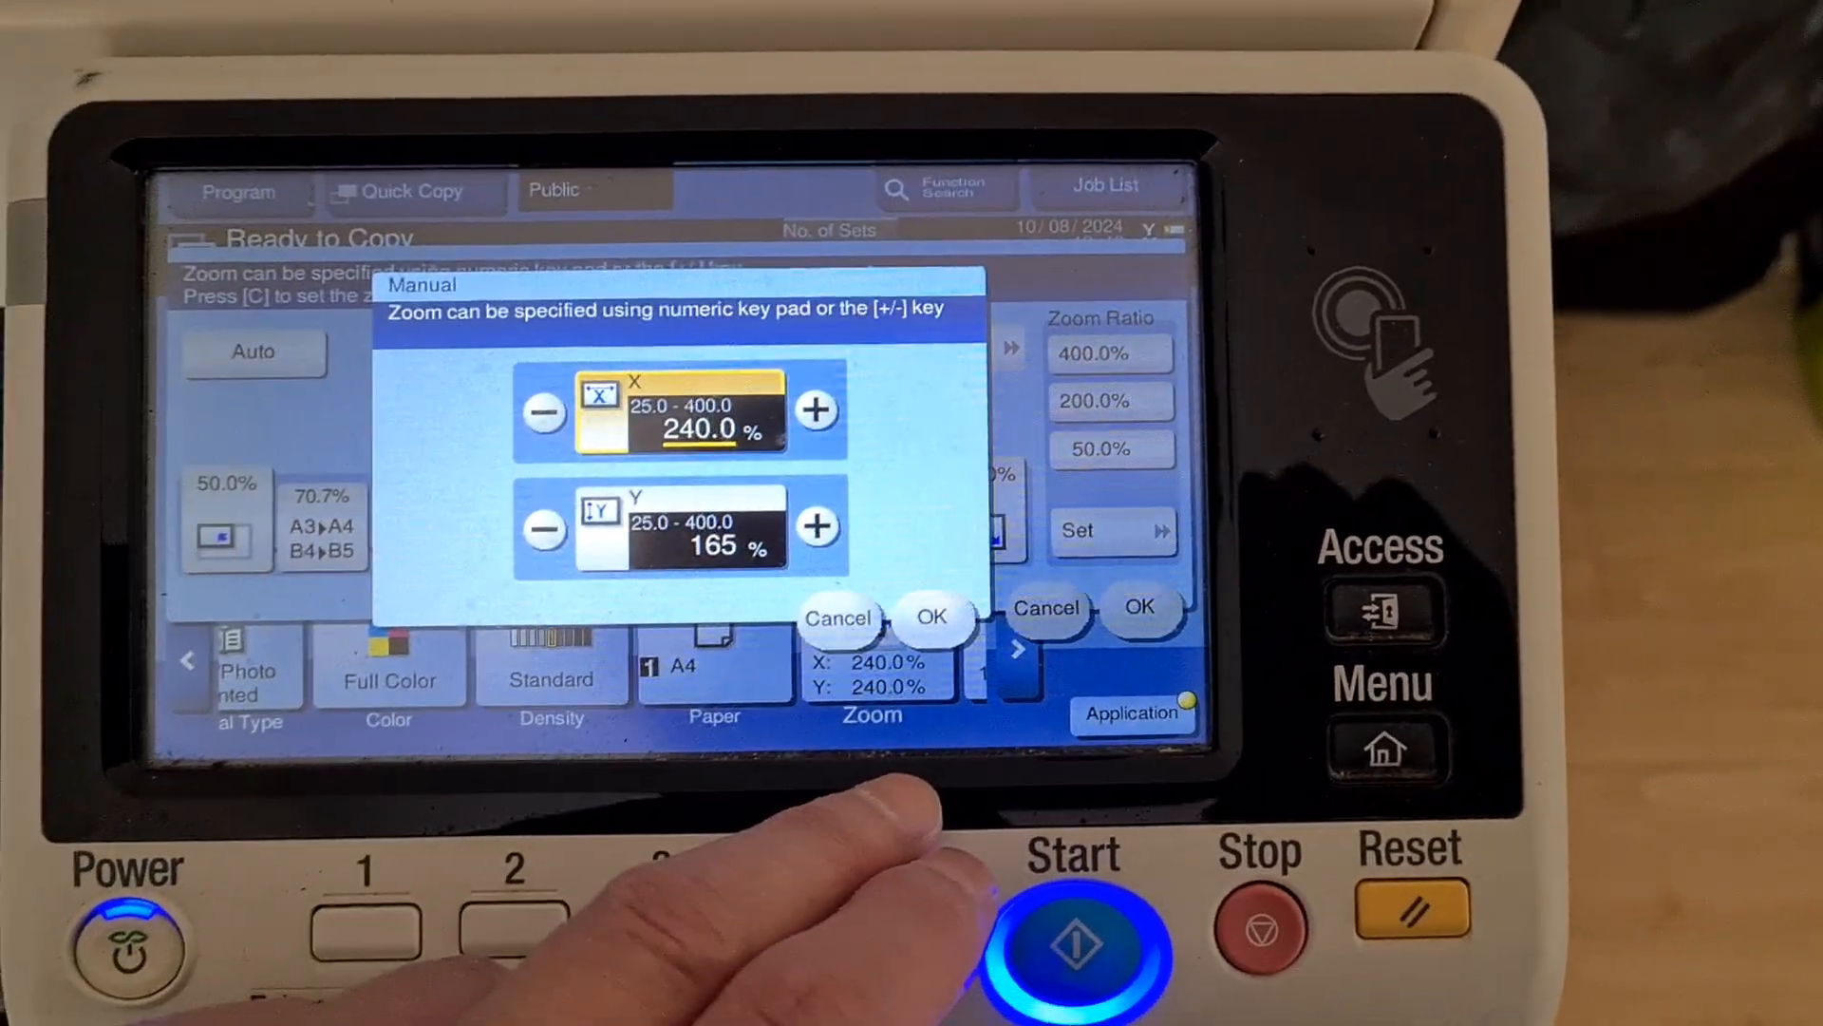
- Confirm the 240% by 165% zoom and run a copy with the current settings
click(929, 615)
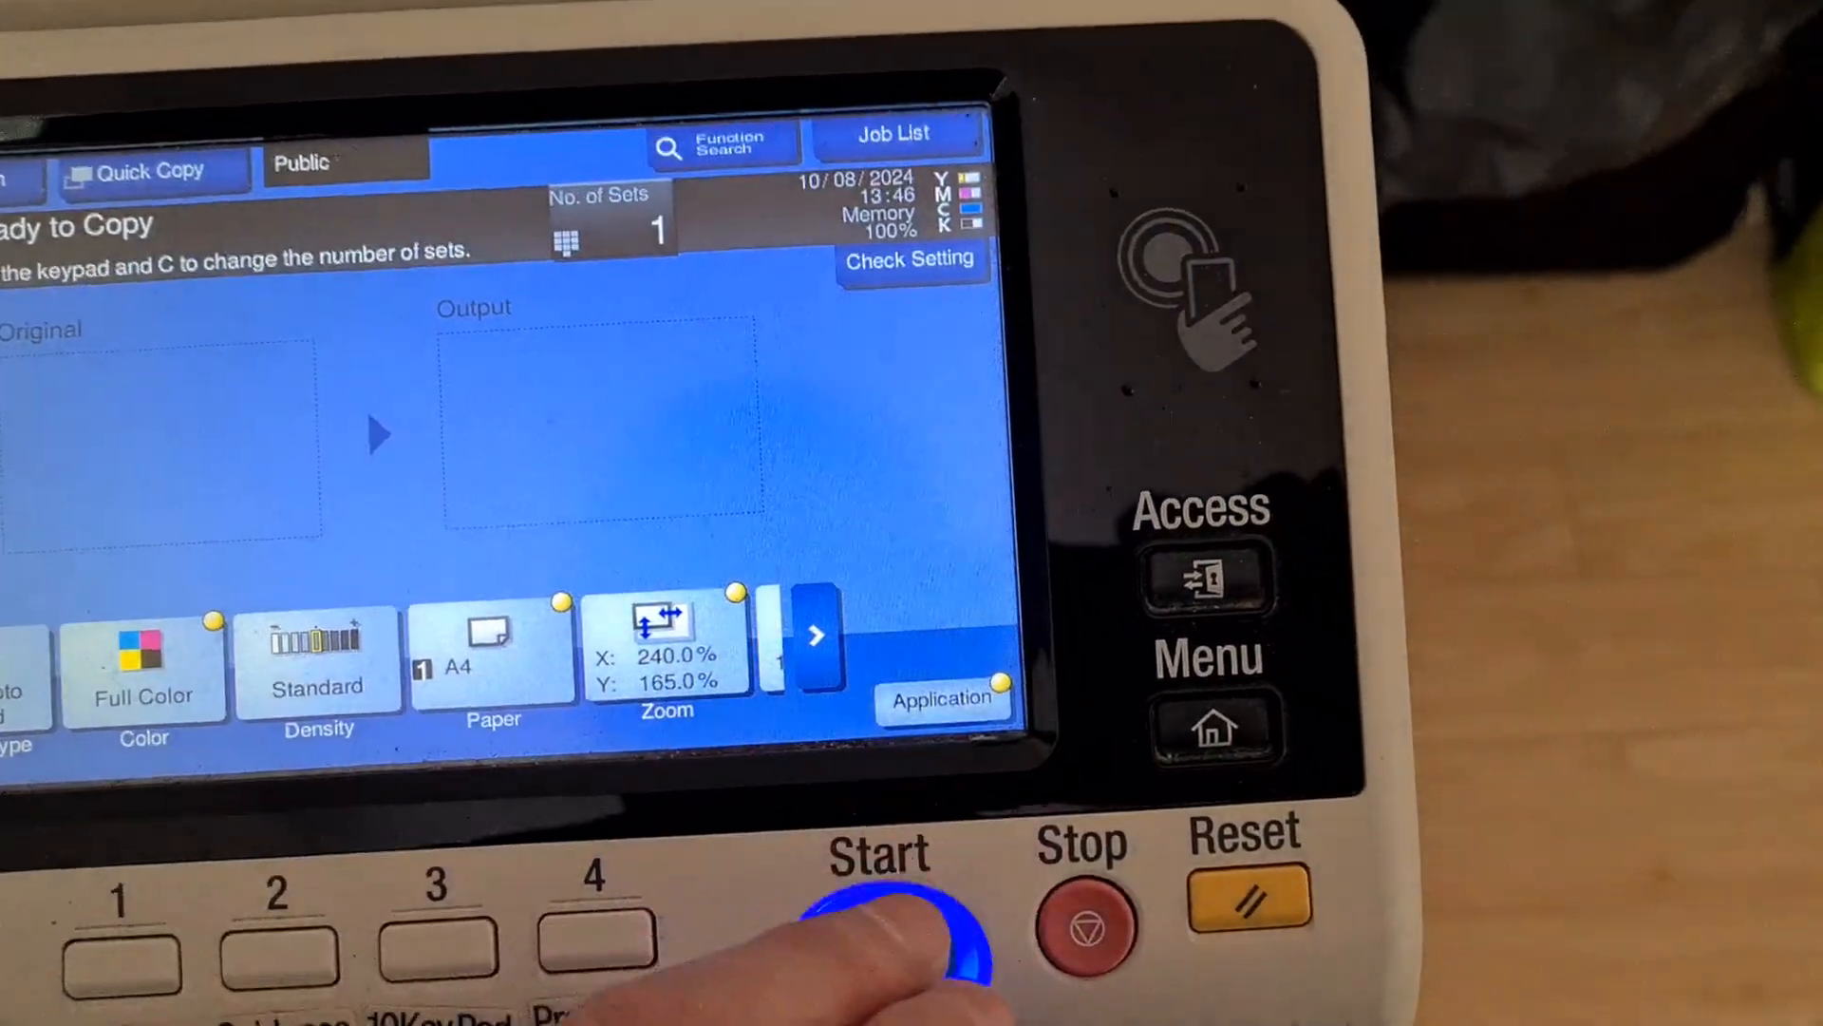
click(884, 920)
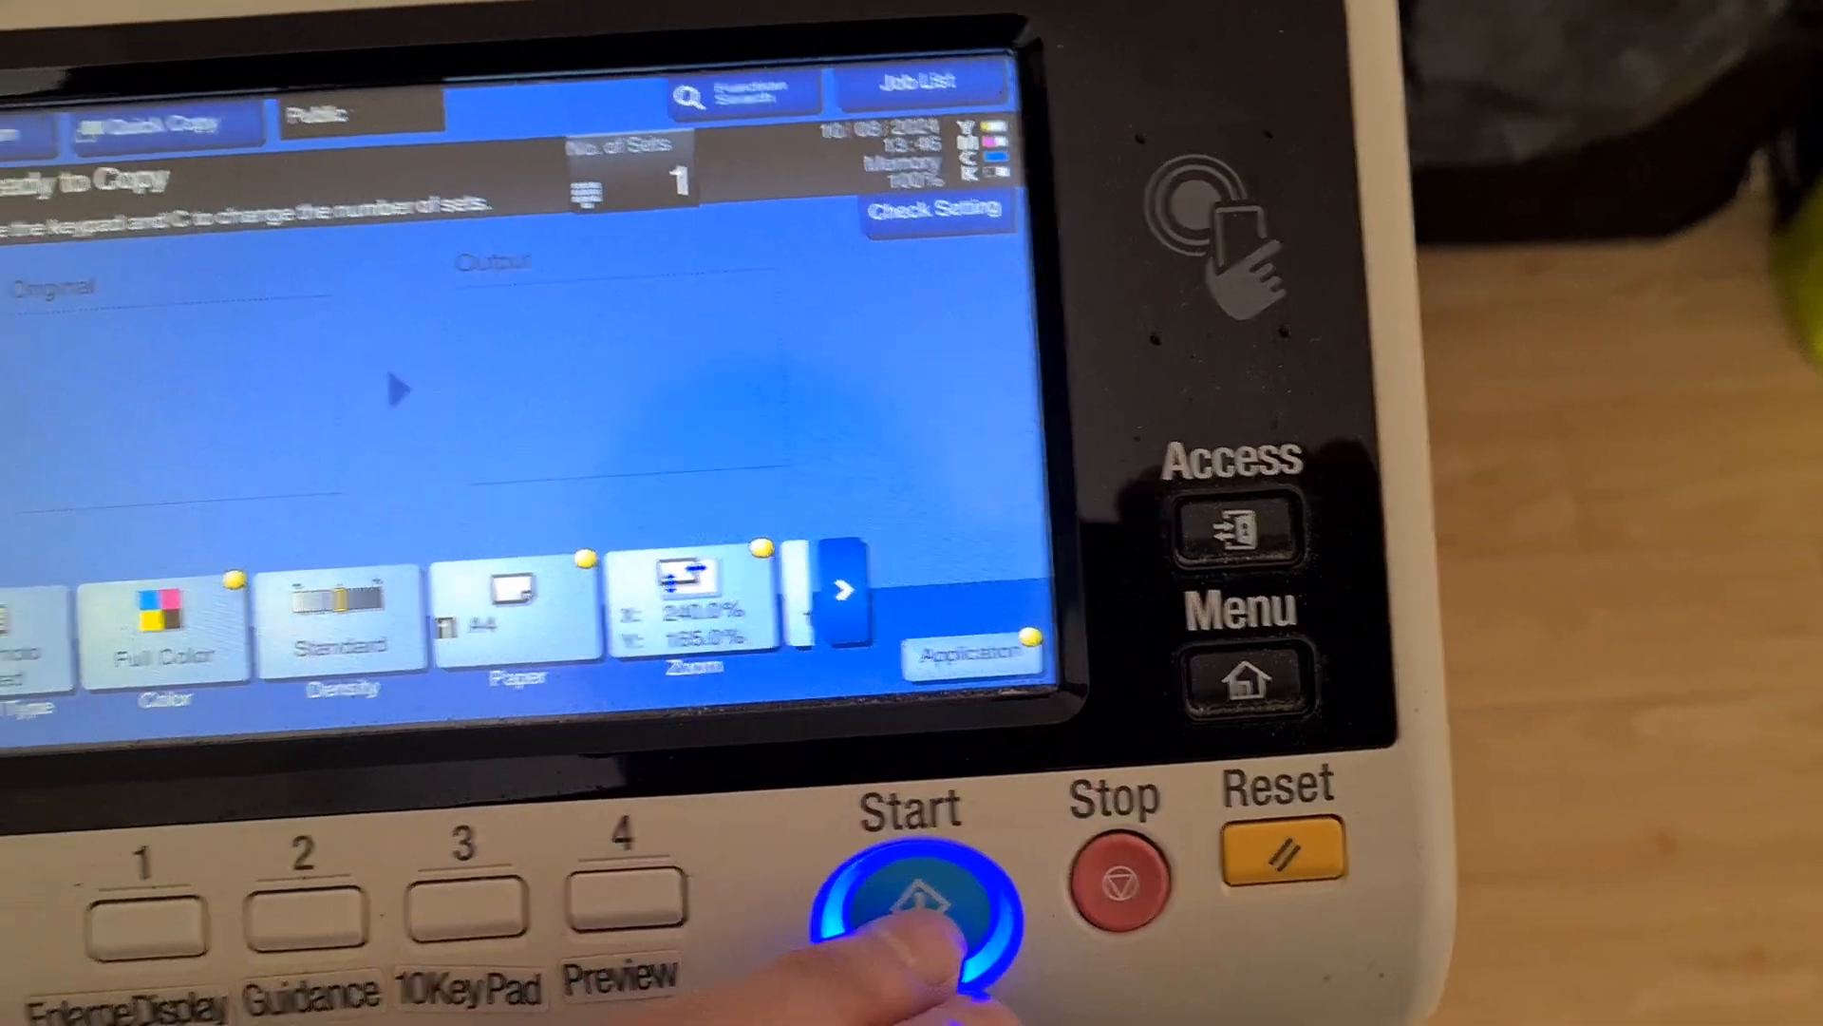
click(920, 883)
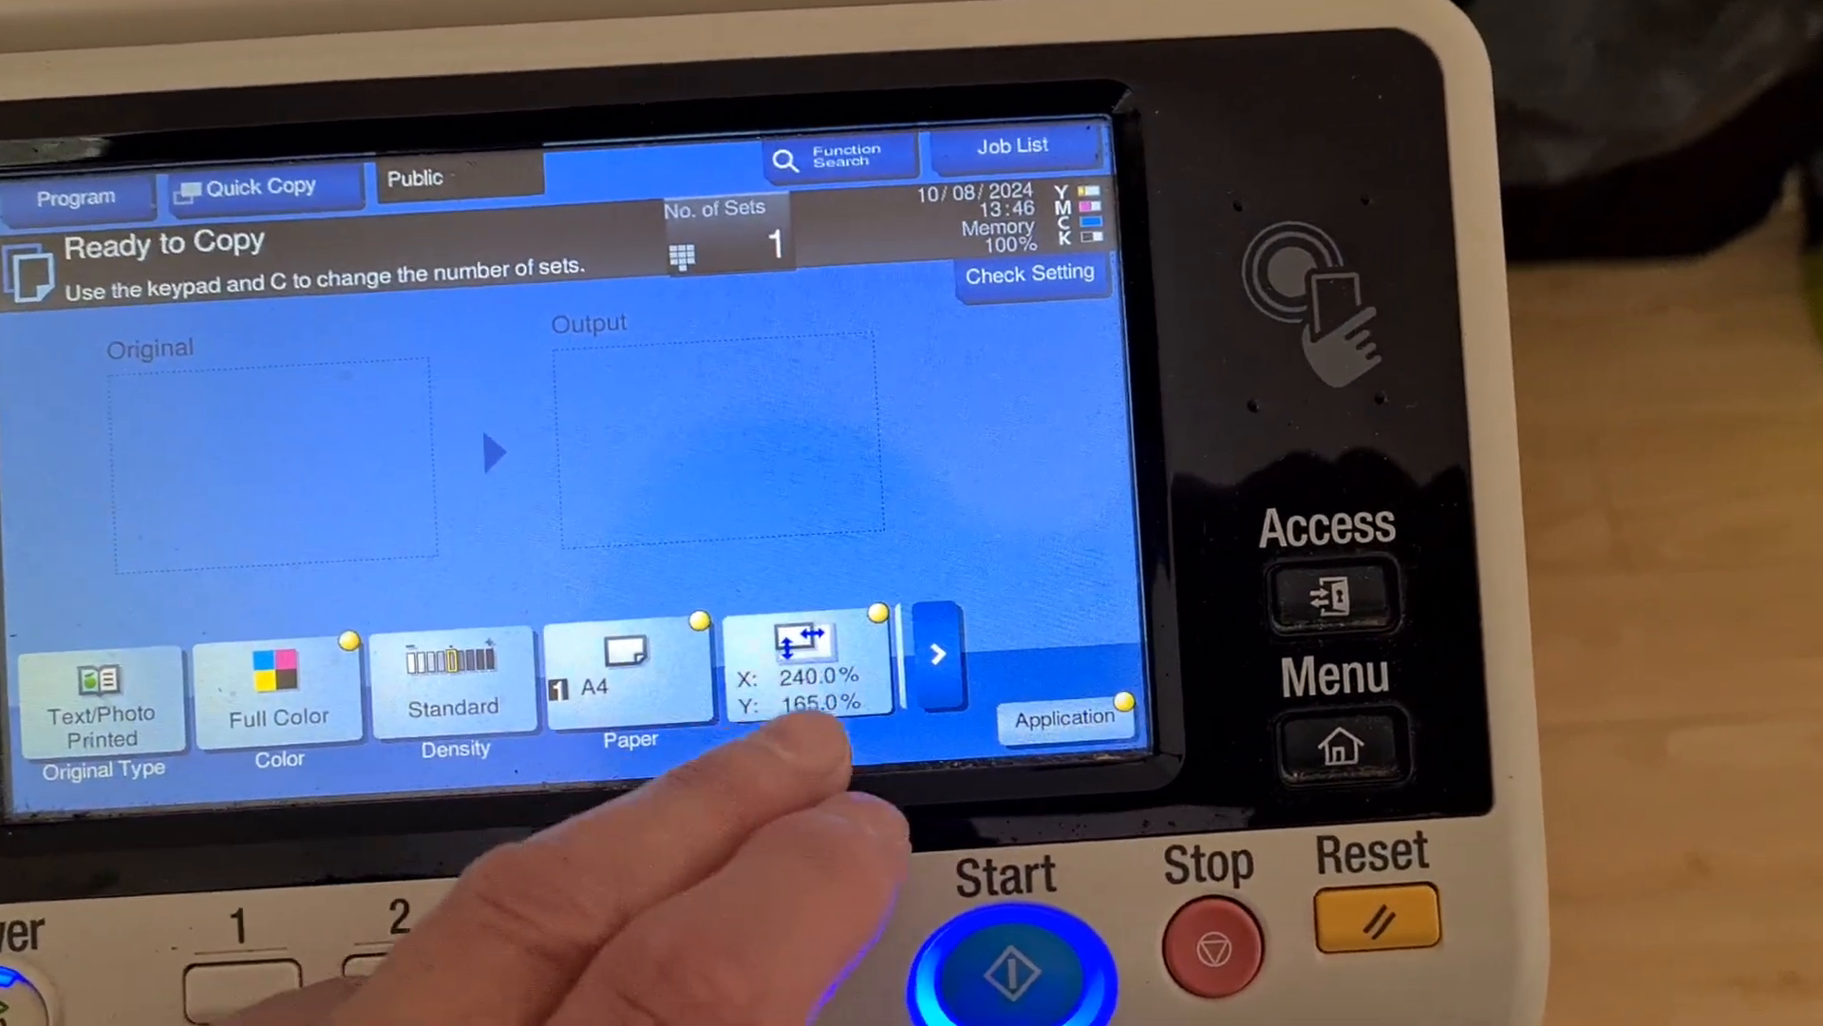
- Enter a 270% horizontal zoom in manual entry and close the keypad
click(809, 668)
text(27)
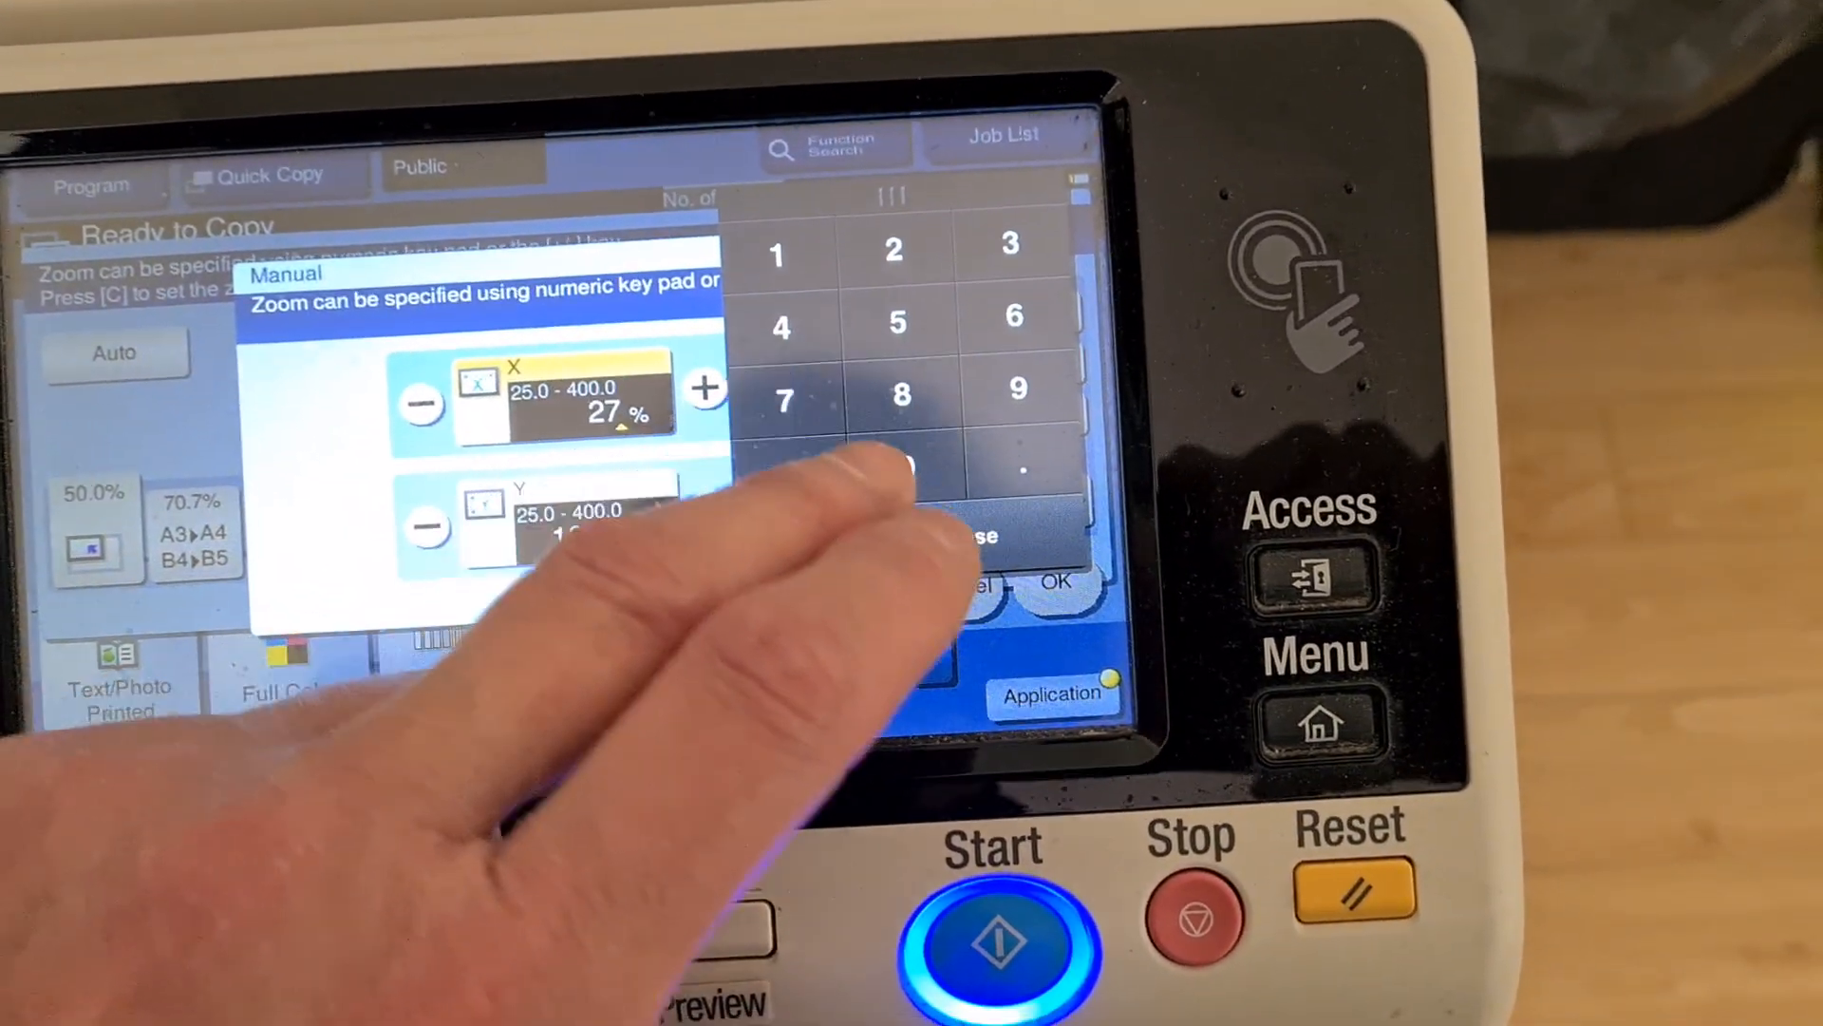
click(923, 484)
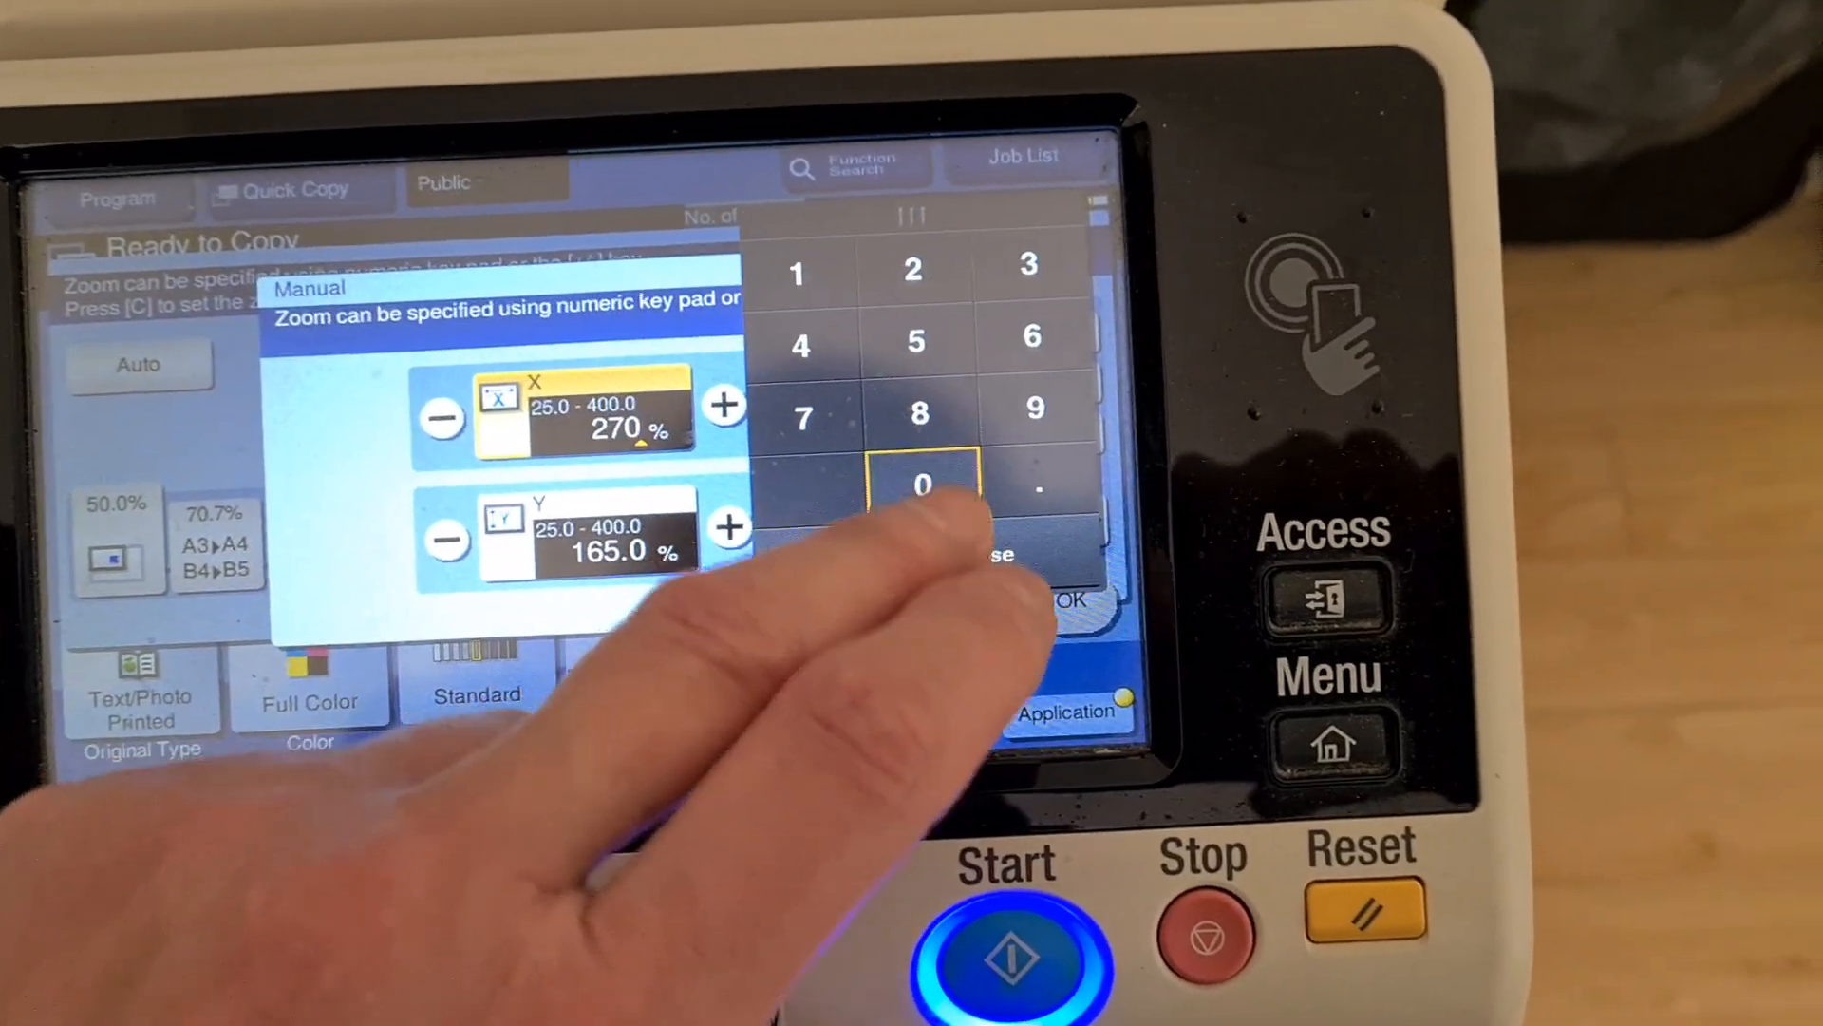
click(1064, 602)
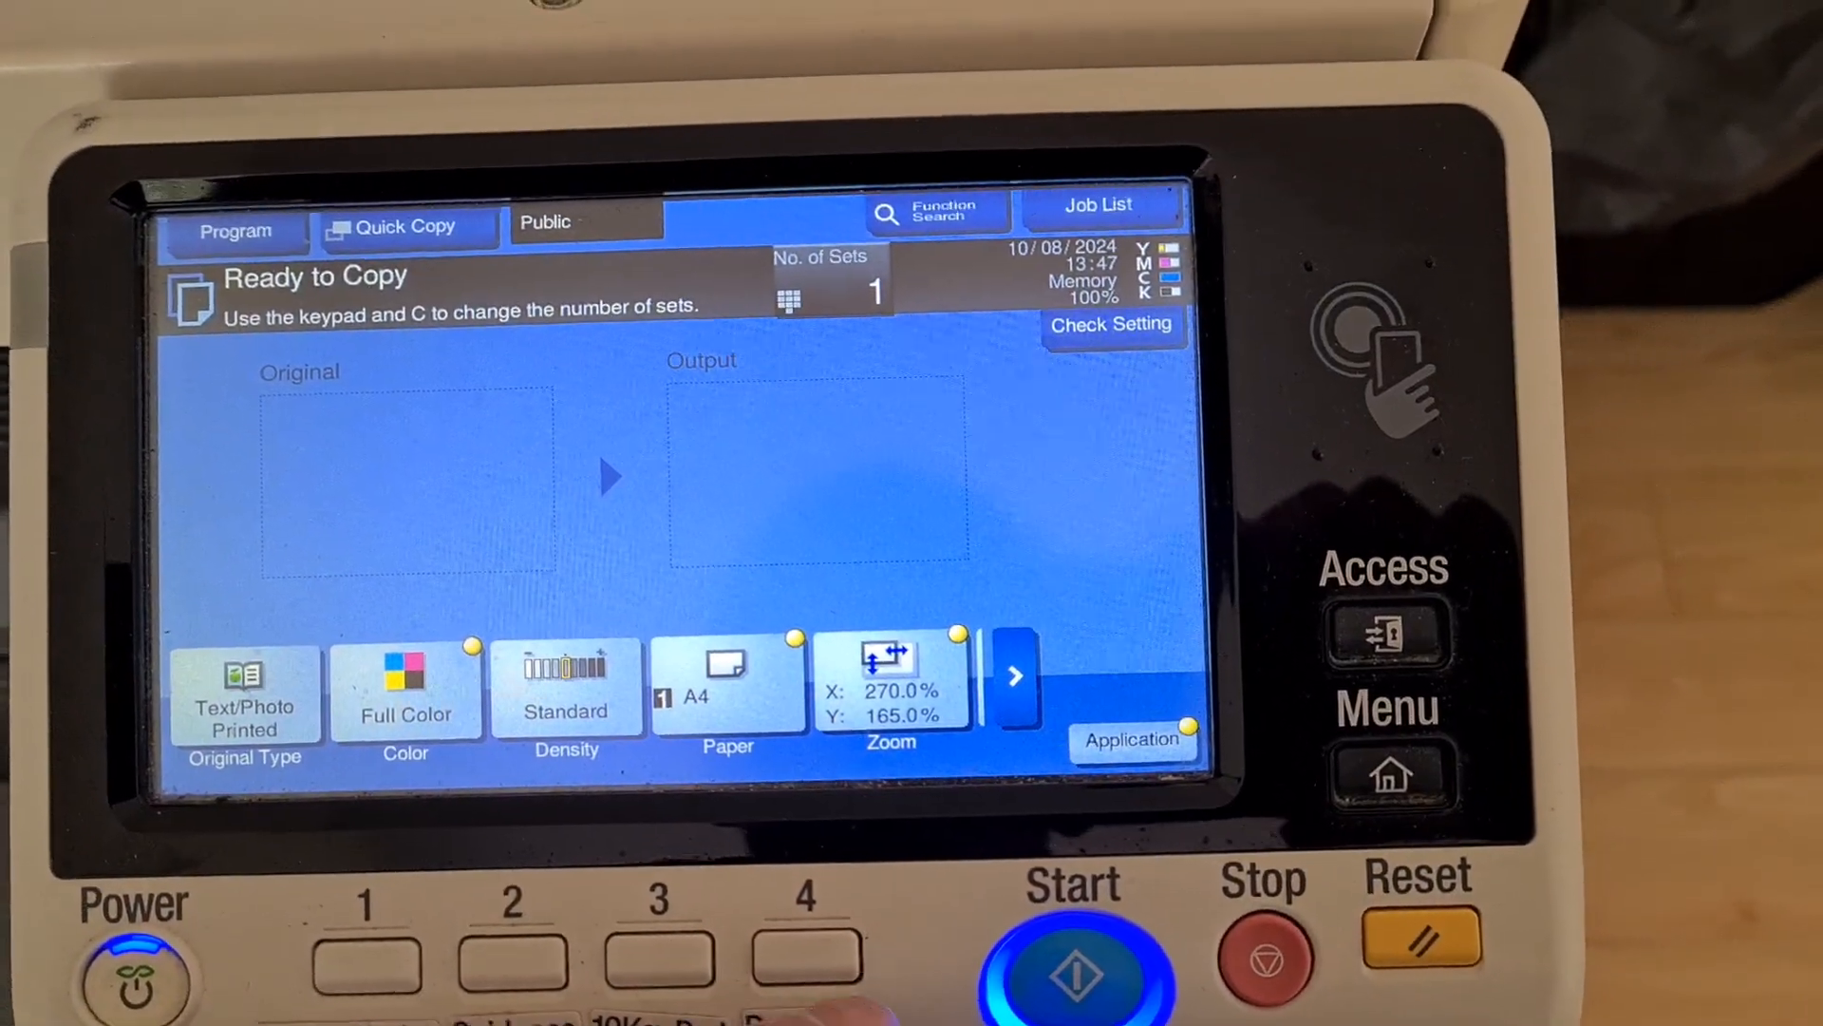
- Set the horizontal zoom to 300% with vertical kept at 165% and apply it
click(891, 680)
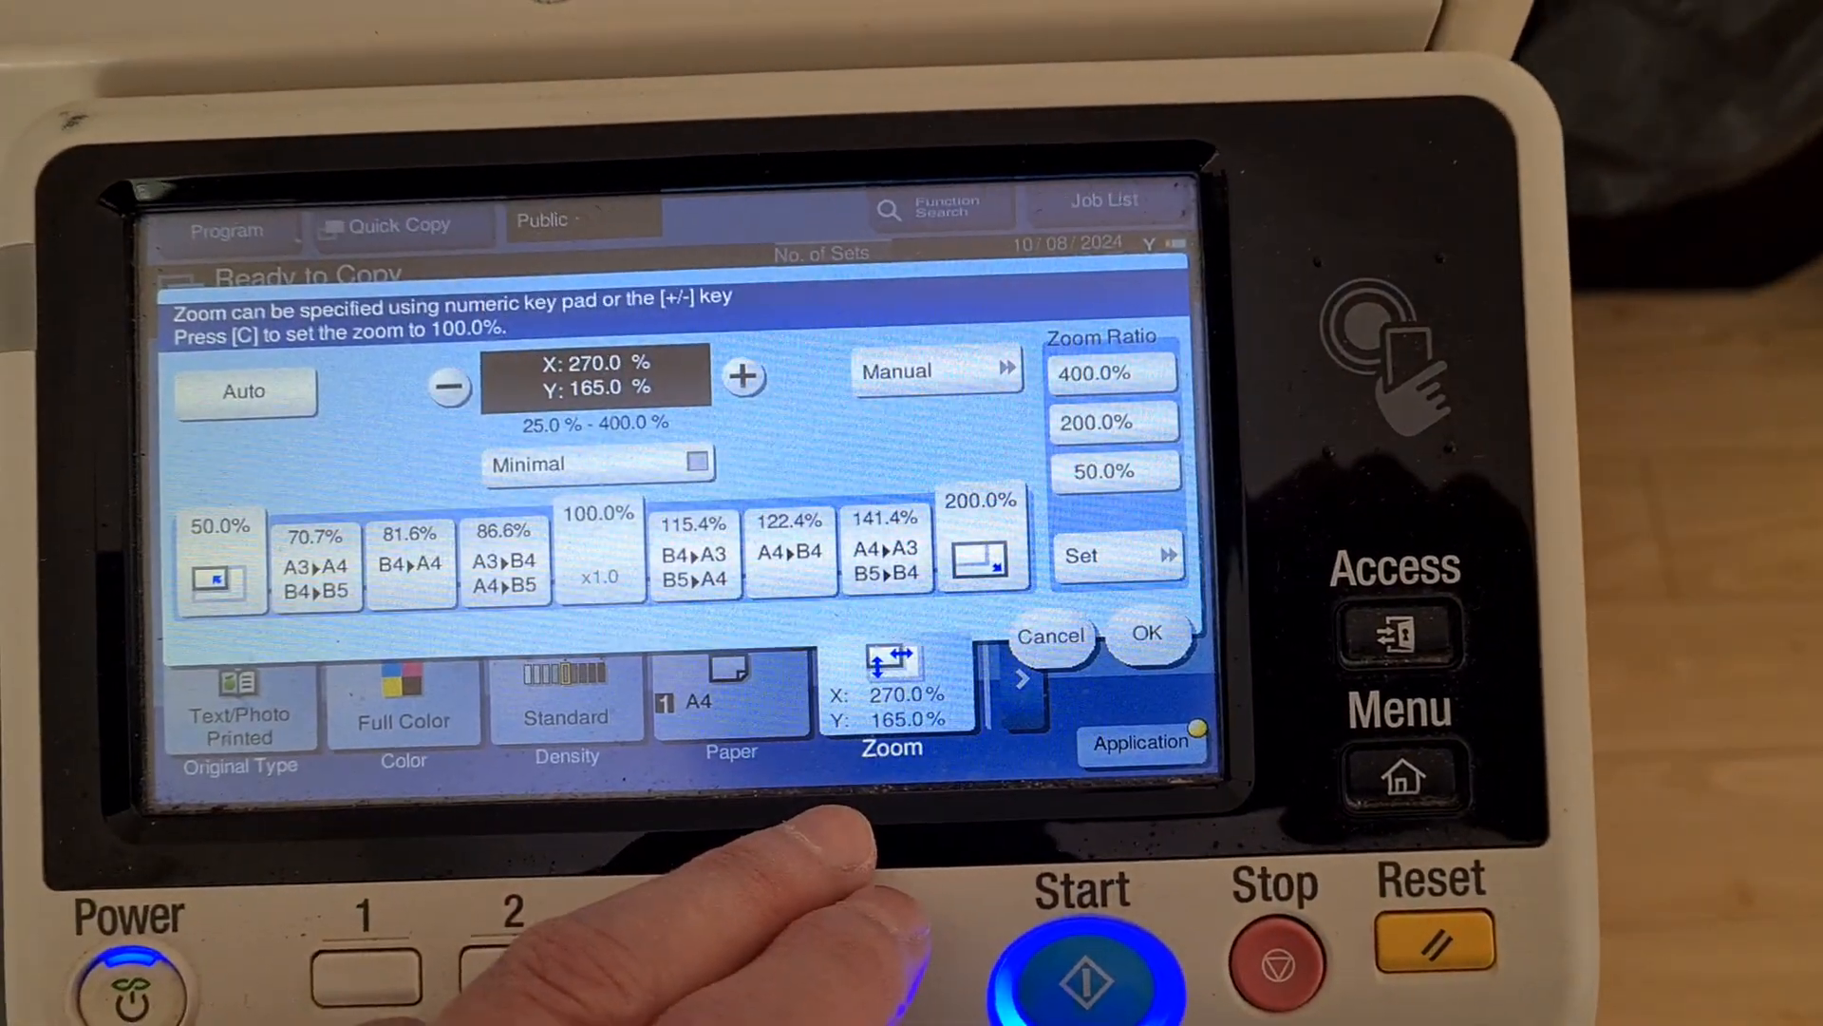
click(931, 371)
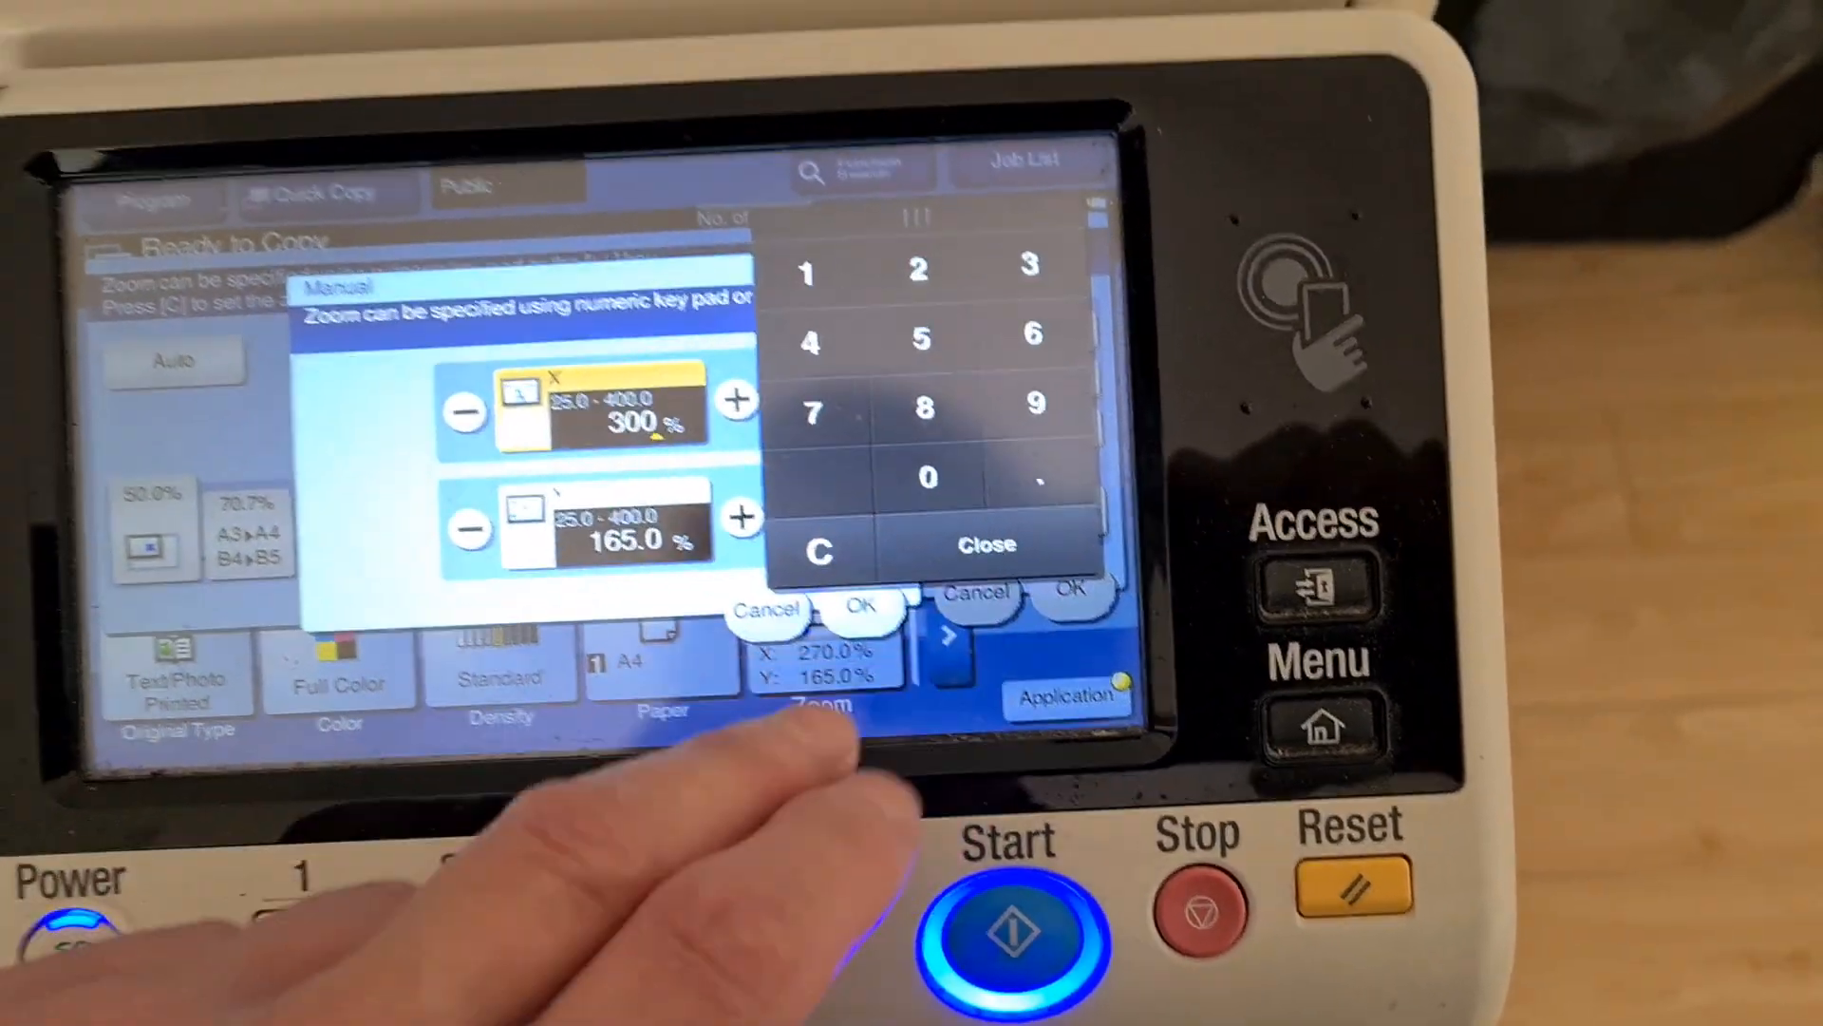
click(986, 545)
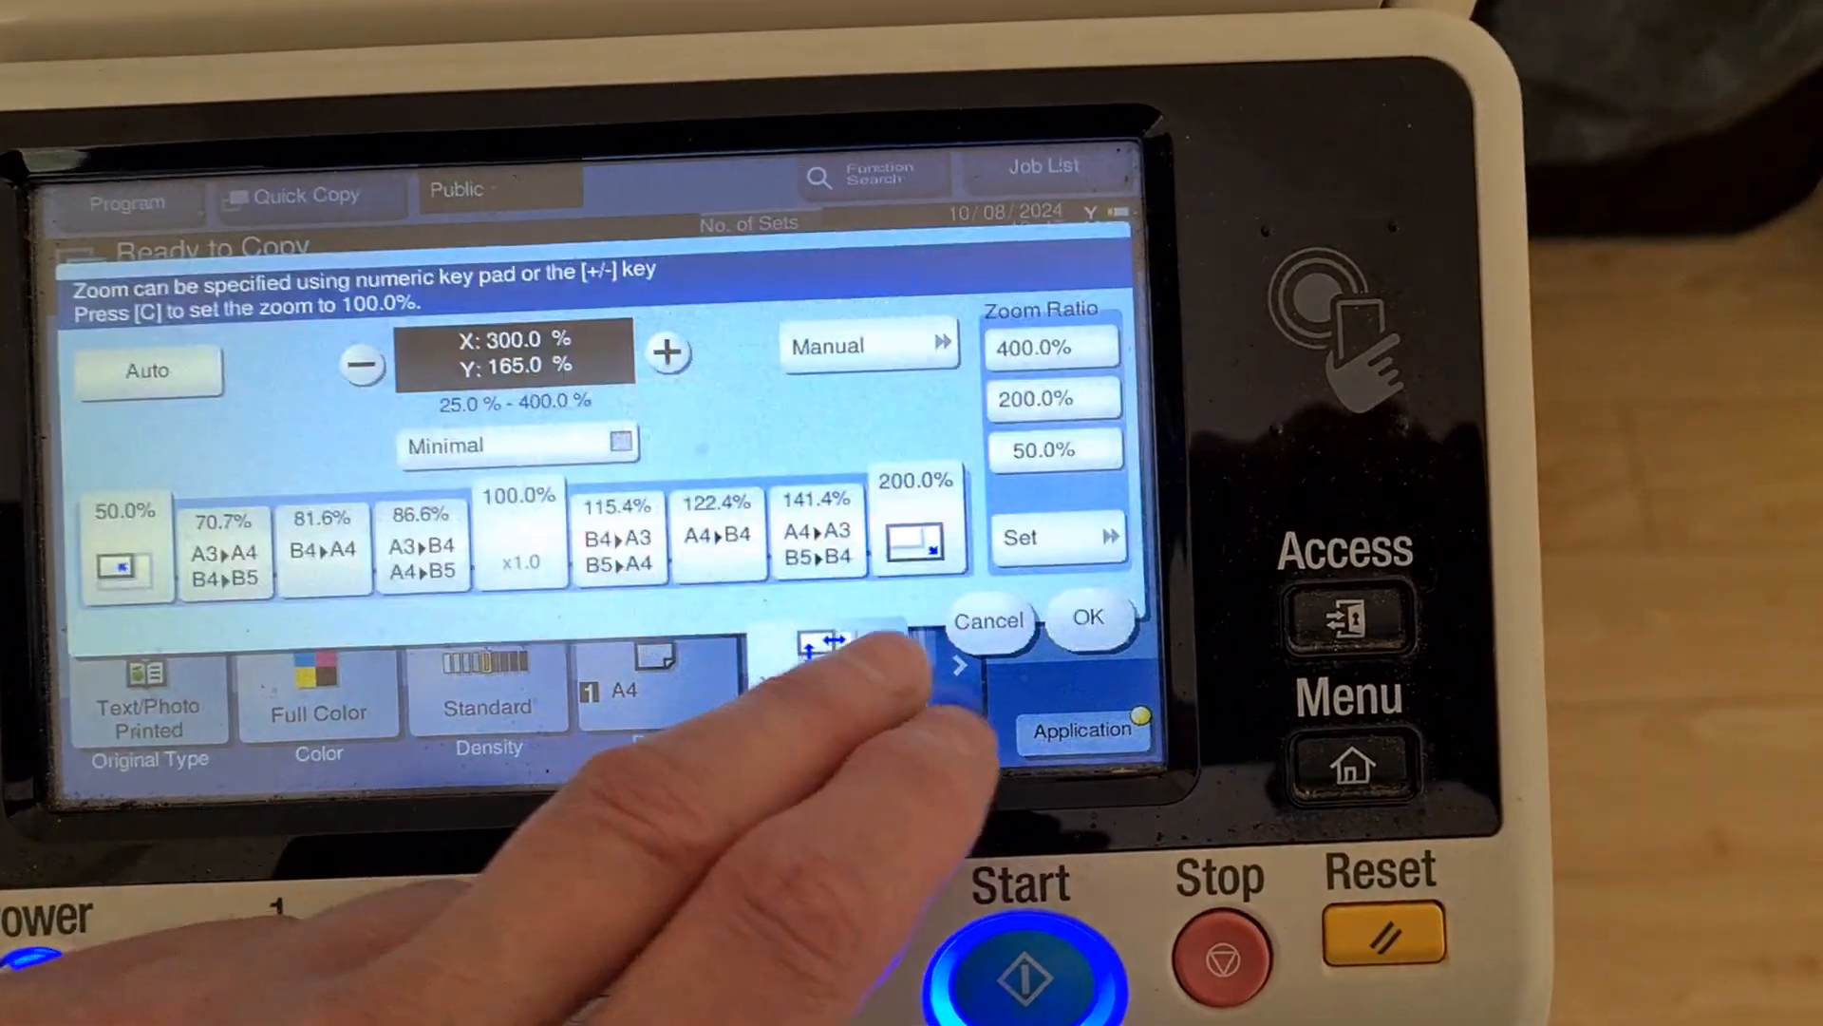
click(1086, 616)
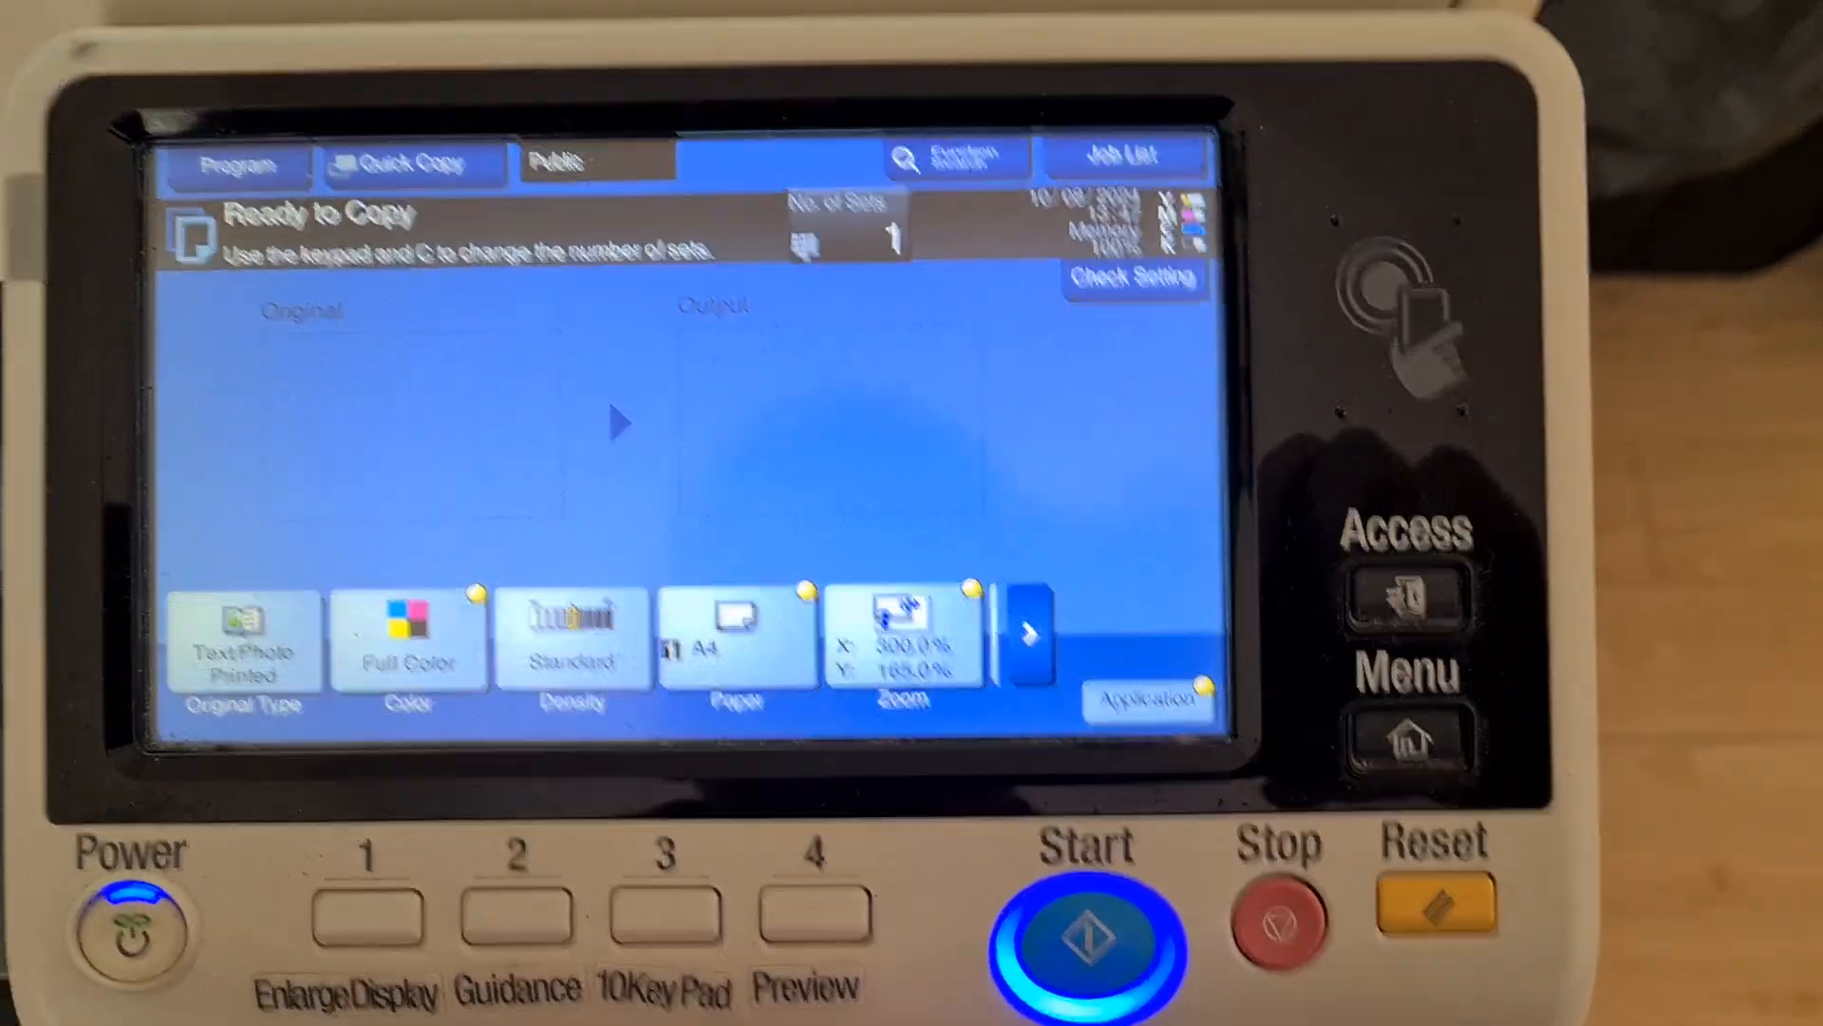
click(1083, 931)
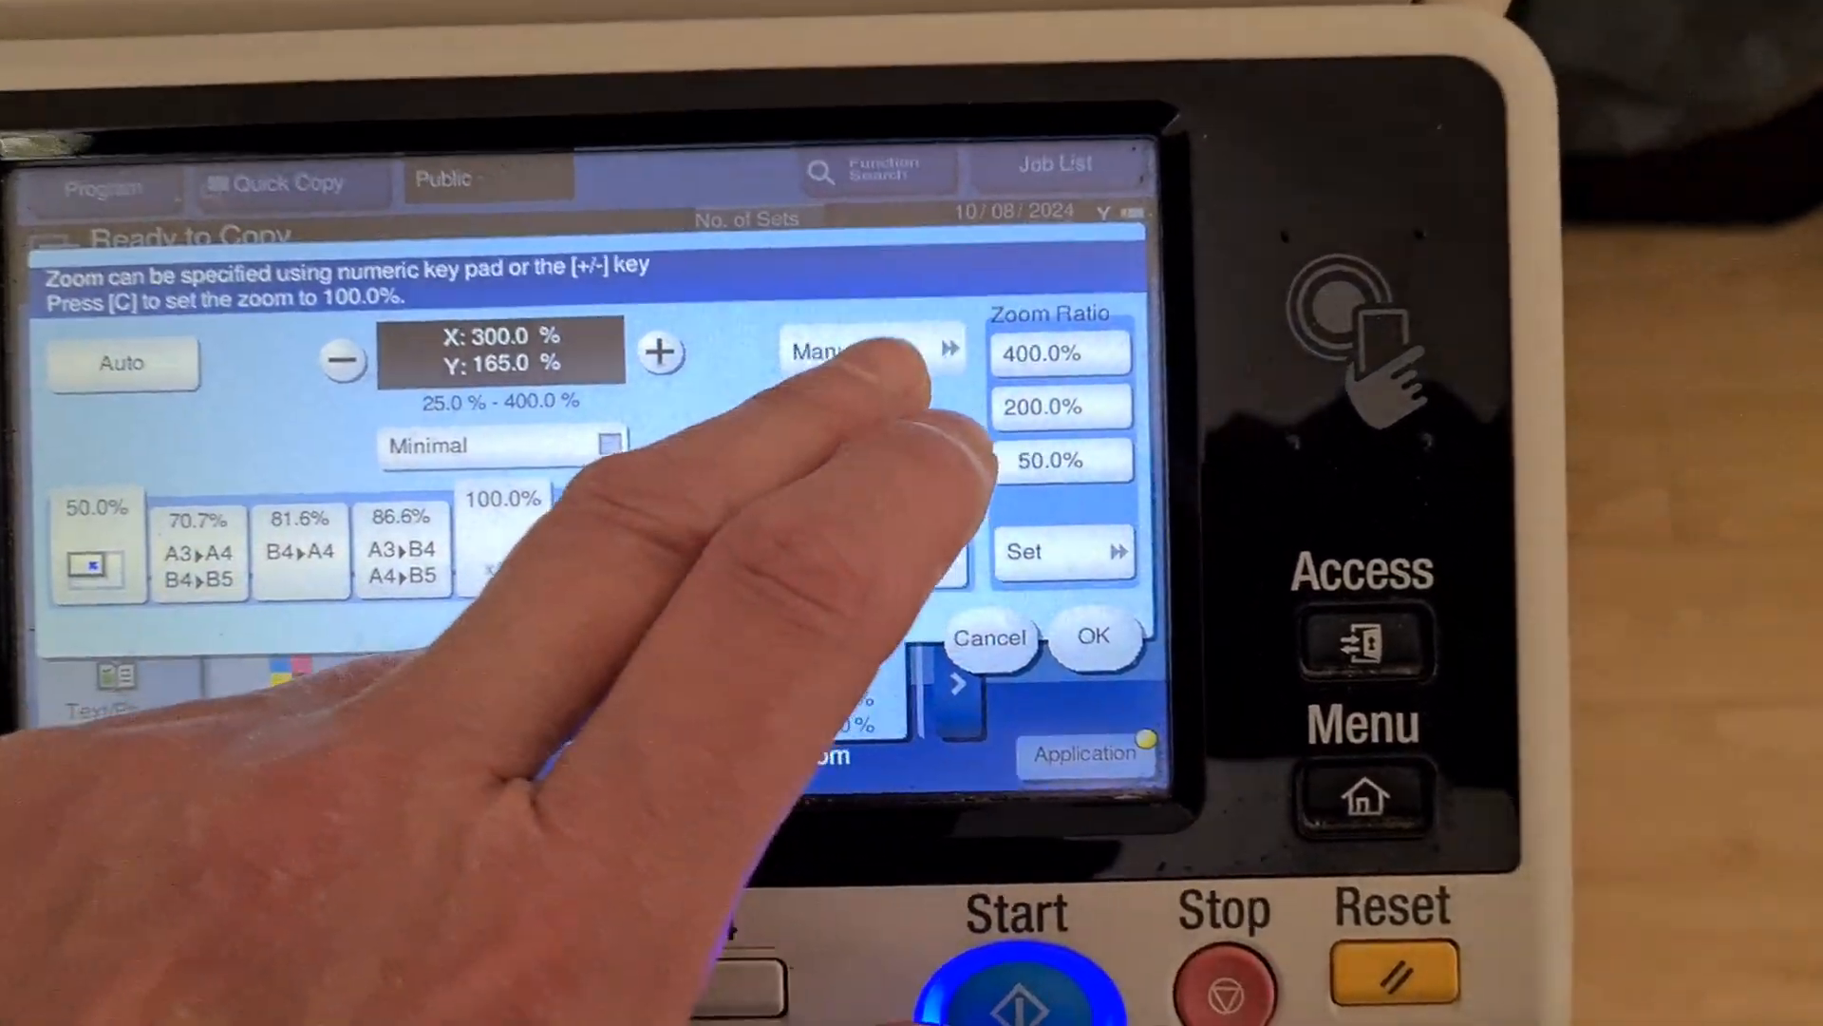
- Enter 104% zoom for X and Y, then switch the purple background colour OFF
click(838, 352)
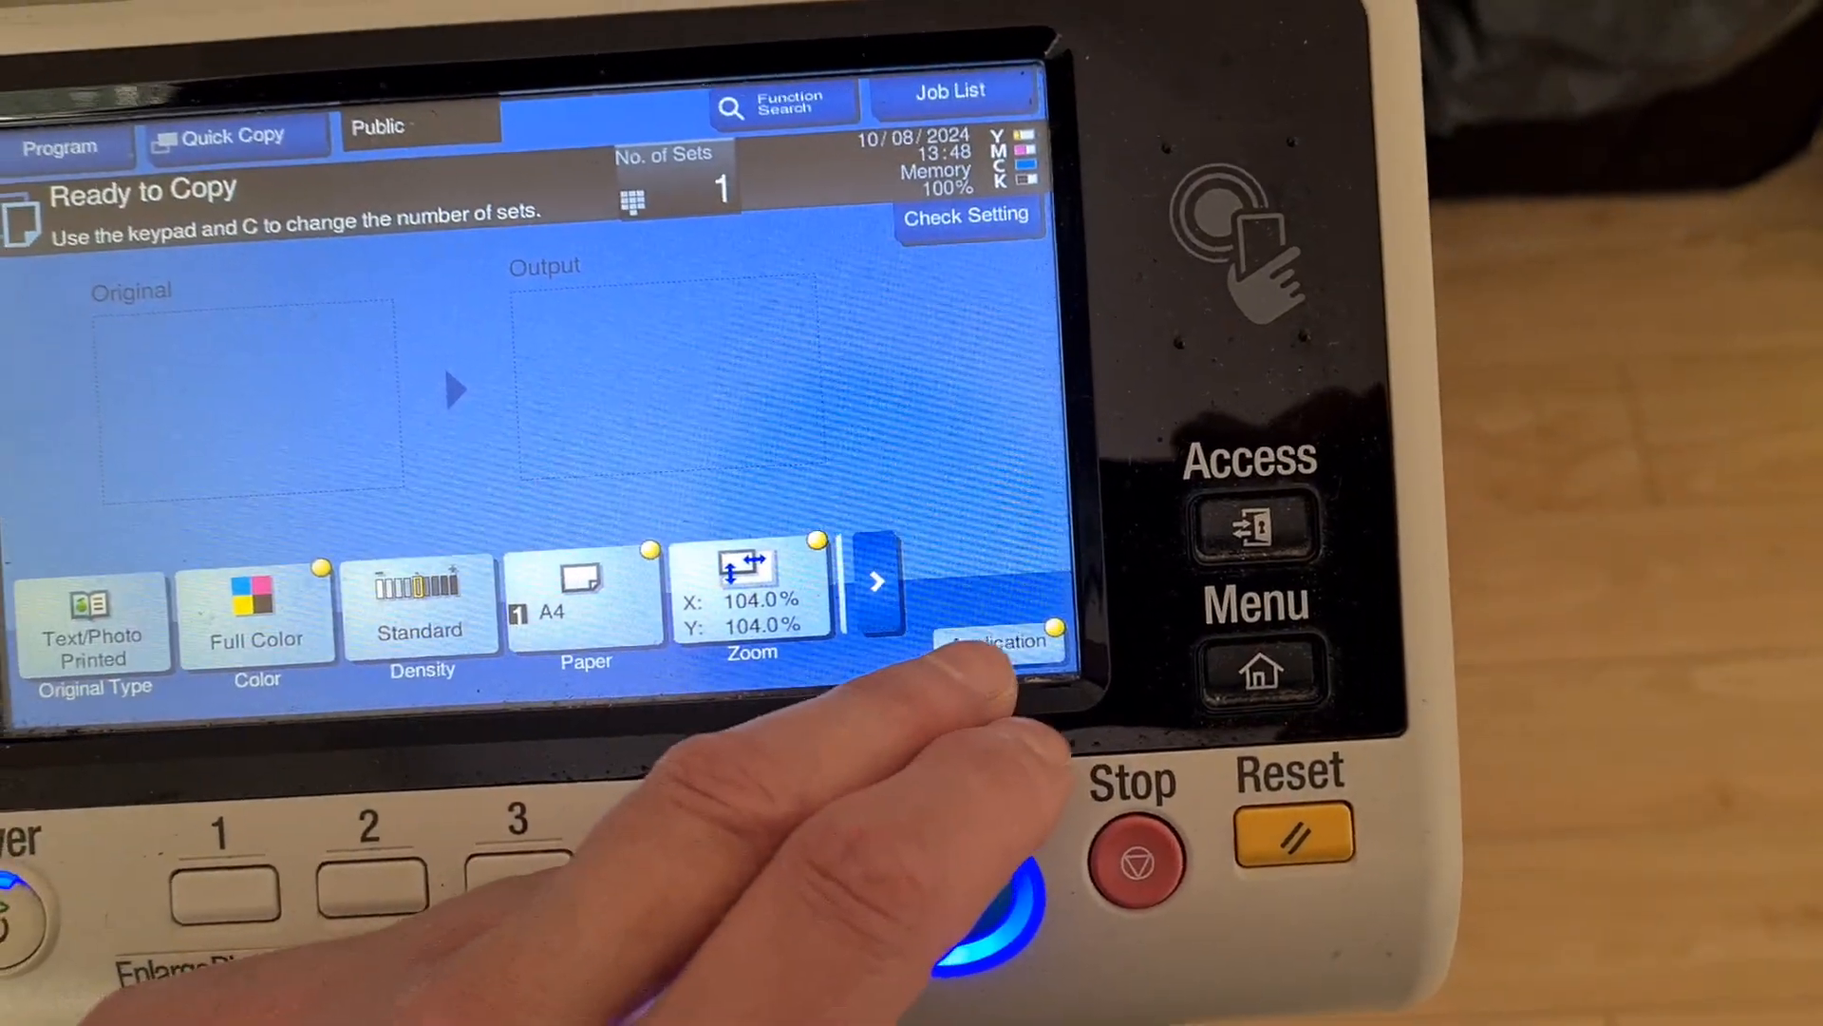
click(997, 644)
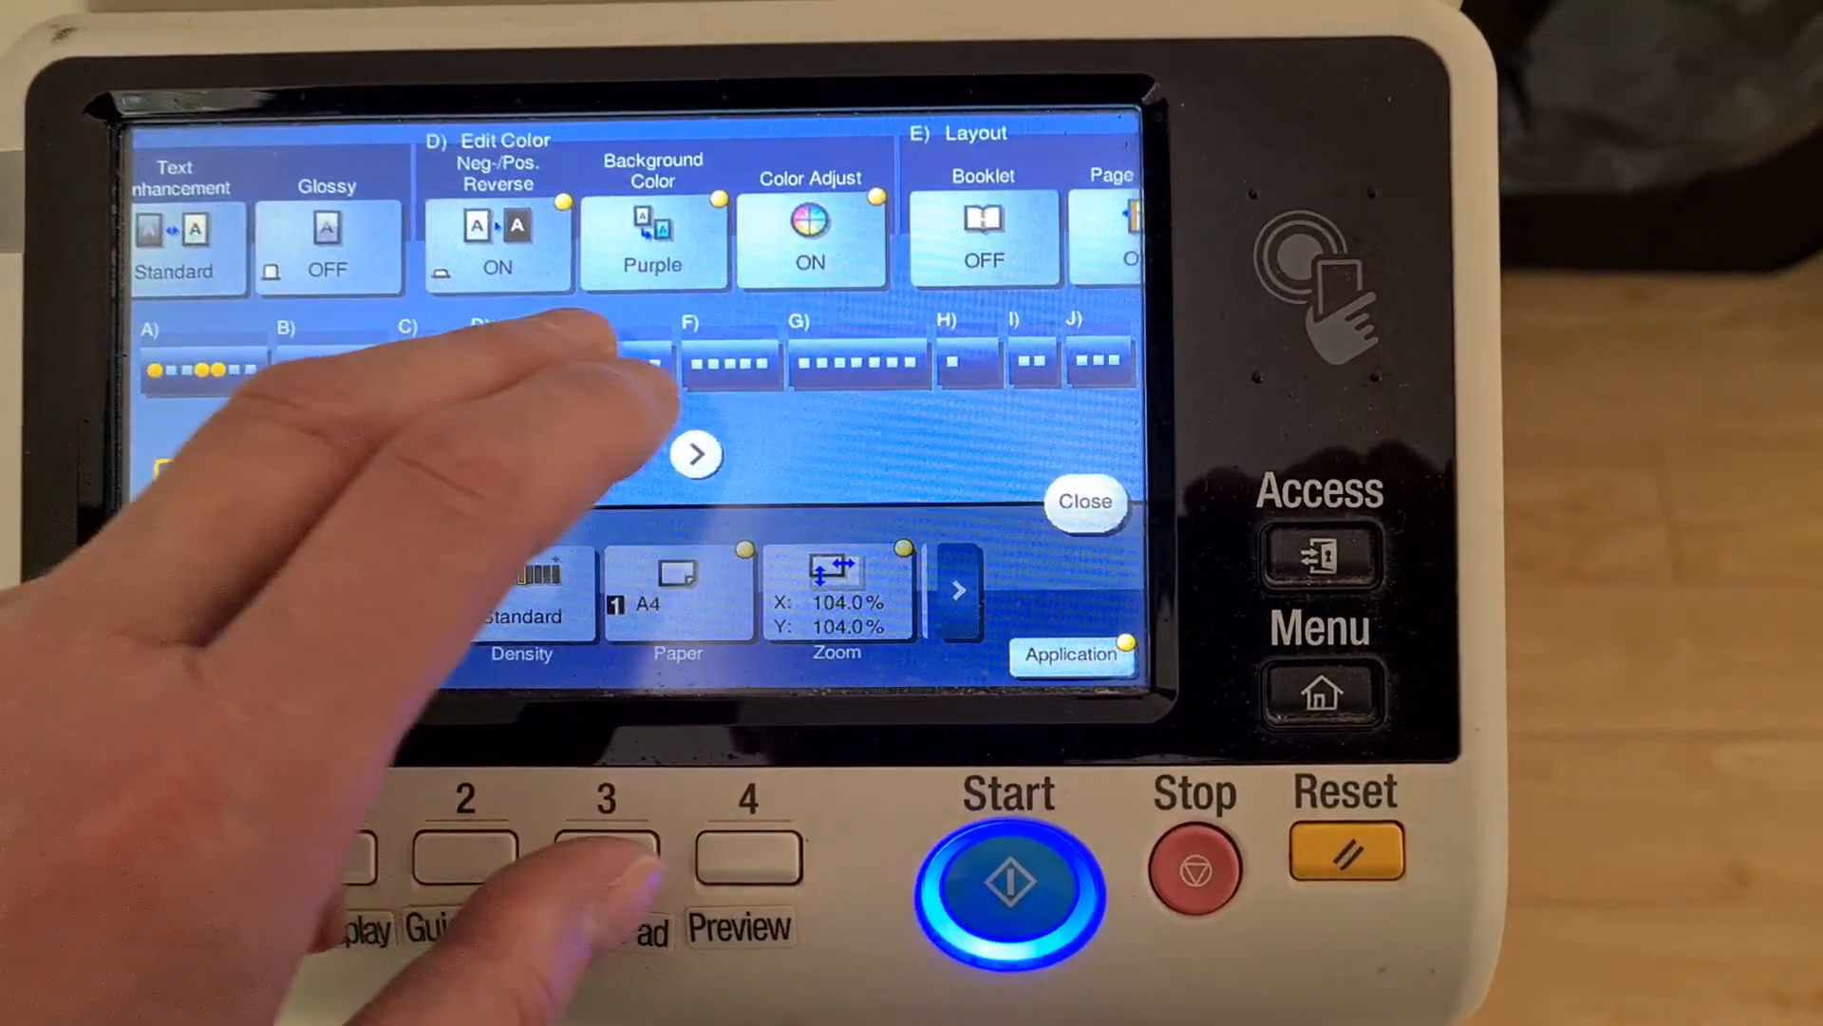
click(654, 240)
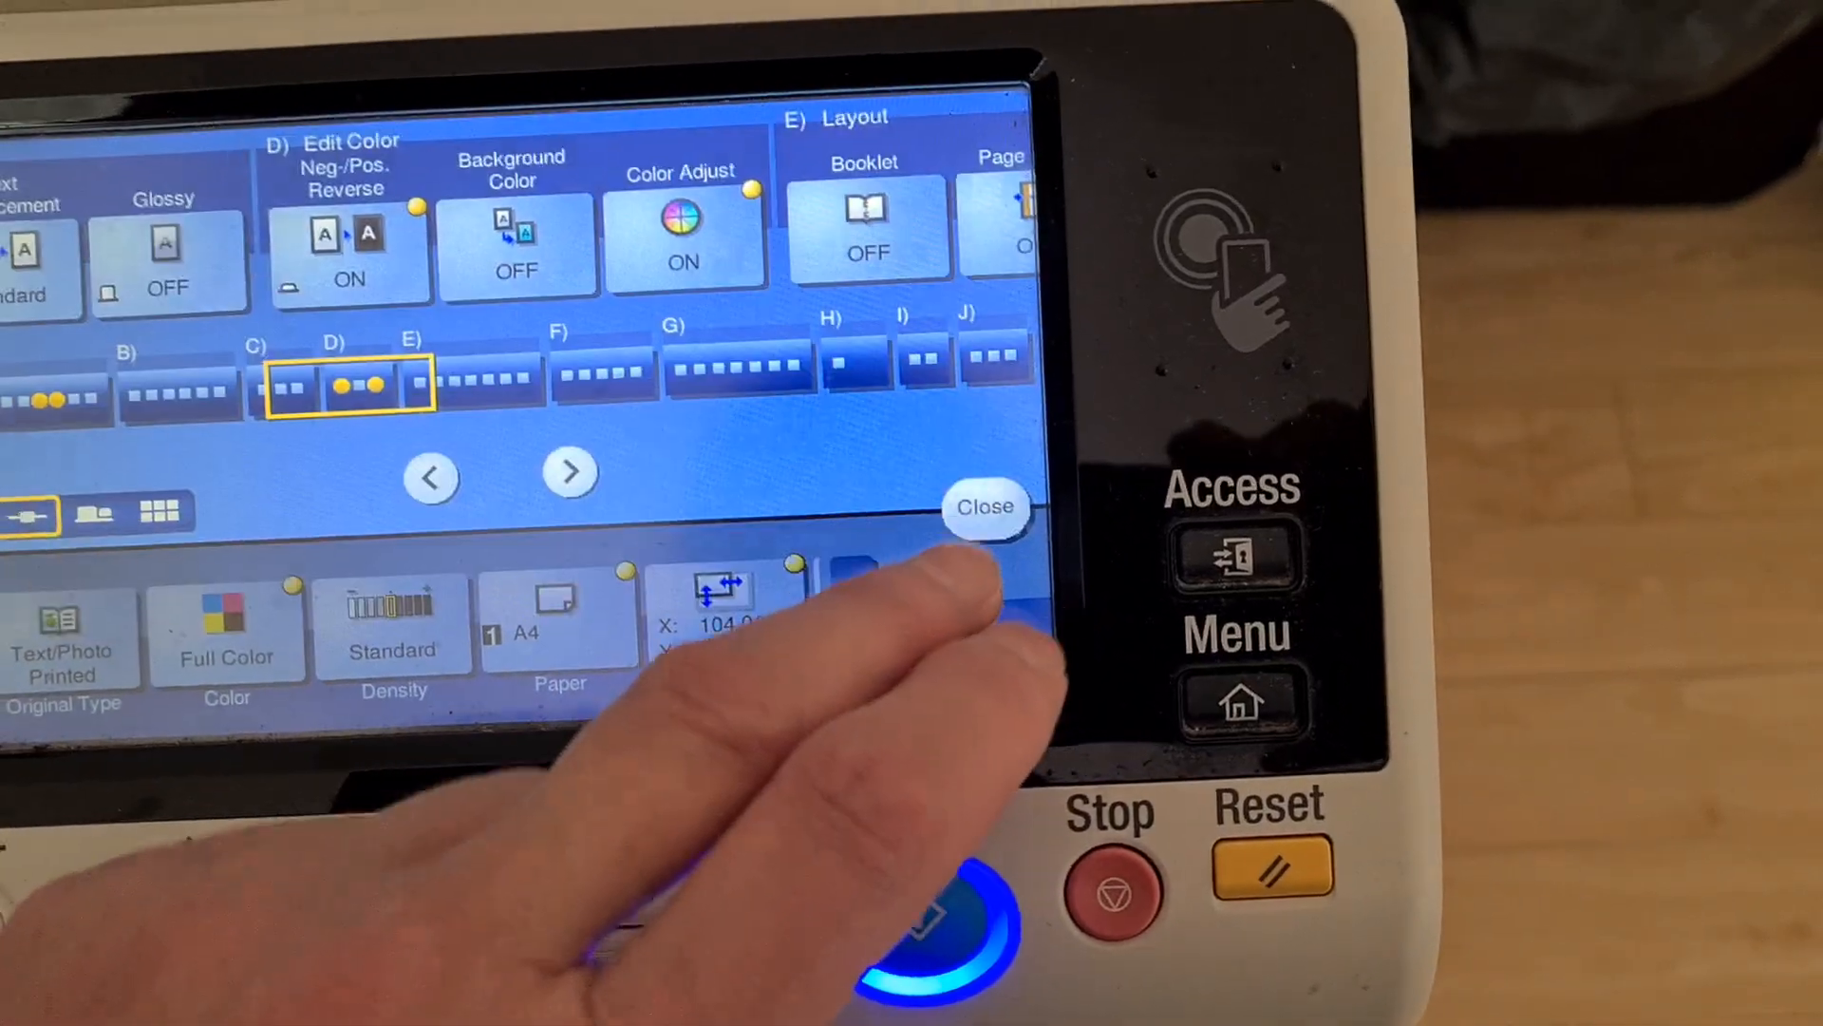
click(986, 508)
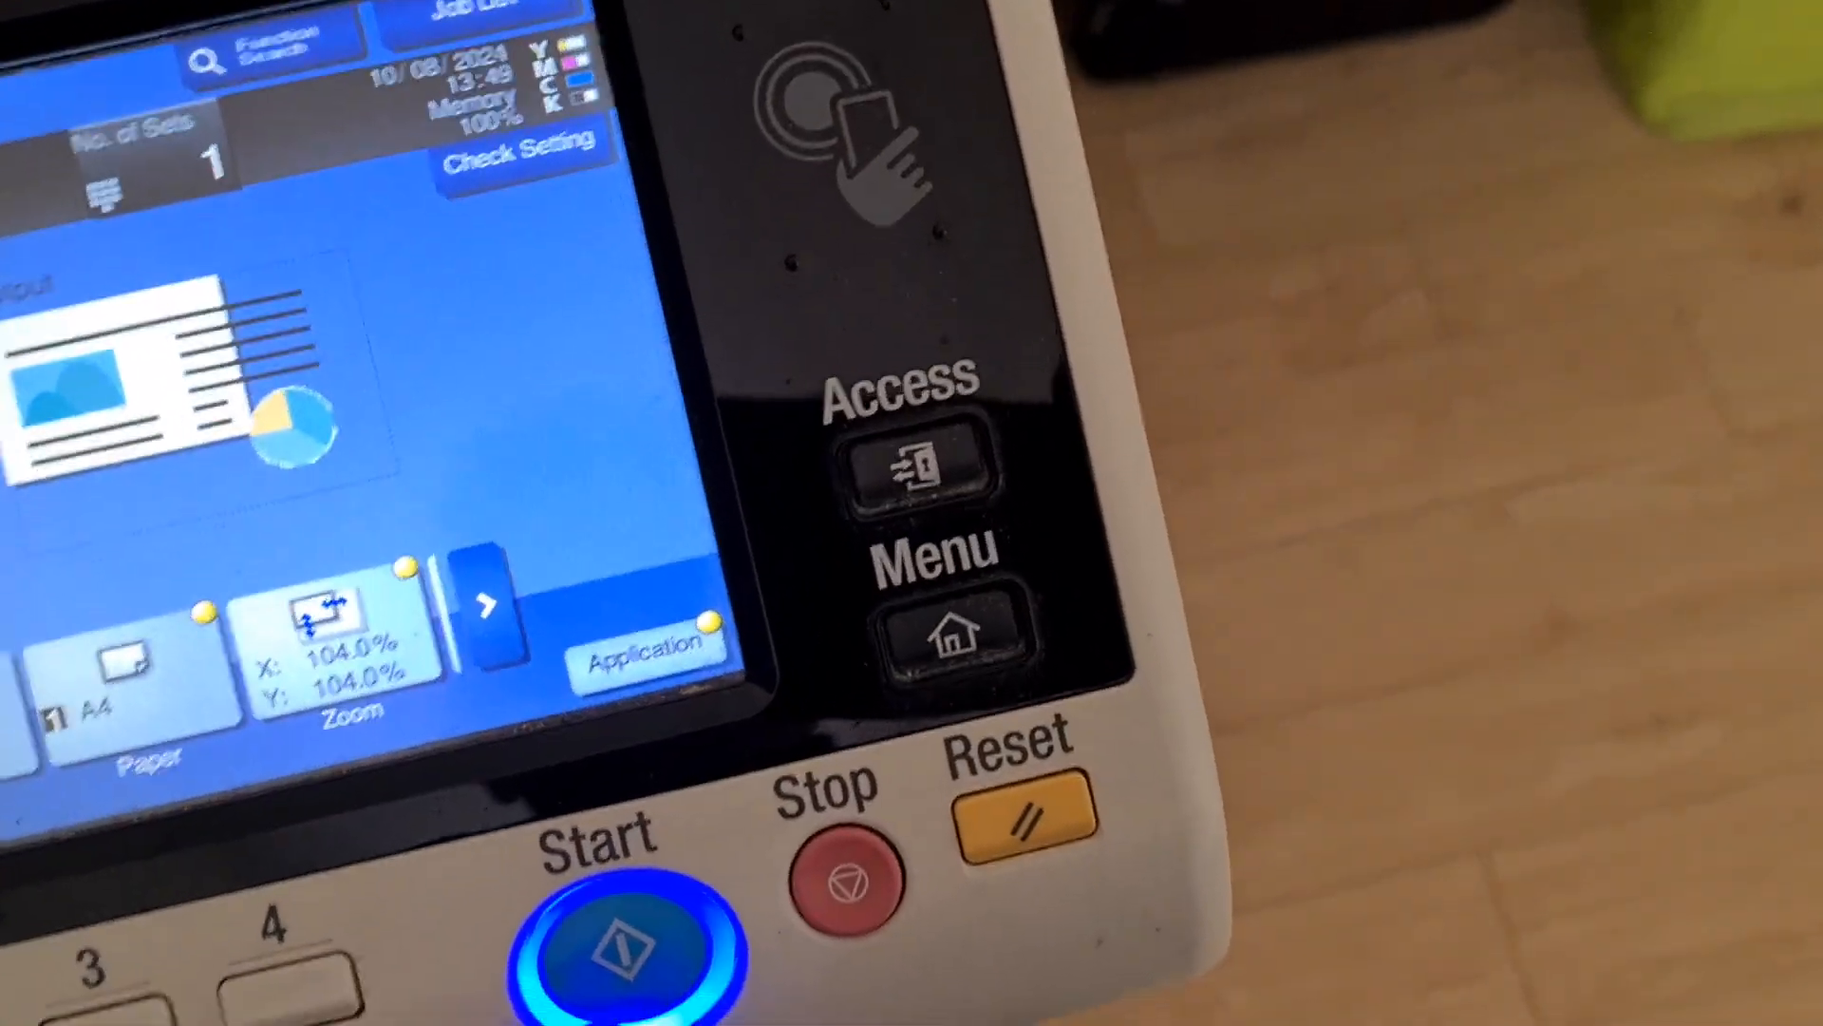
- Bring up the zoom ratio dialog, still holding 104% by 104%
click(604, 954)
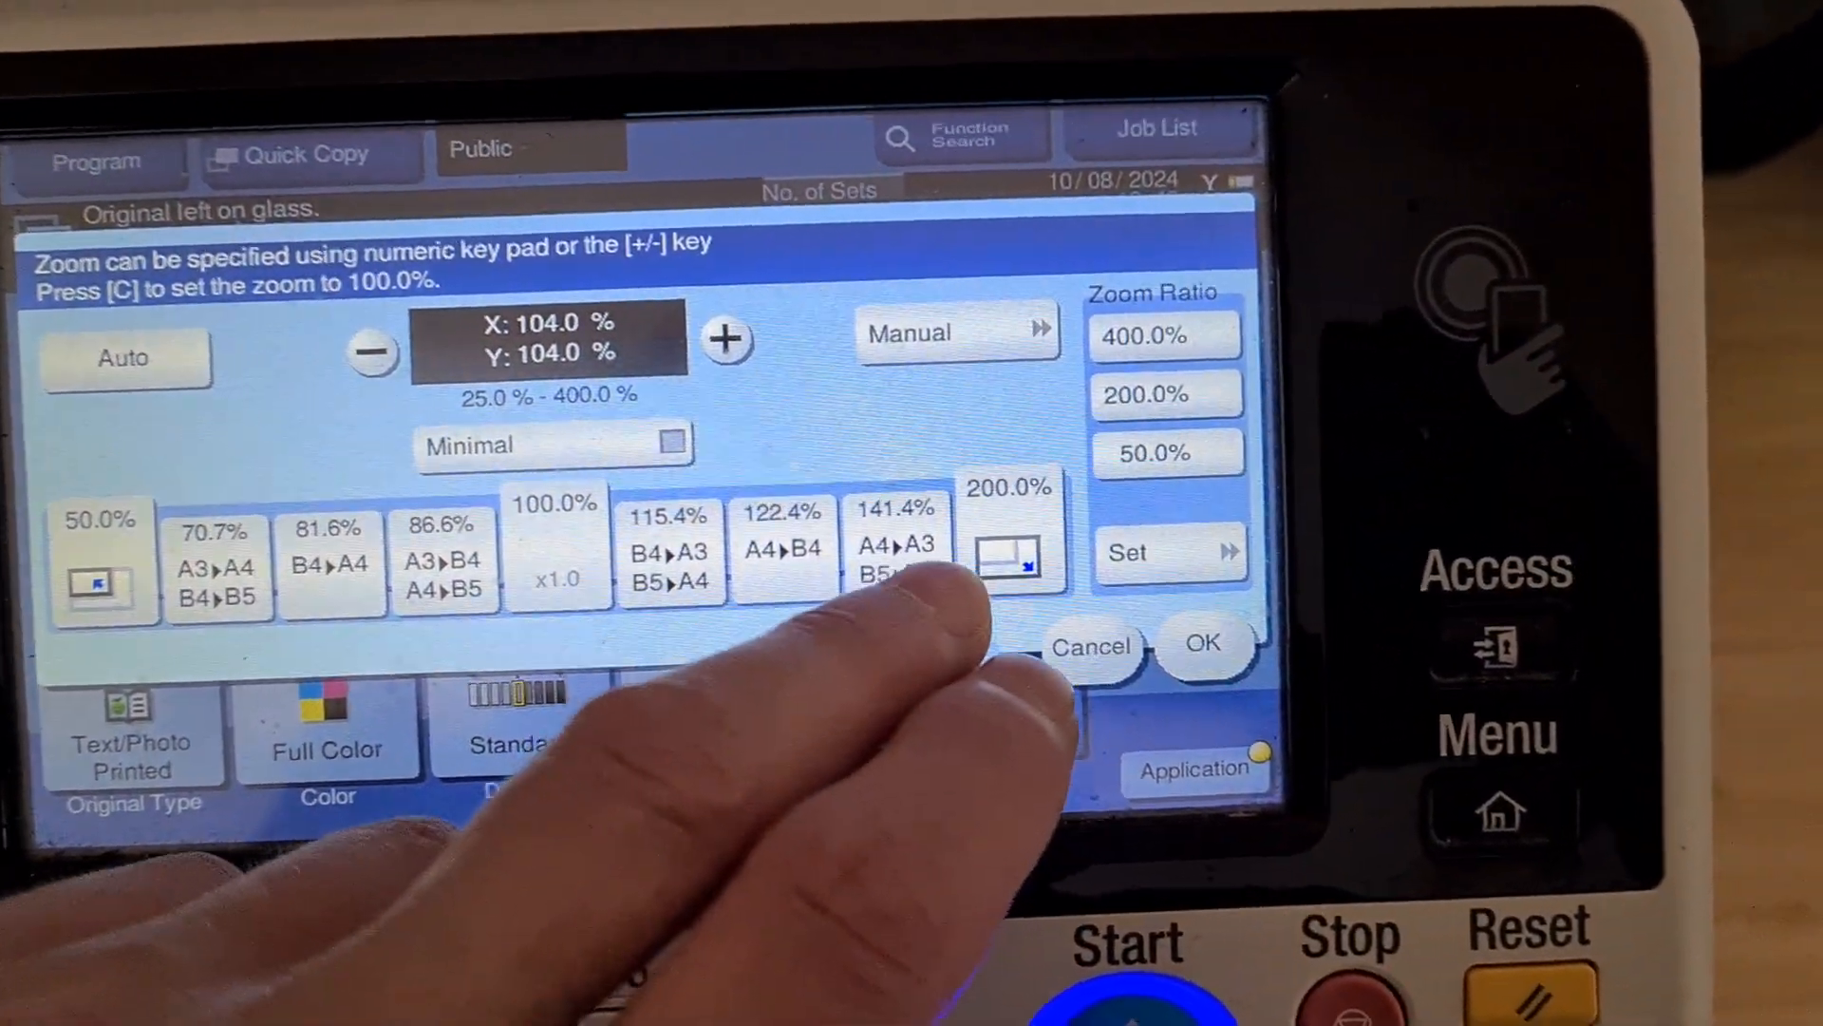
- Apply the 141.4% A4-to-A3 preset enlargement
click(898, 547)
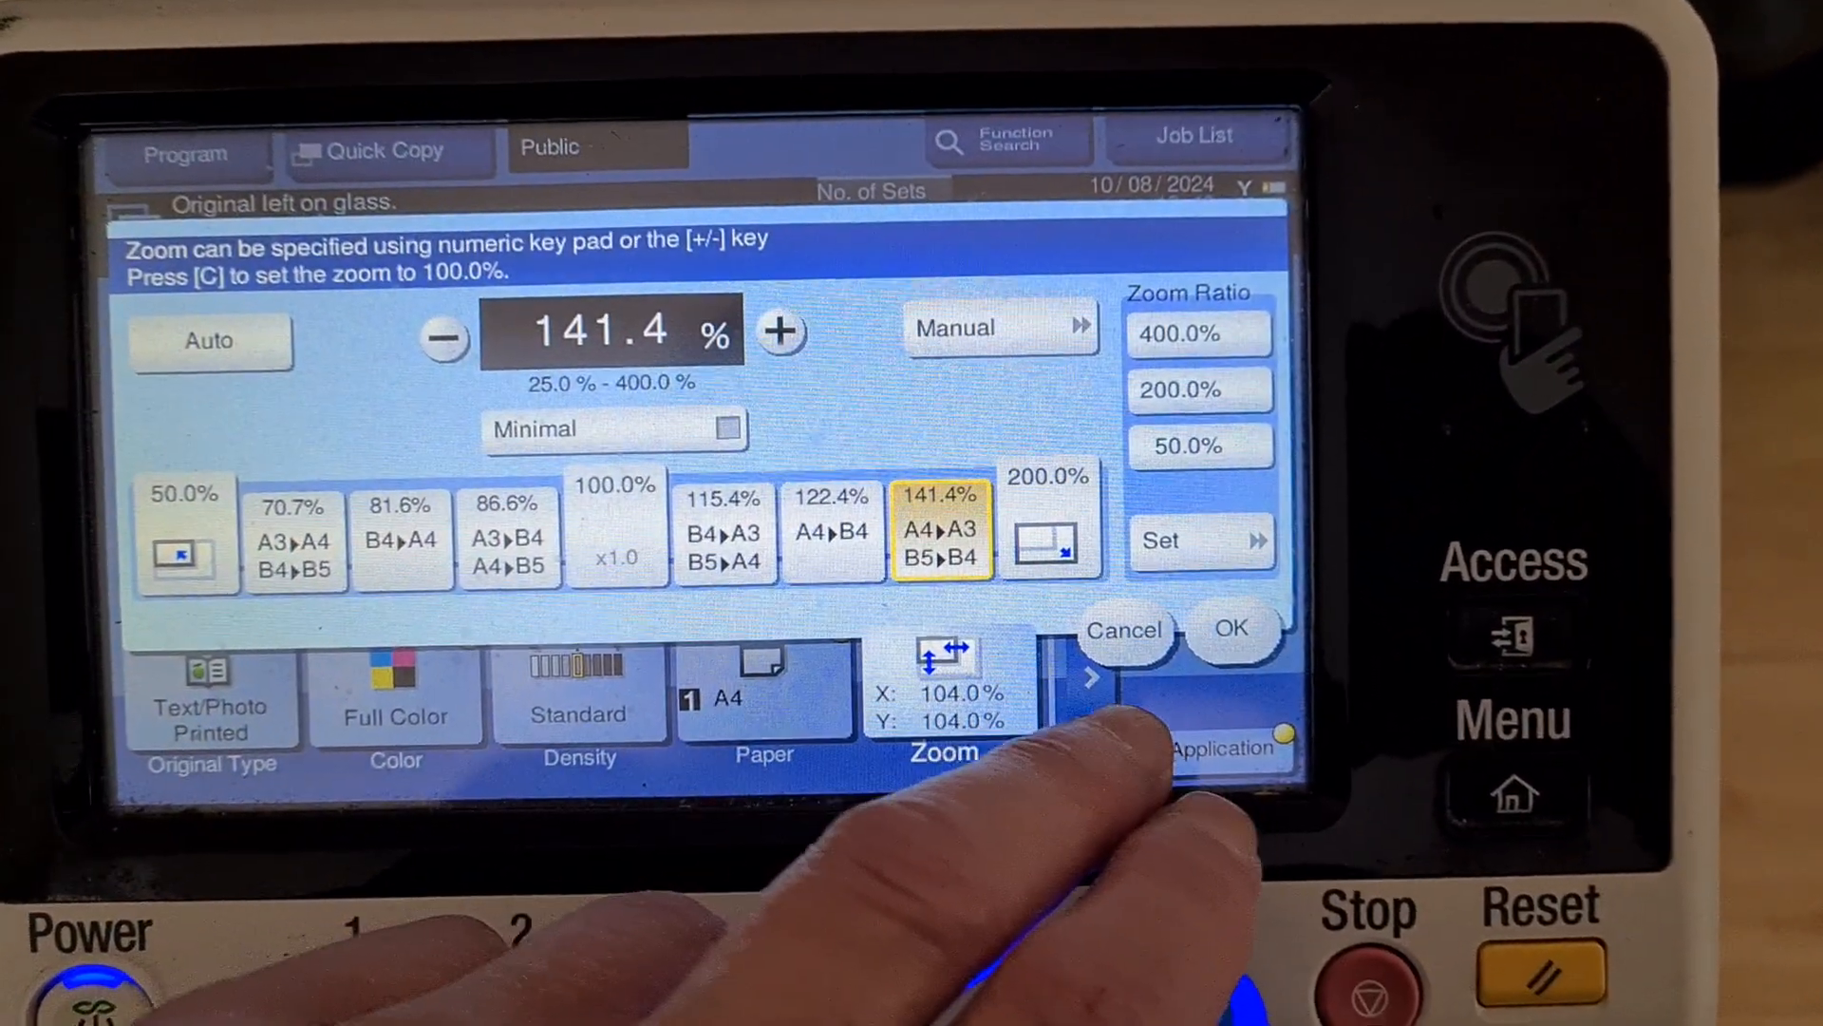
click(1227, 744)
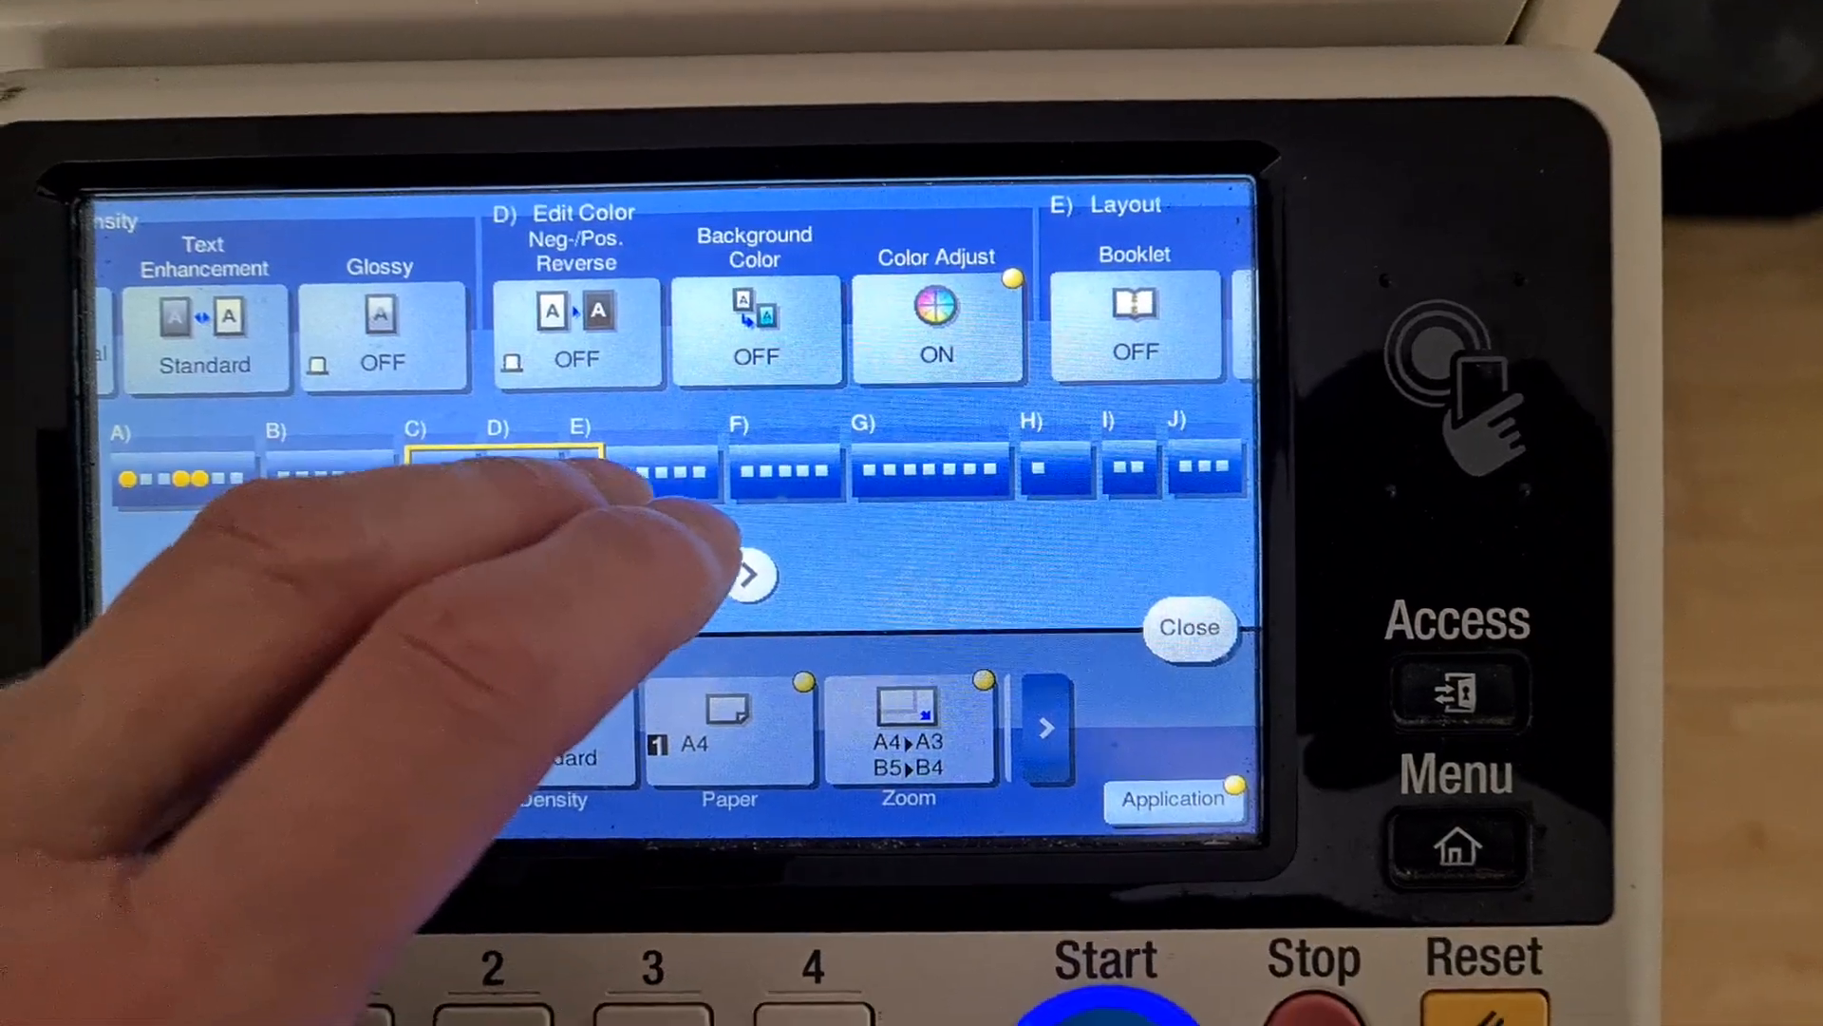
- Review the Color Adjust sliders with copy density at -4 and confirm them
click(935, 325)
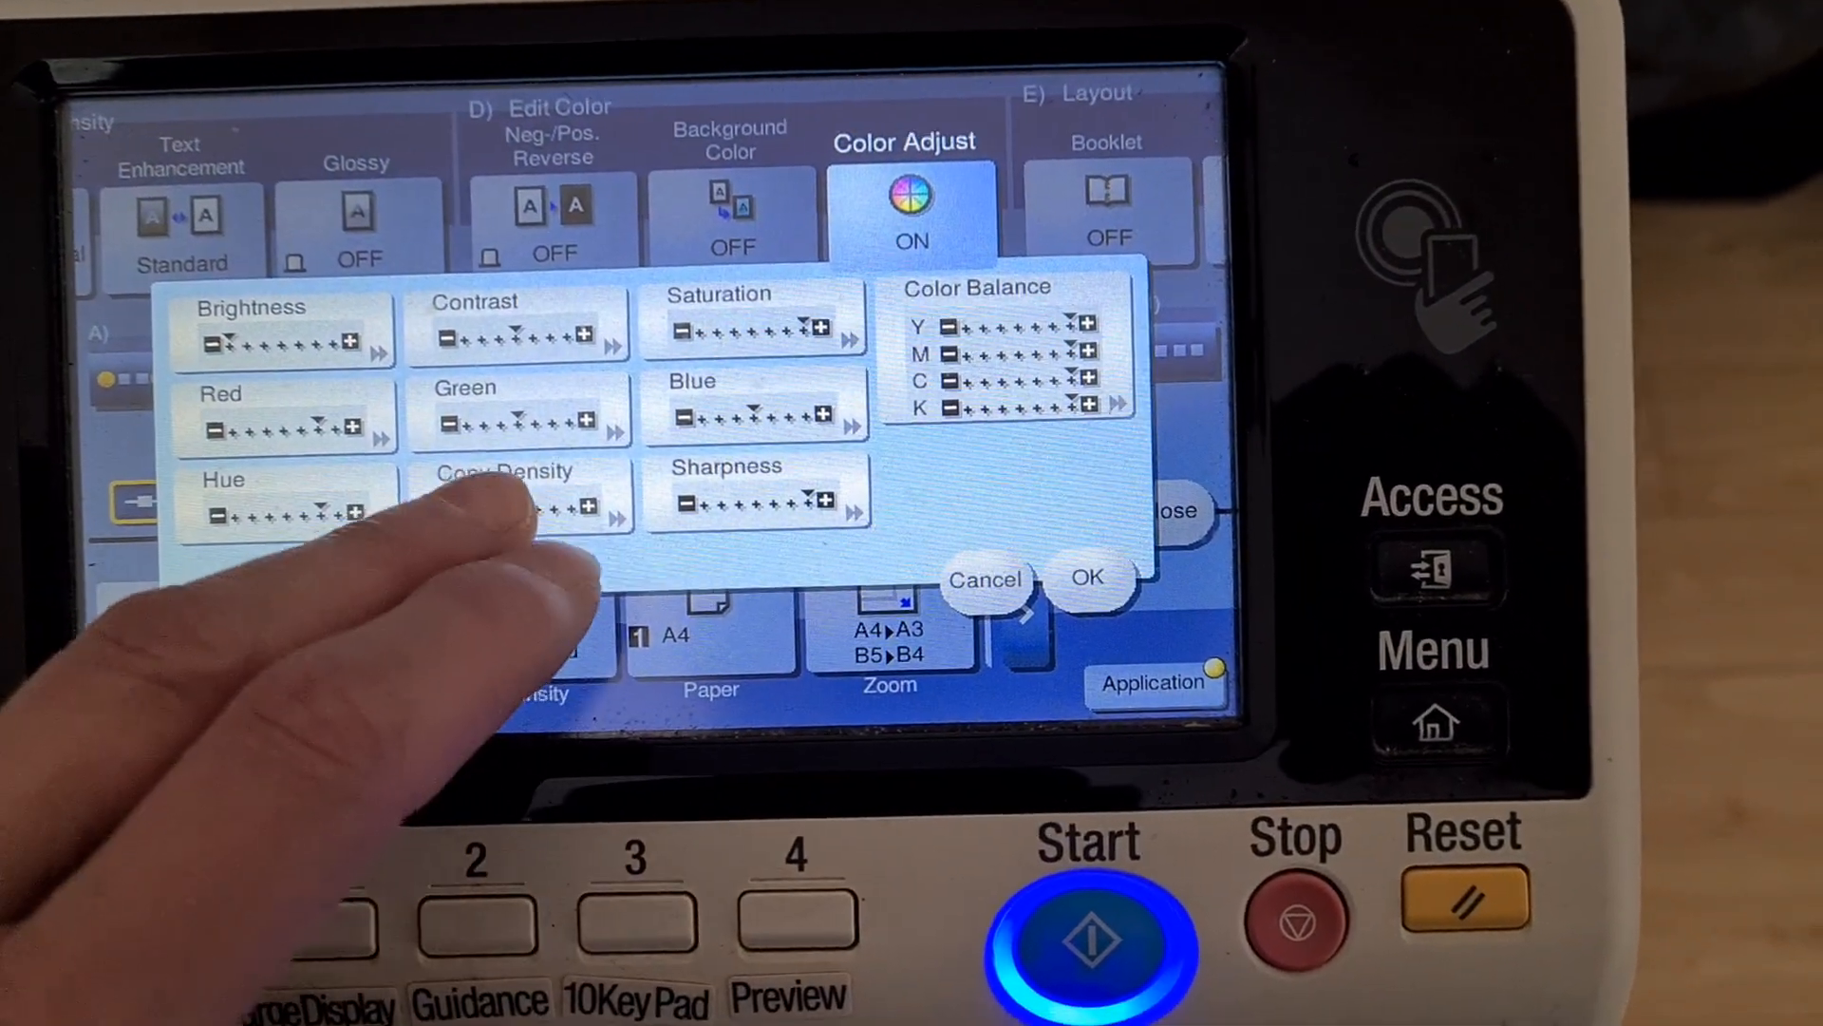
click(517, 489)
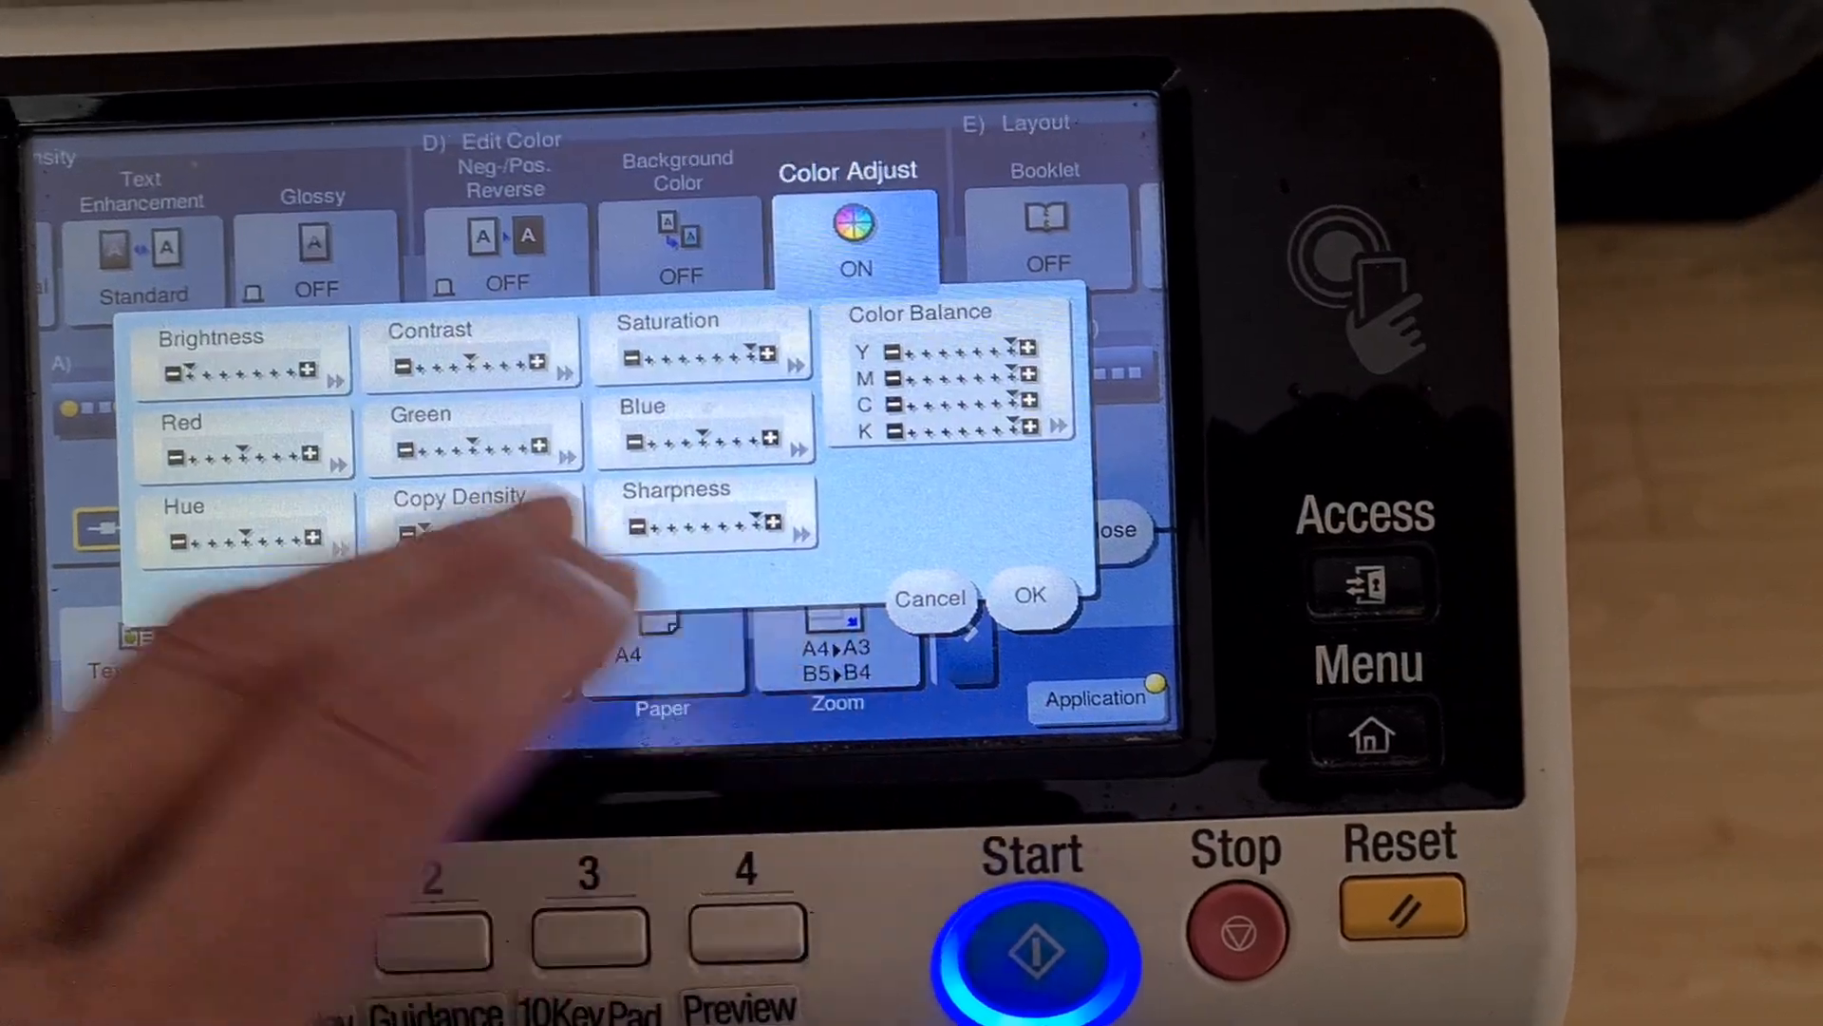
click(245, 361)
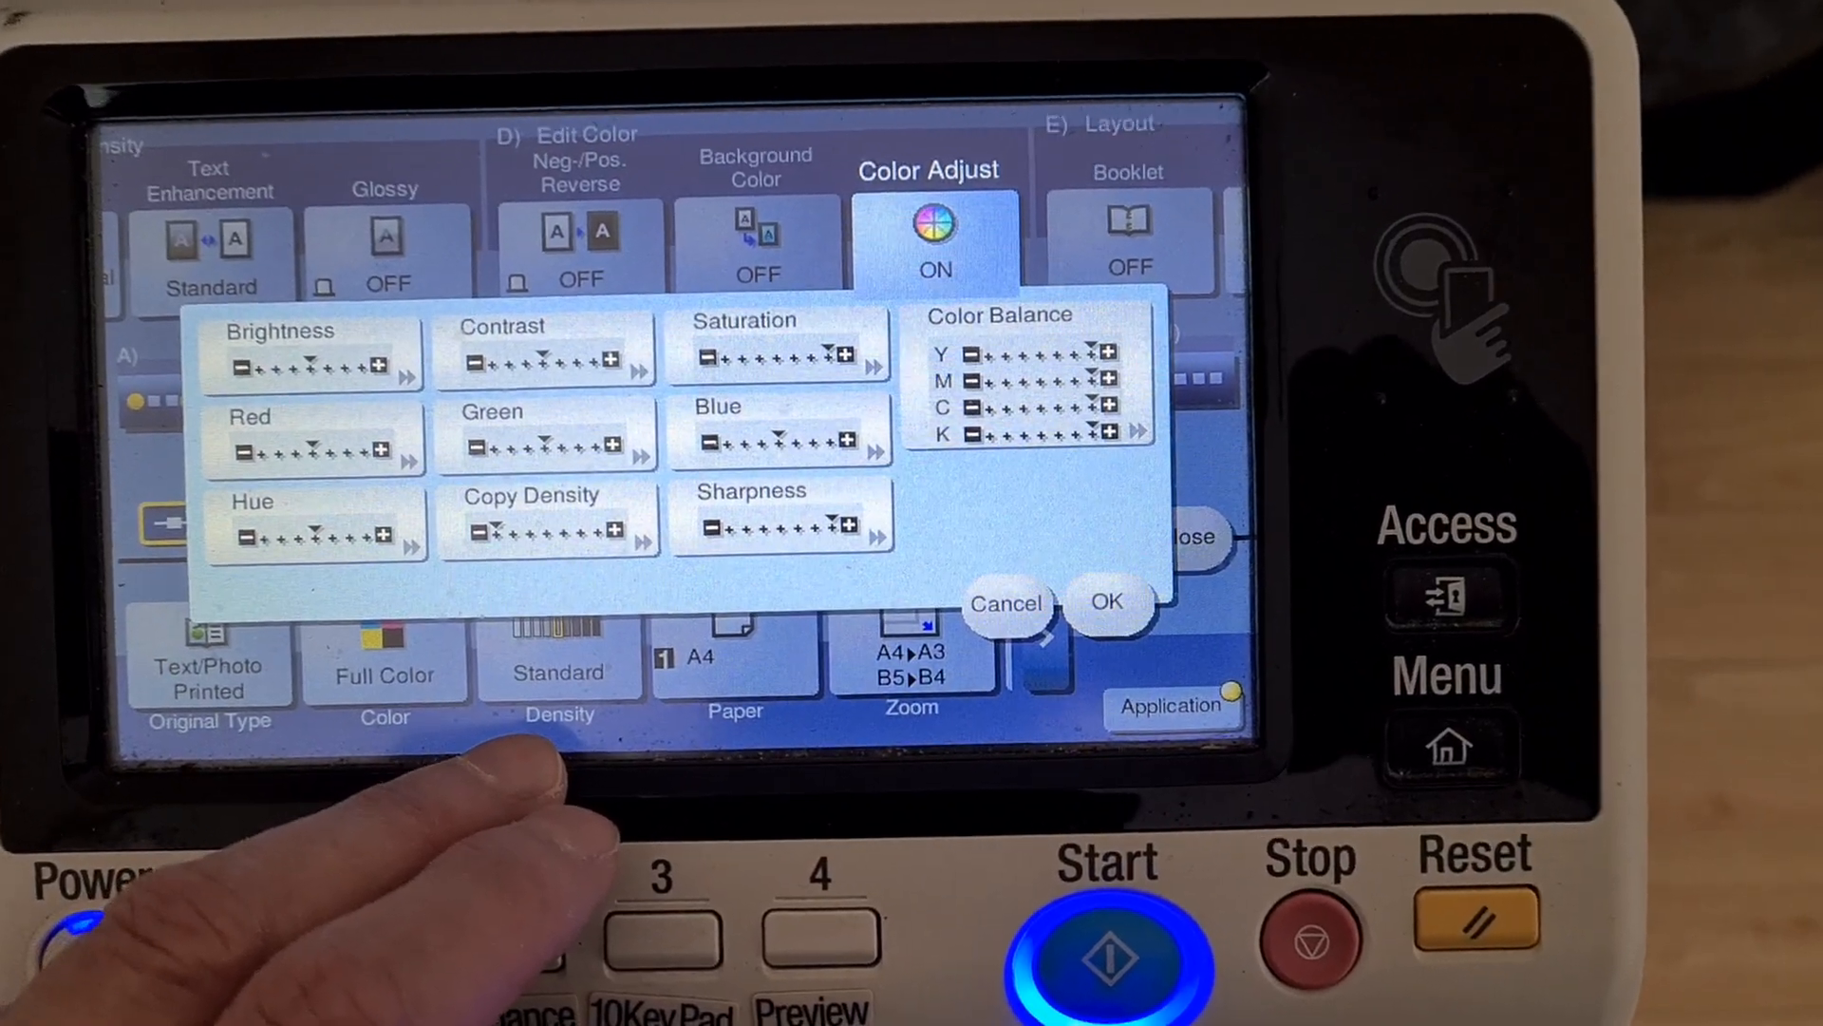
click(312, 367)
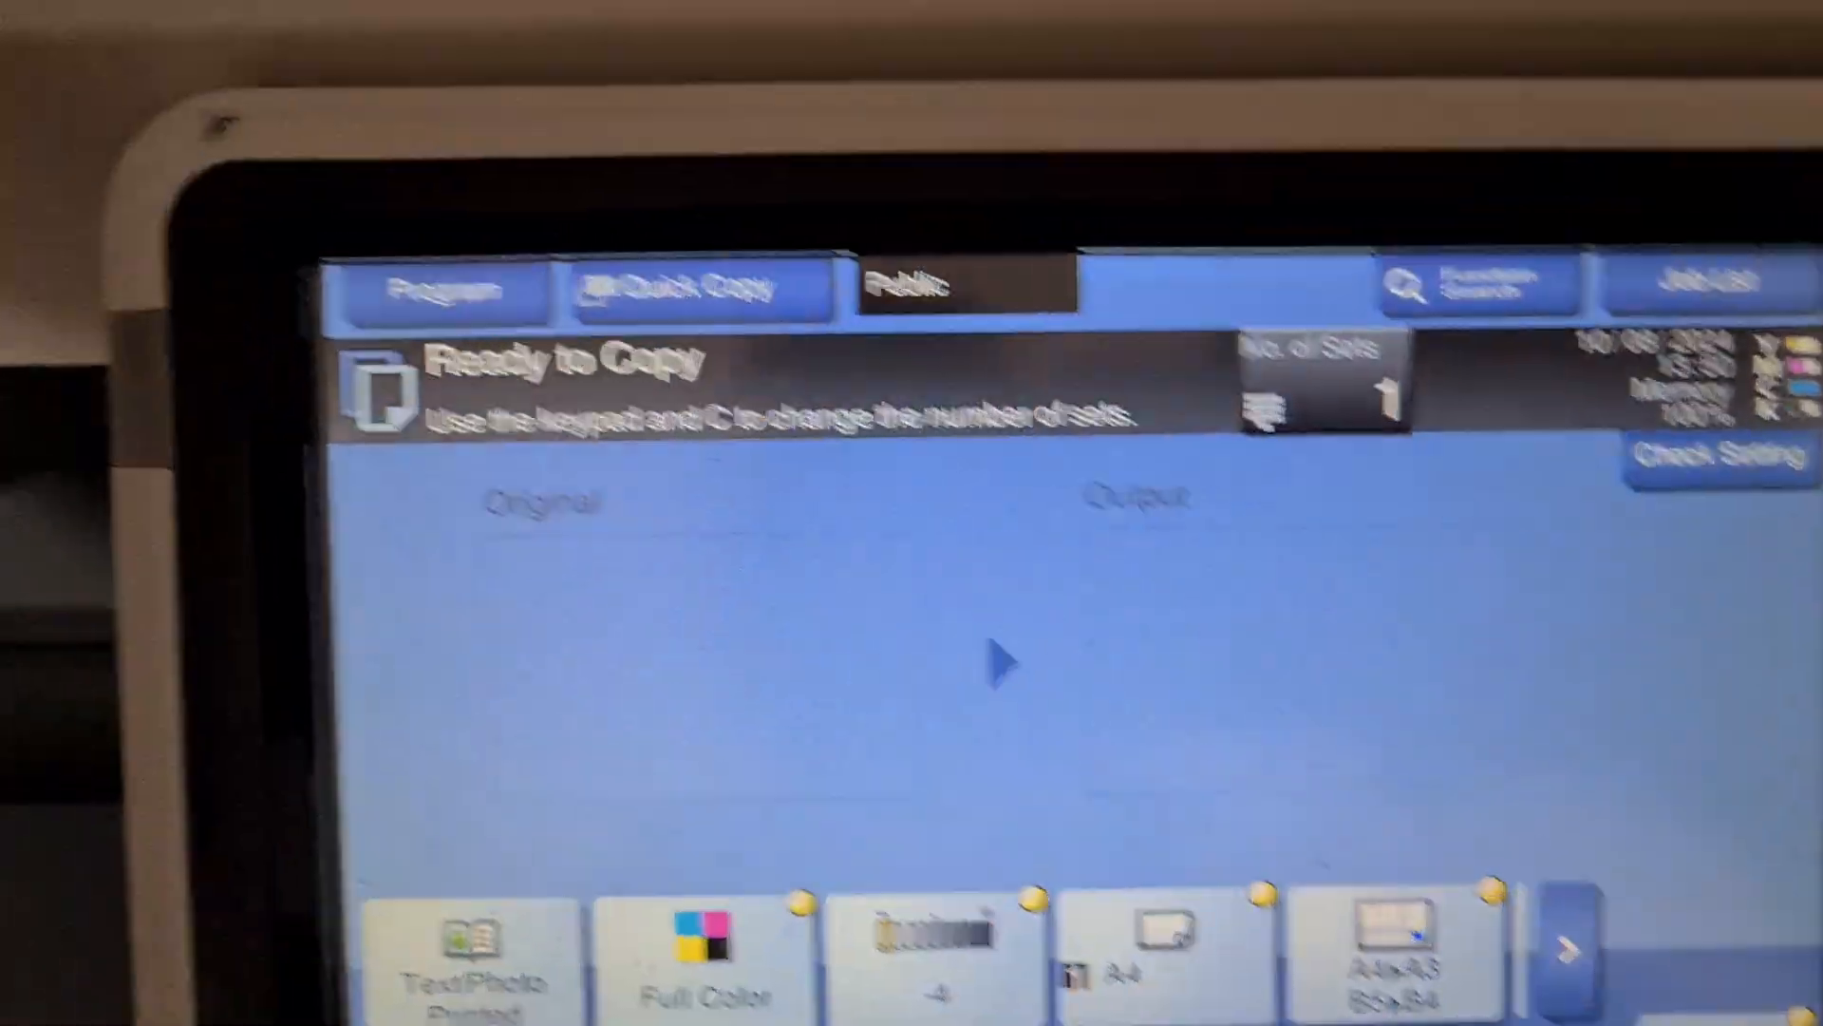
- Scan the original and finish so the 141.4% full-colour copy prints
click(1069, 877)
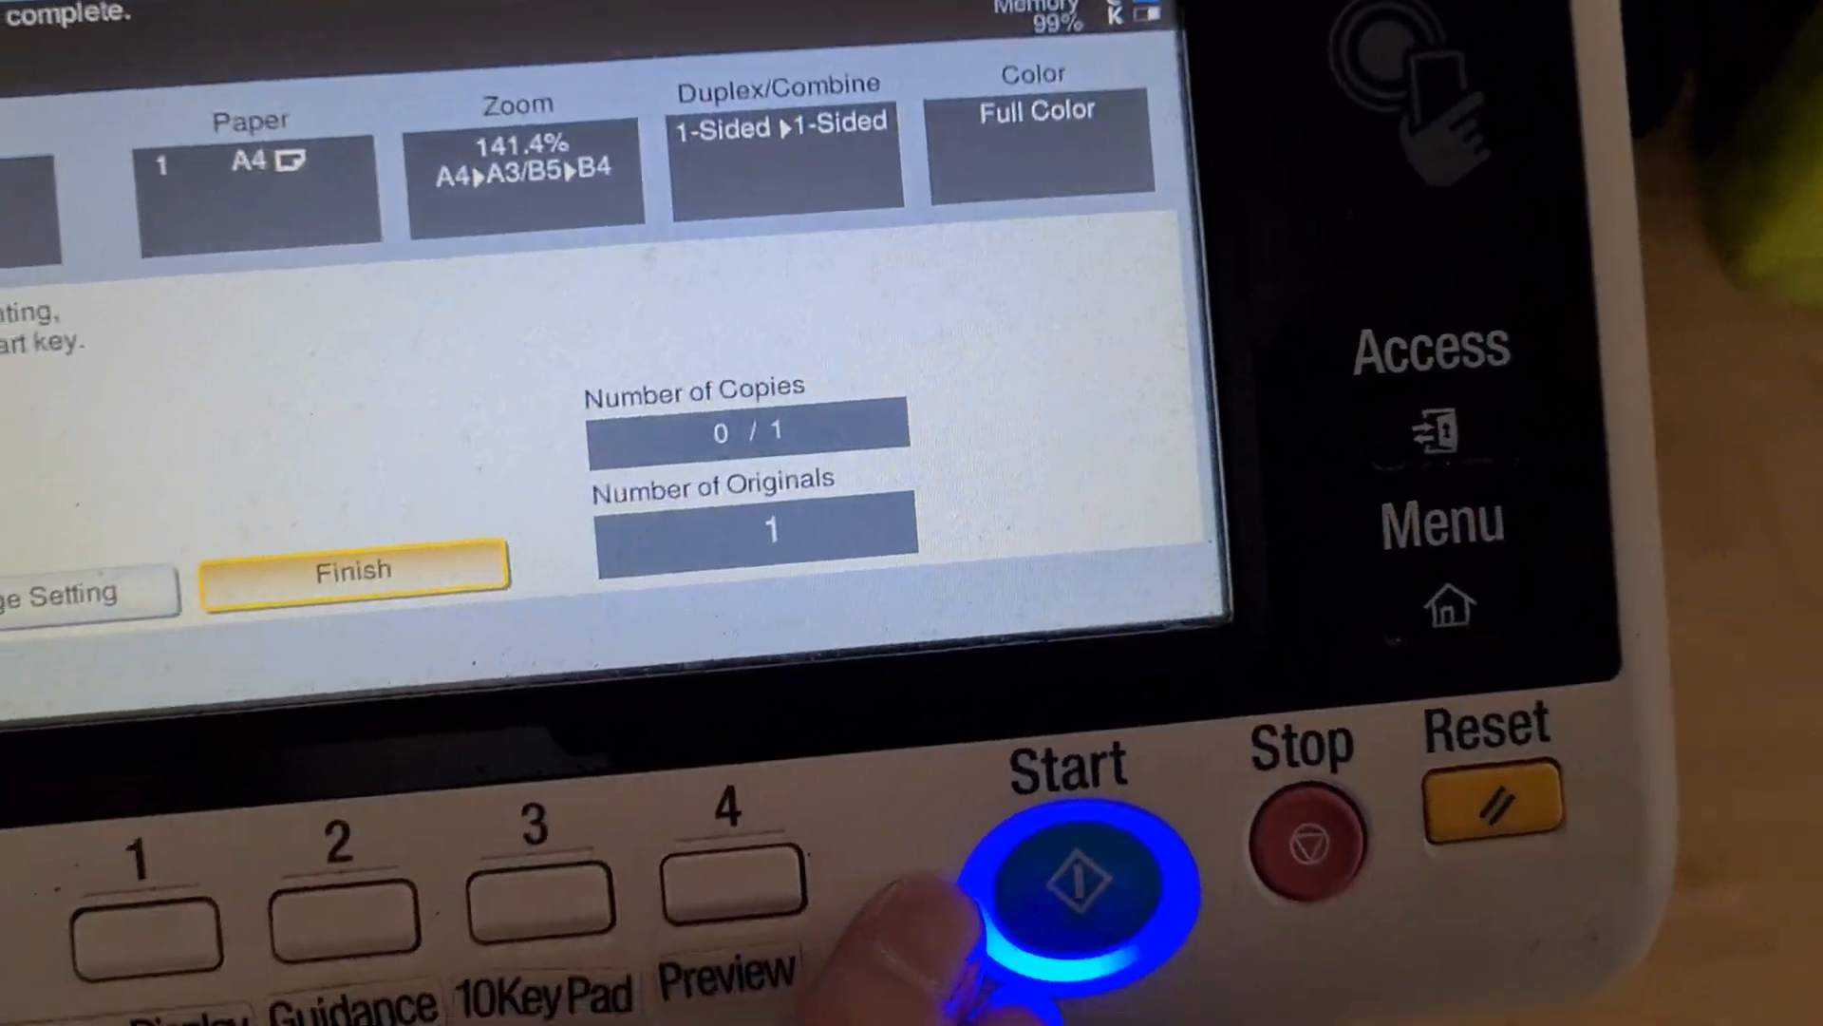
click(1069, 883)
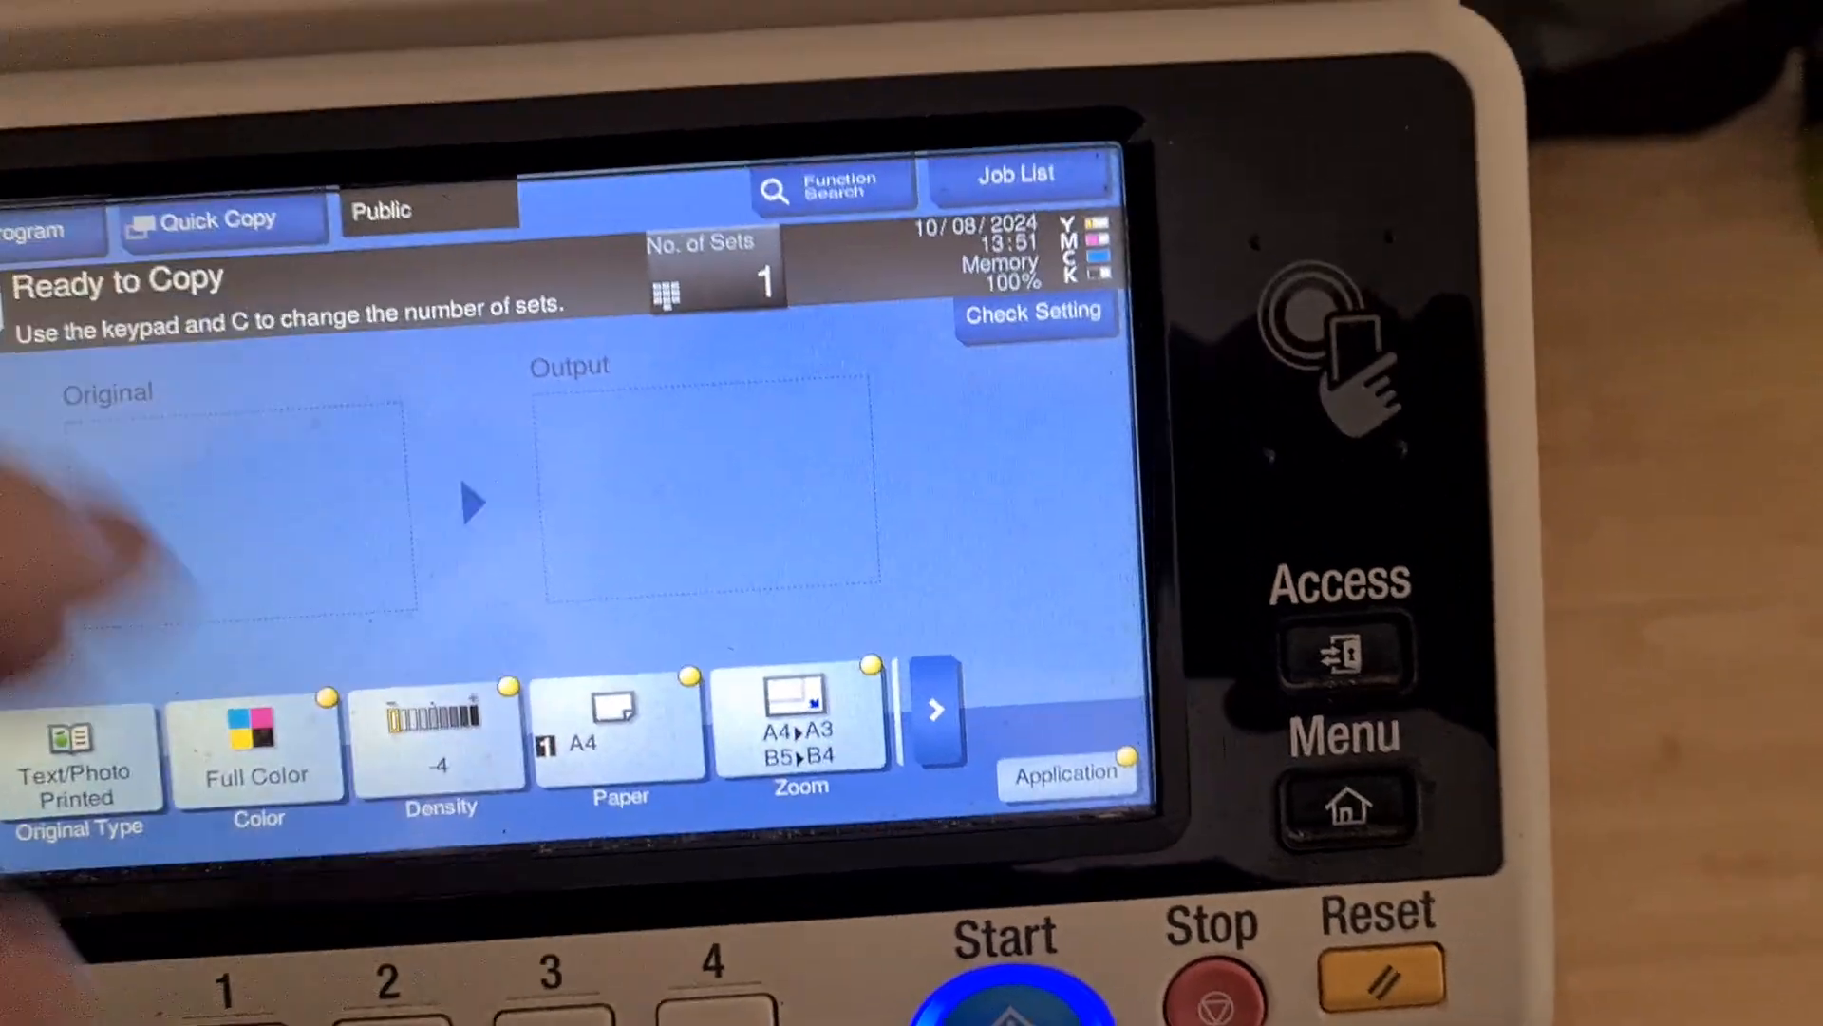
- Set separate zoom ratios of 104% horizontal and 110% vertical
click(800, 722)
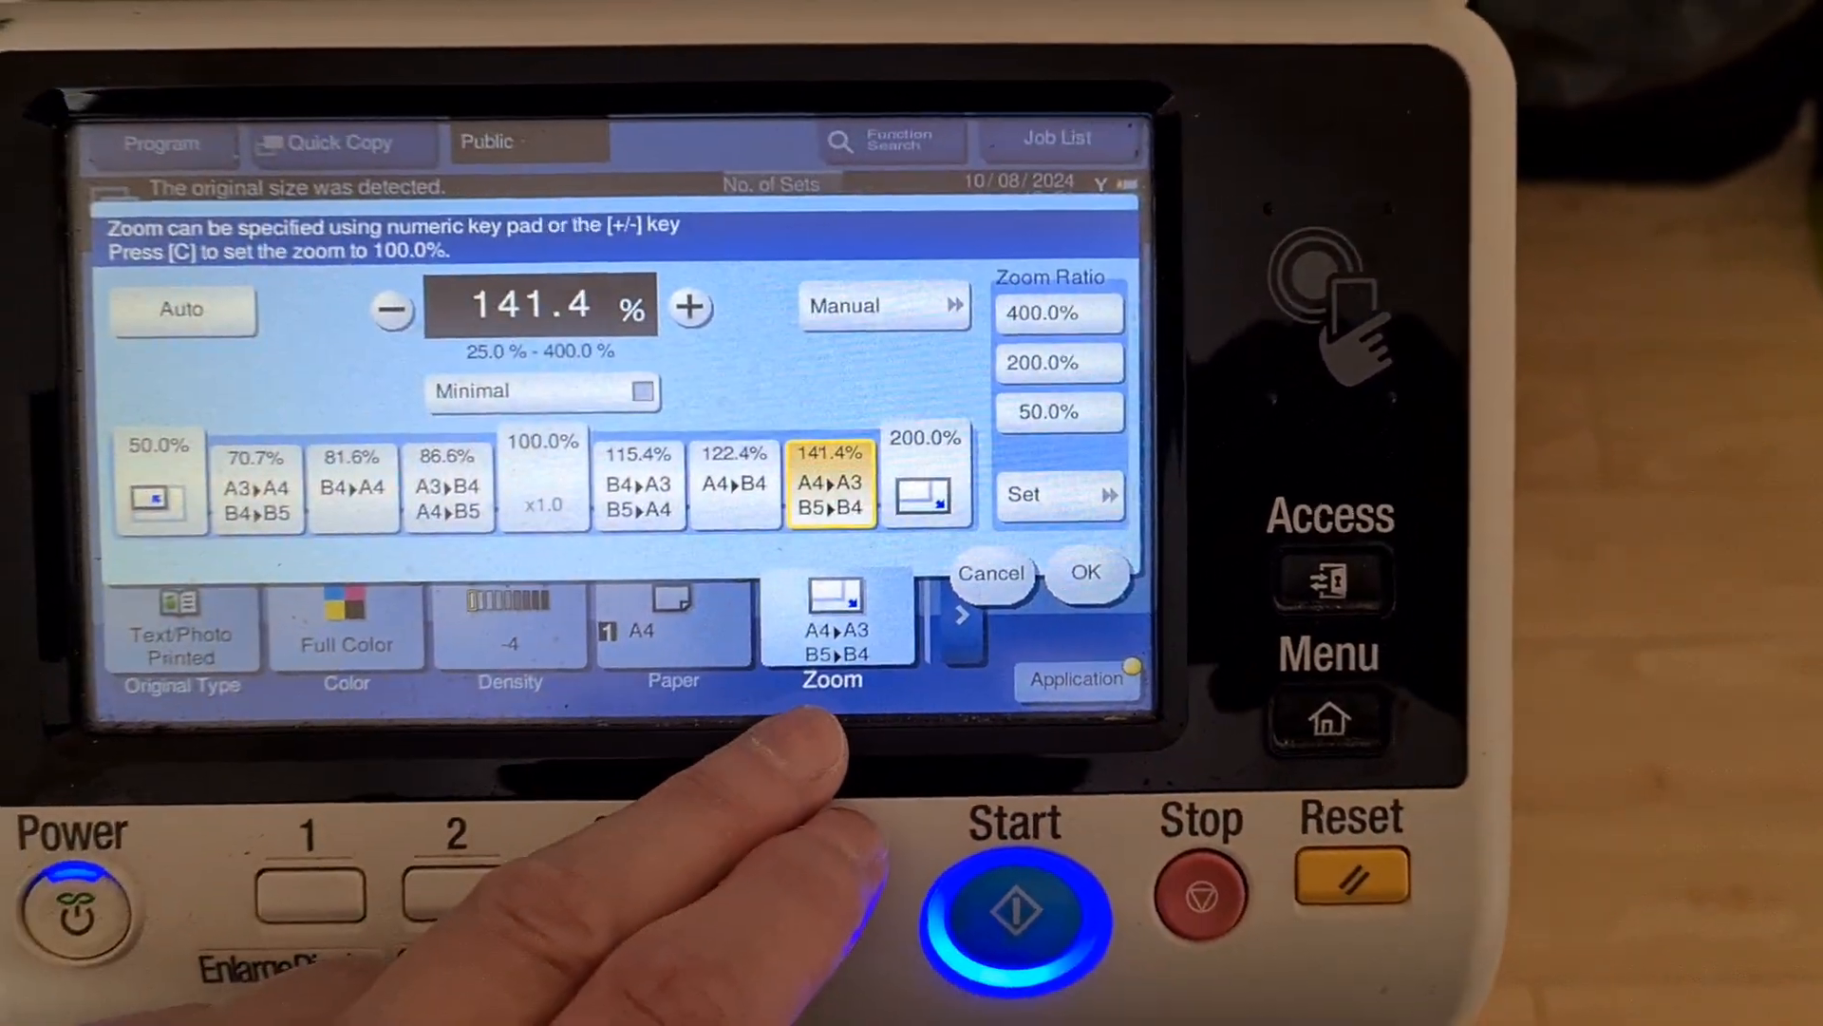
click(866, 304)
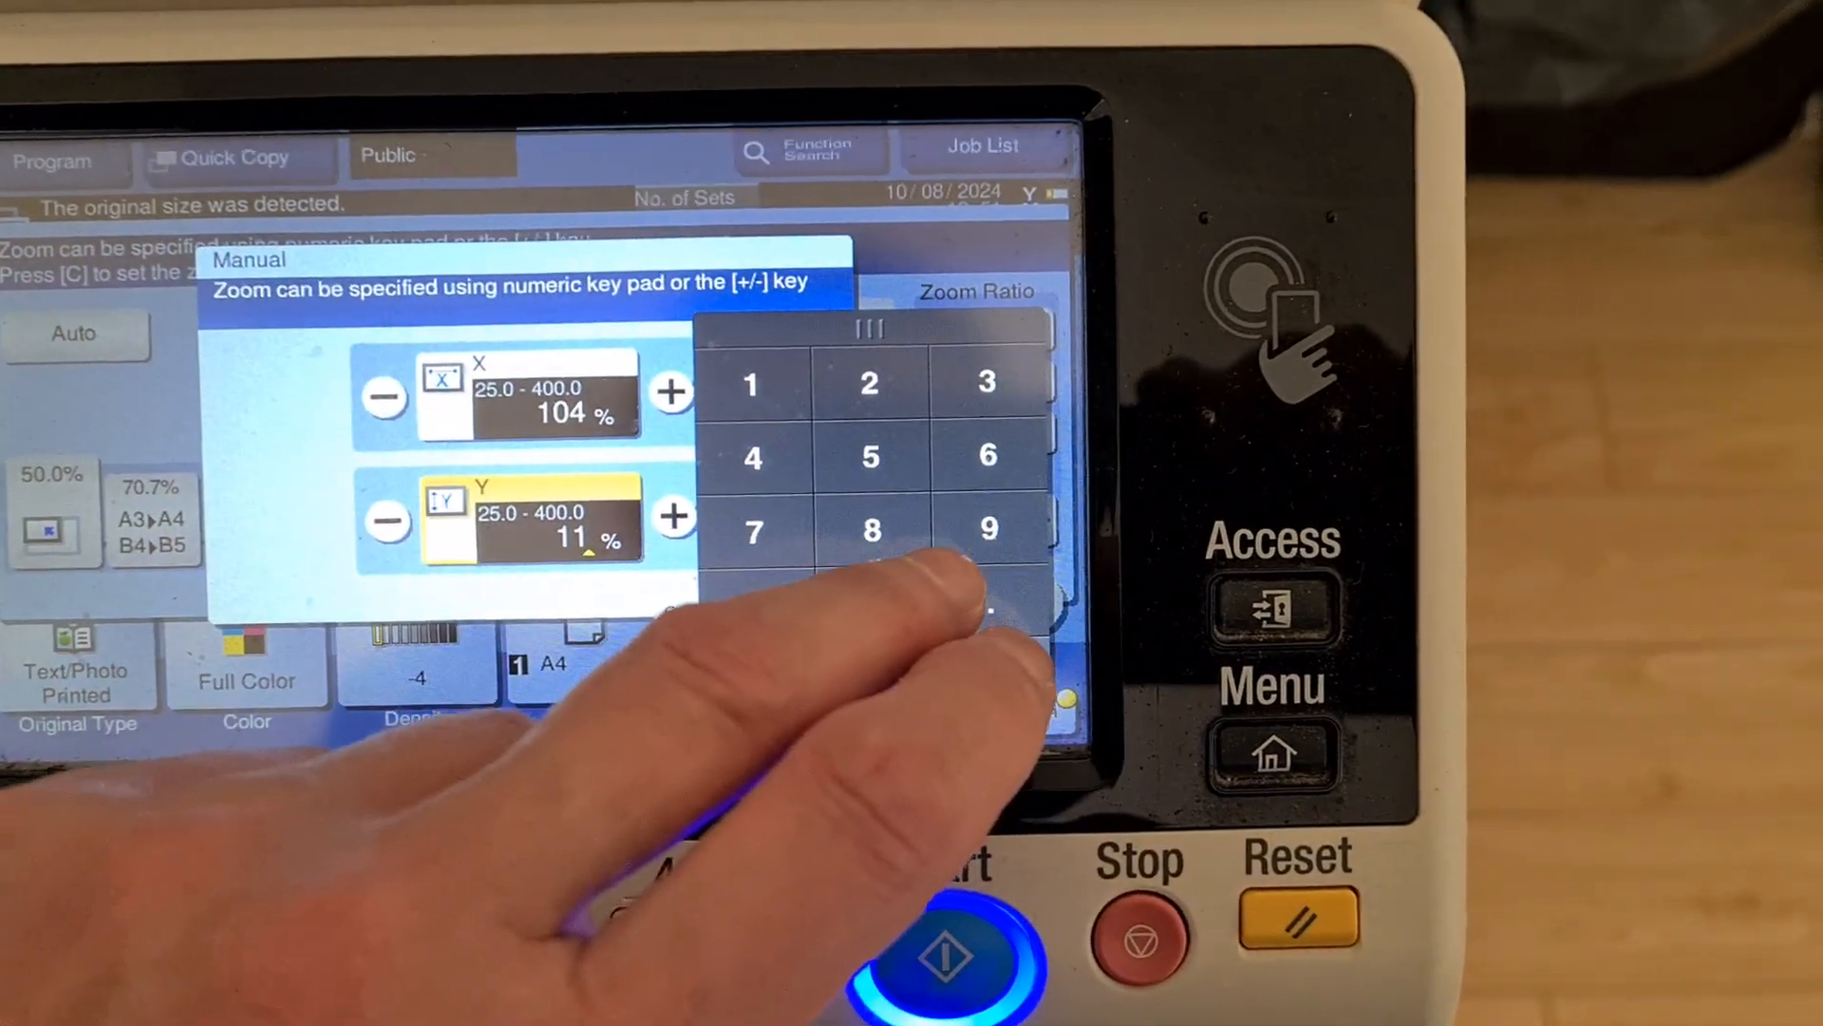
click(969, 557)
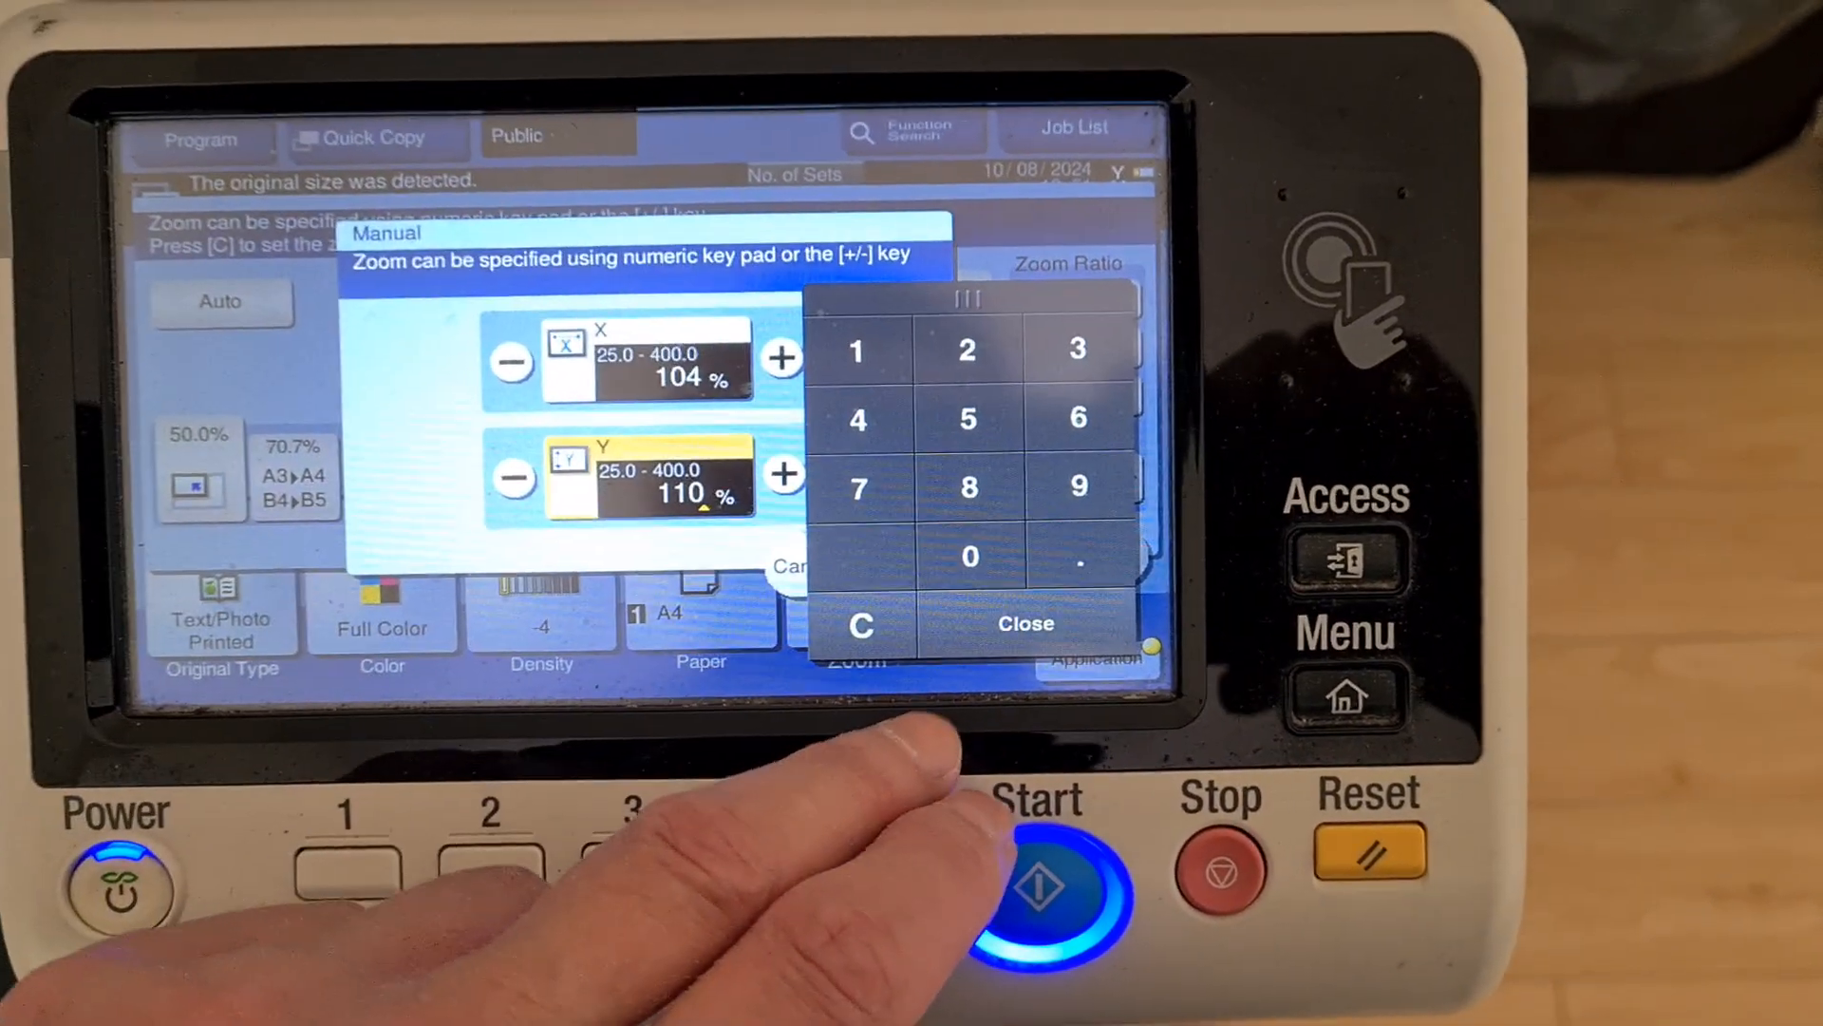
click(1023, 623)
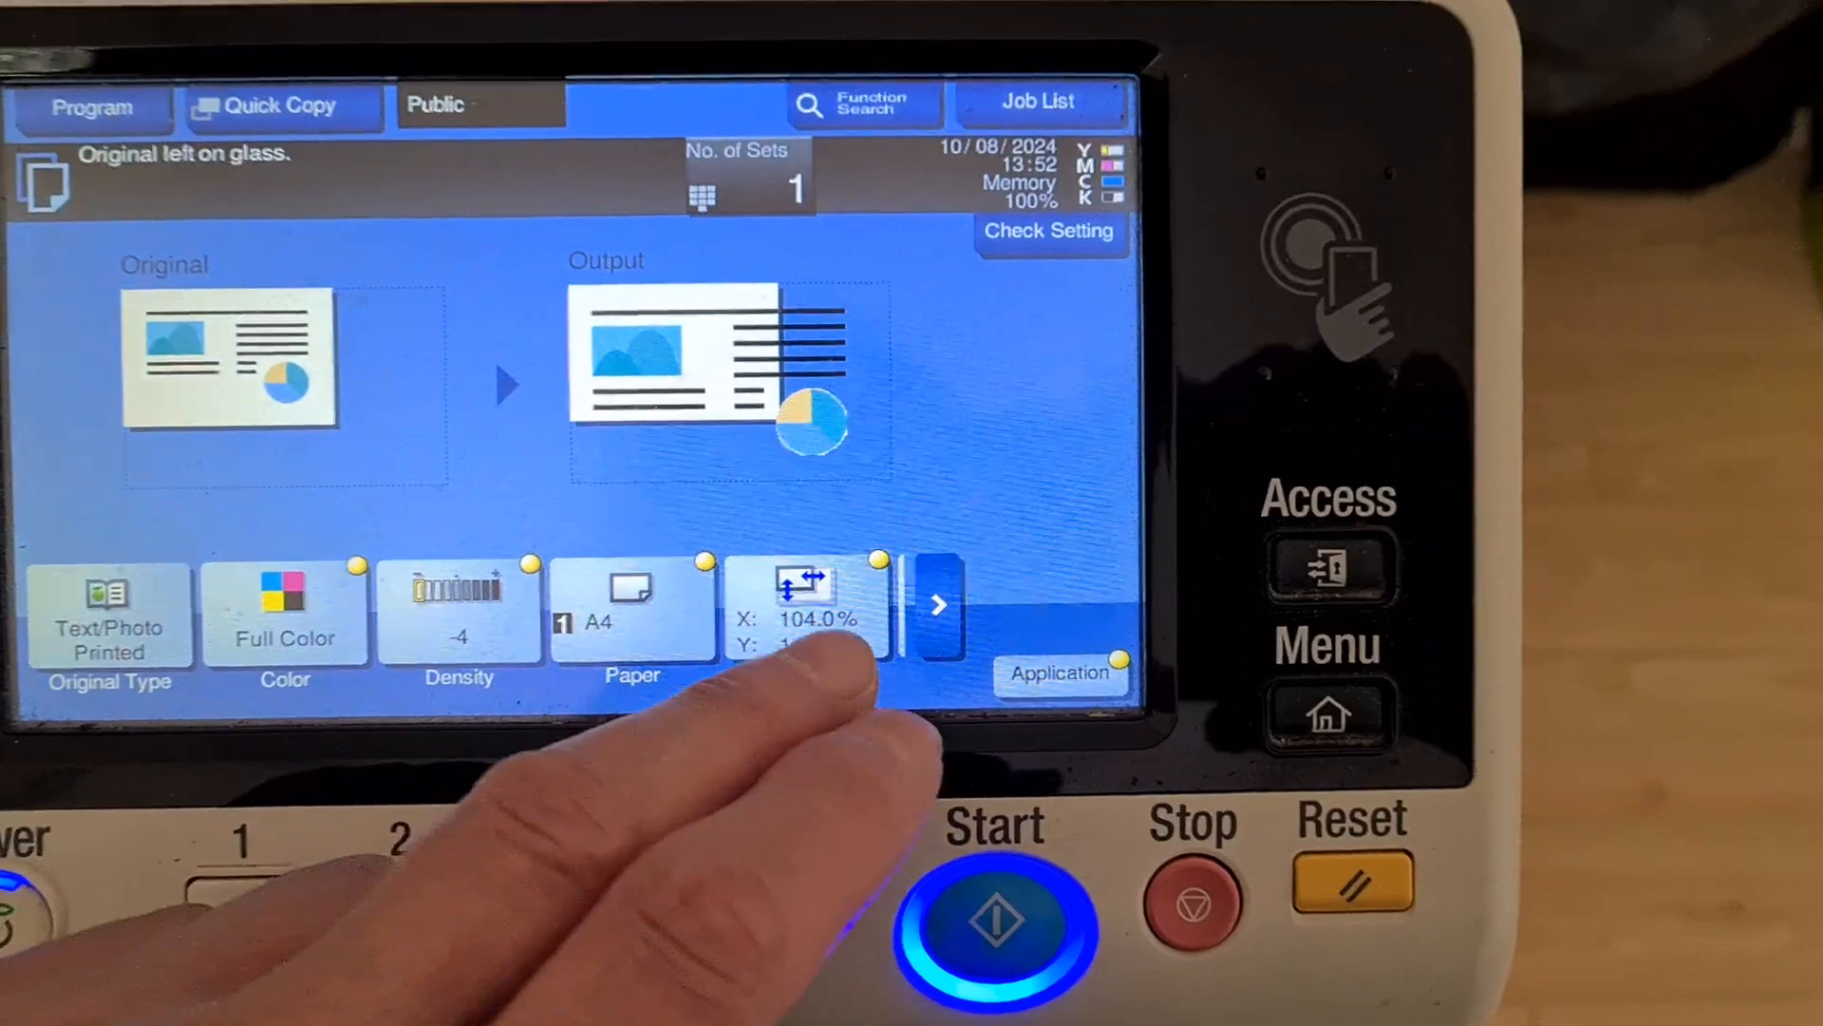
- Raise the vertical ratio to 120%, keeping 104% horizontal, and confirm
click(805, 610)
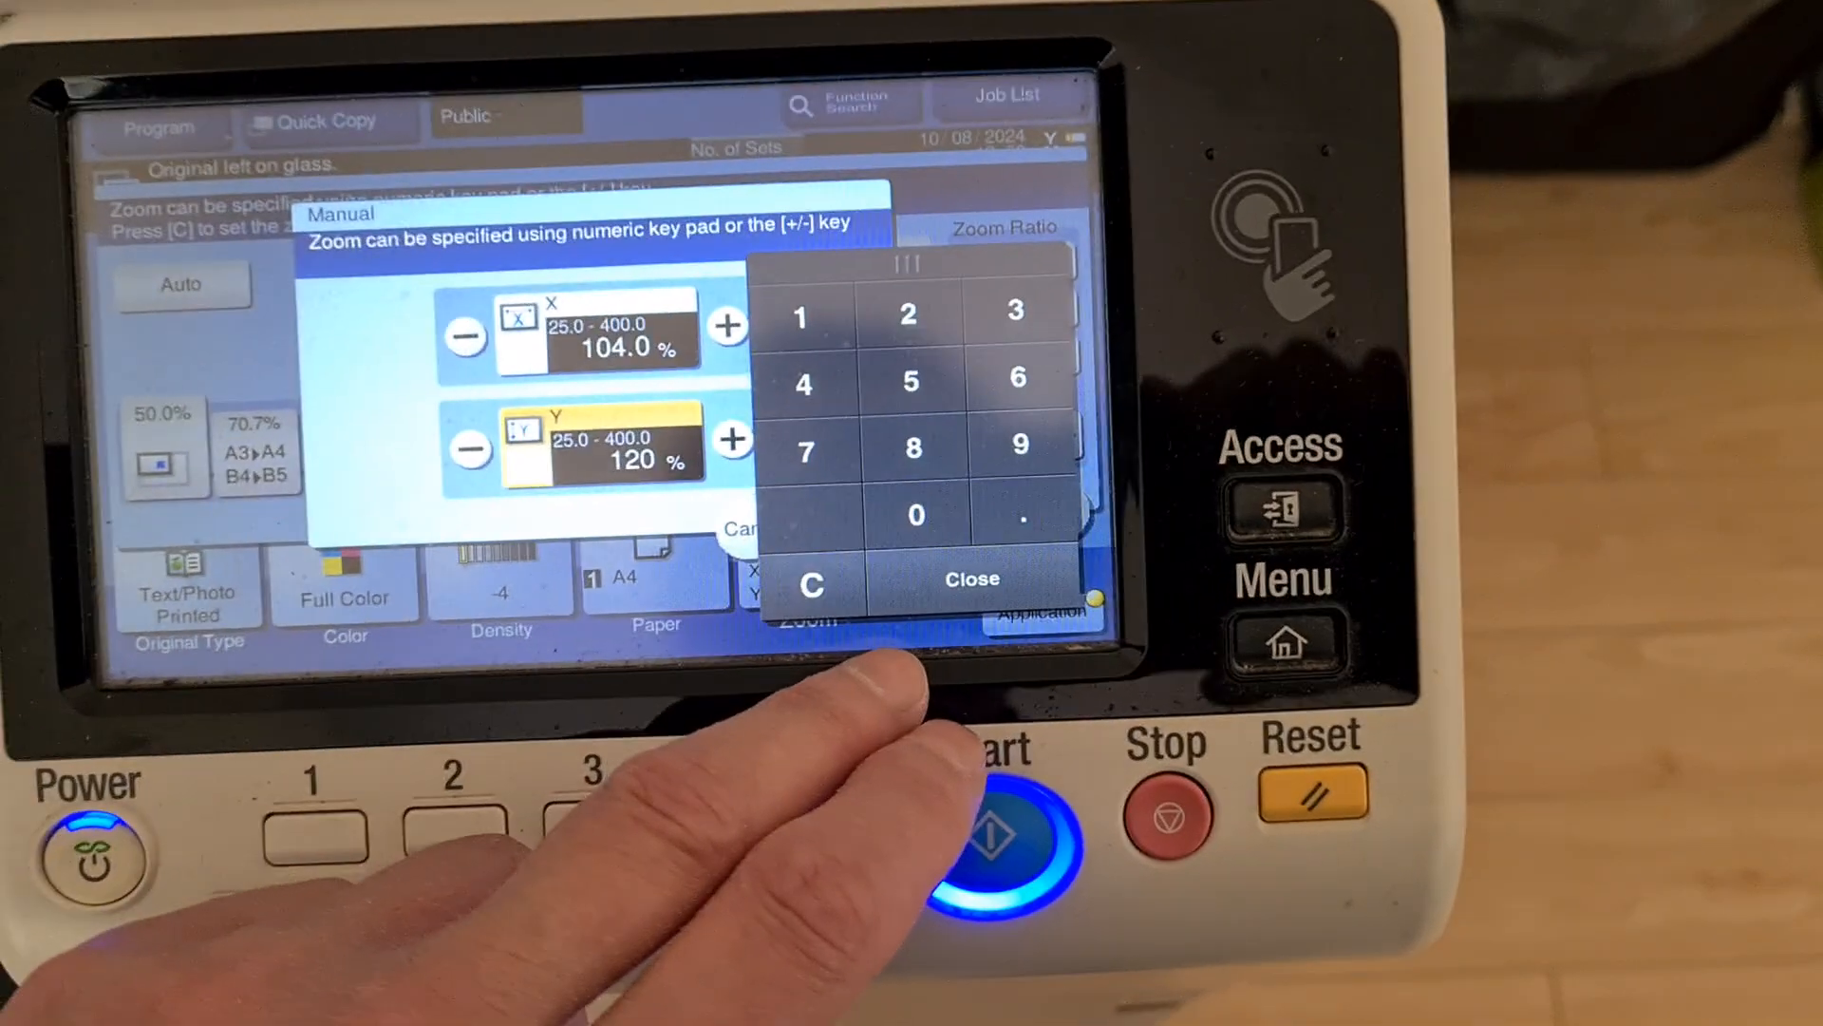
click(973, 579)
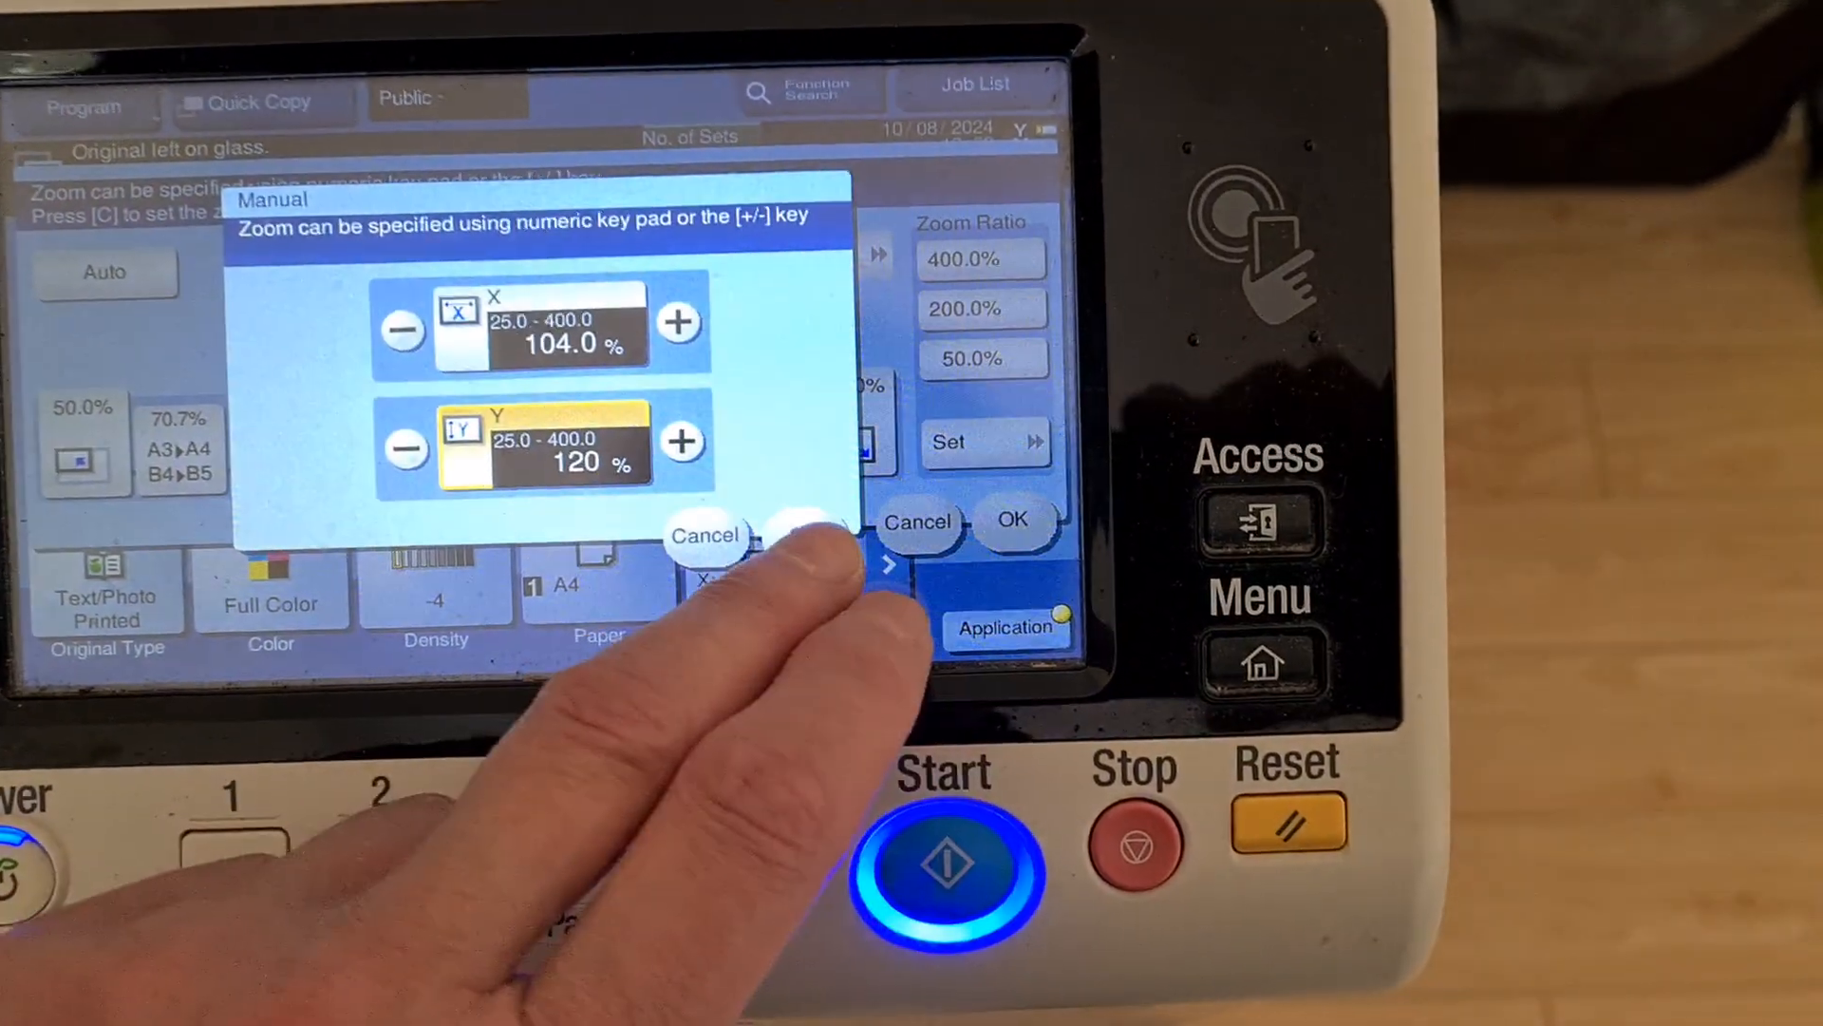
click(1014, 520)
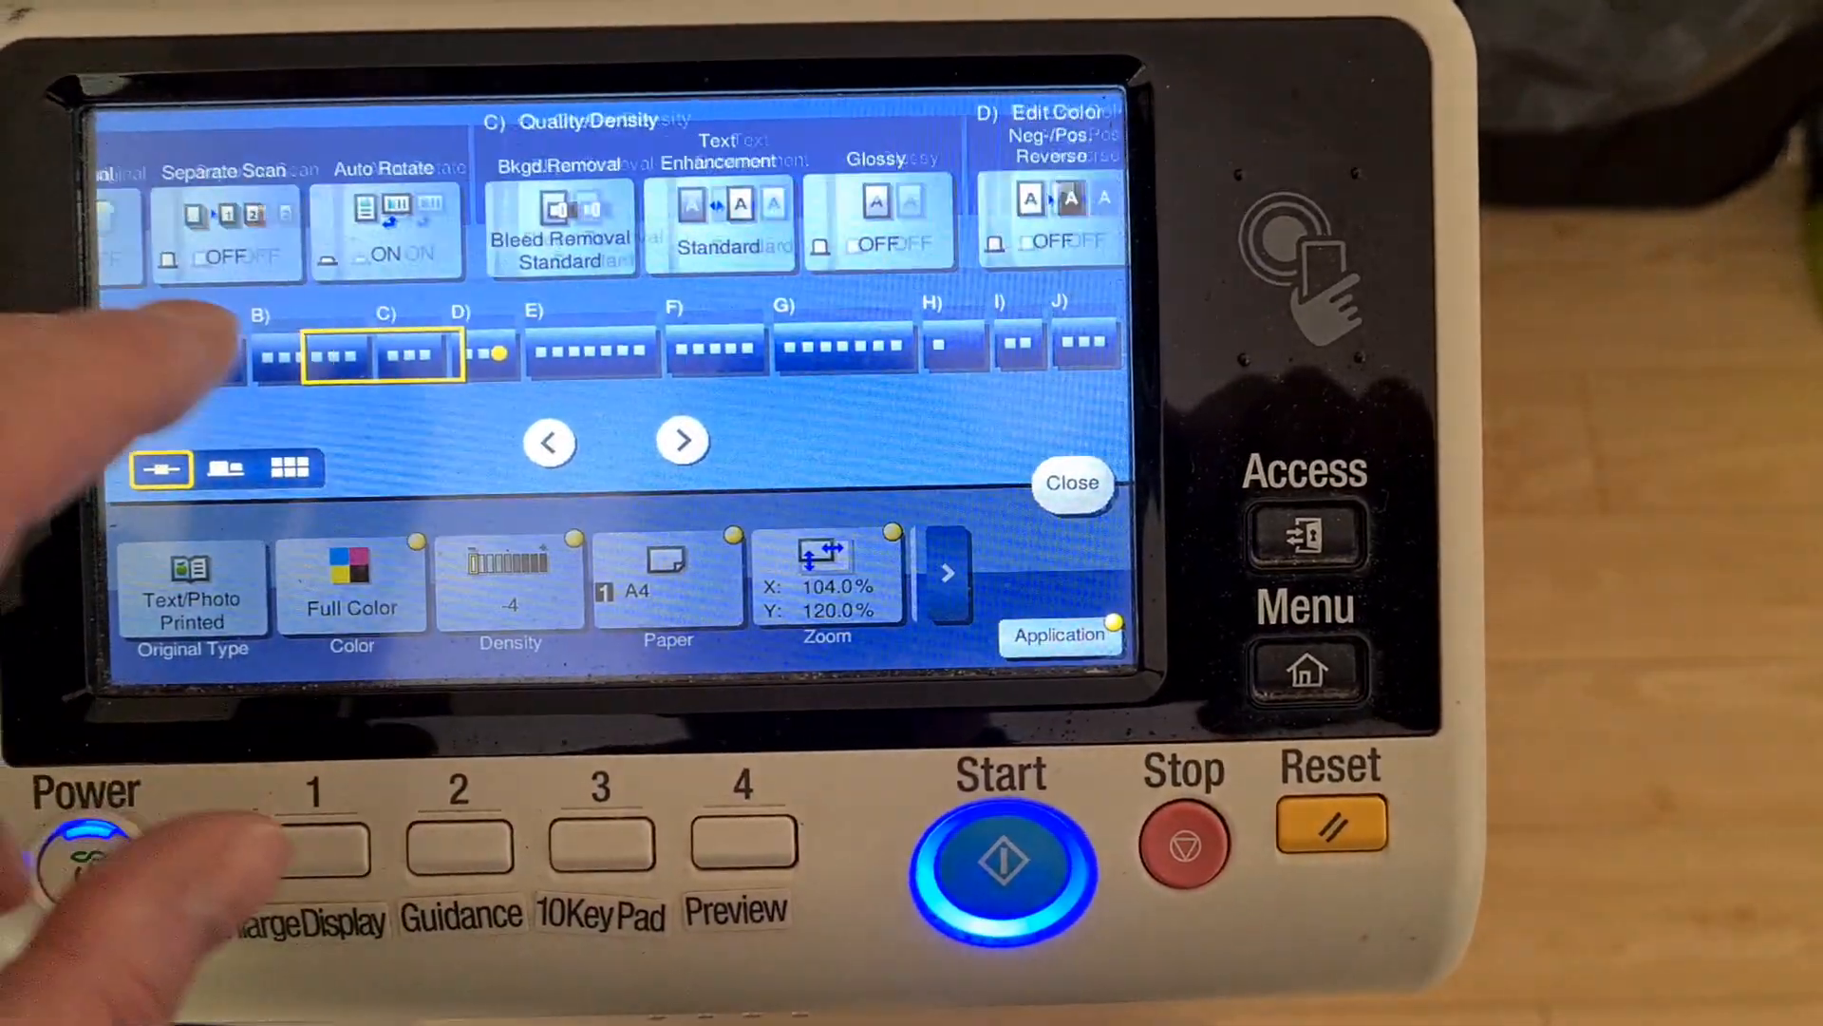
- Review the Color Adjust settings under Edit Color and confirm them unchanged
click(682, 441)
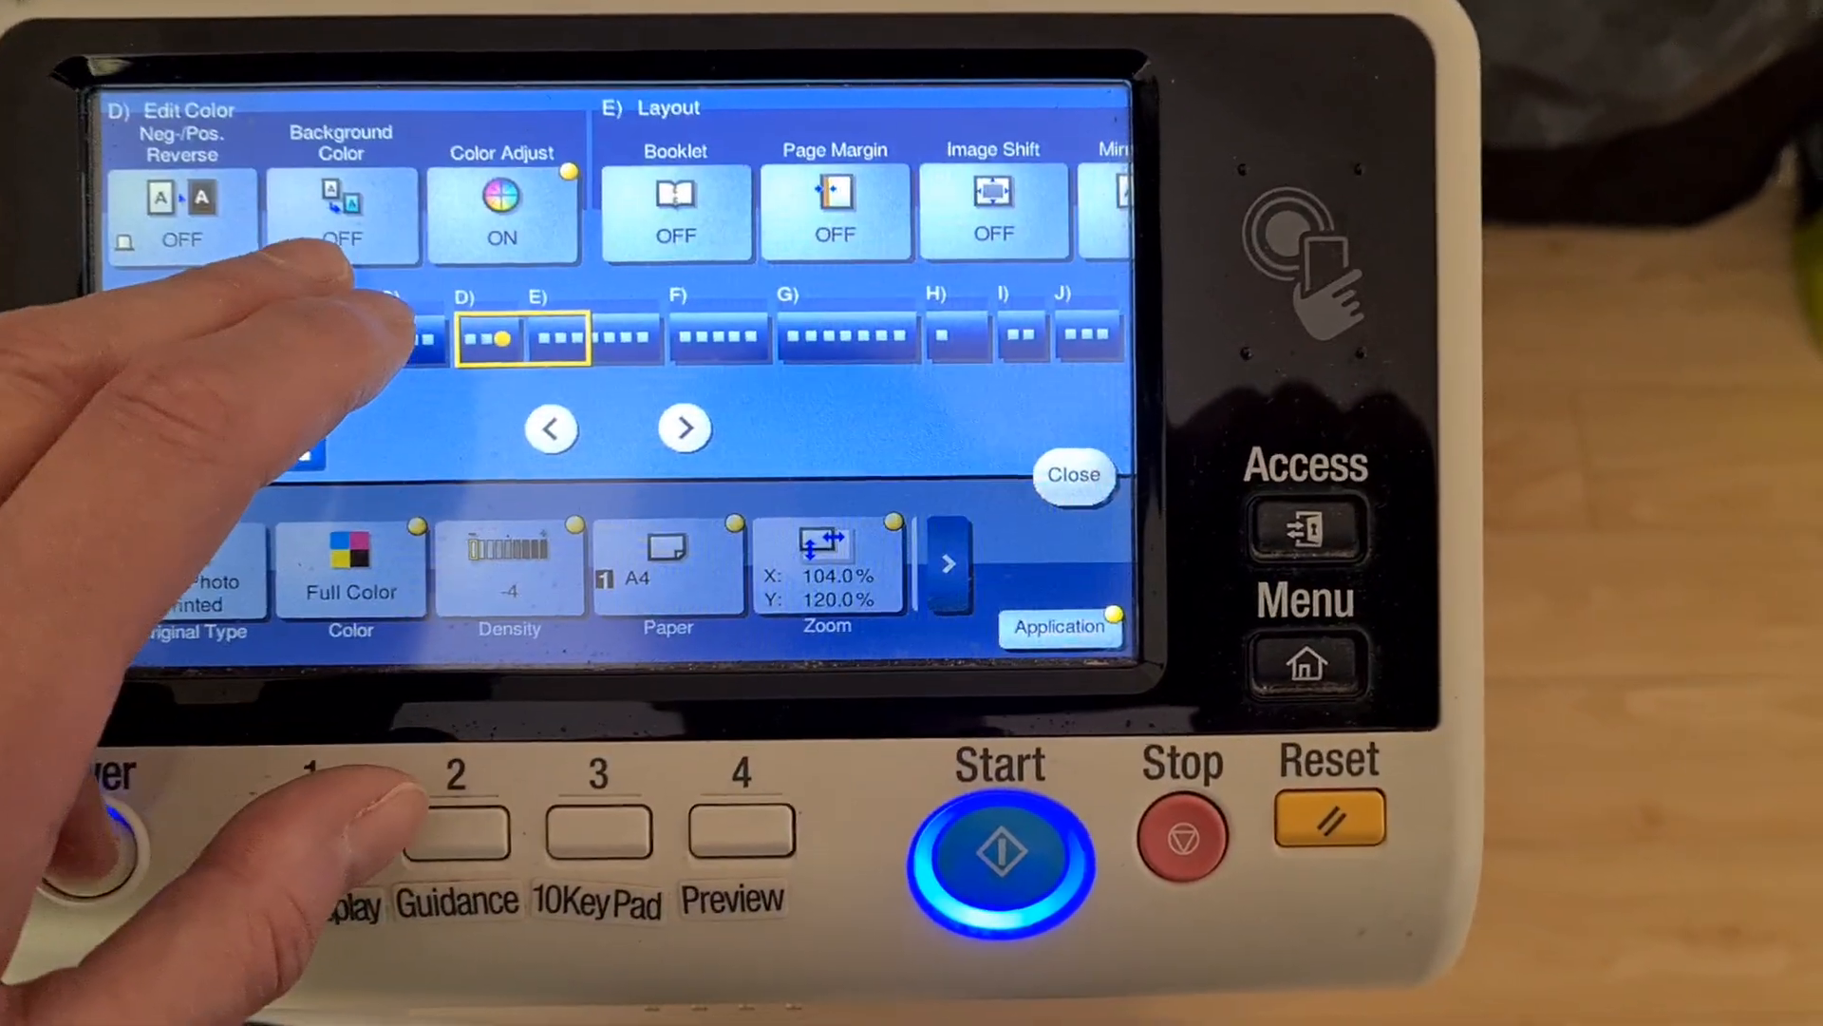
click(501, 209)
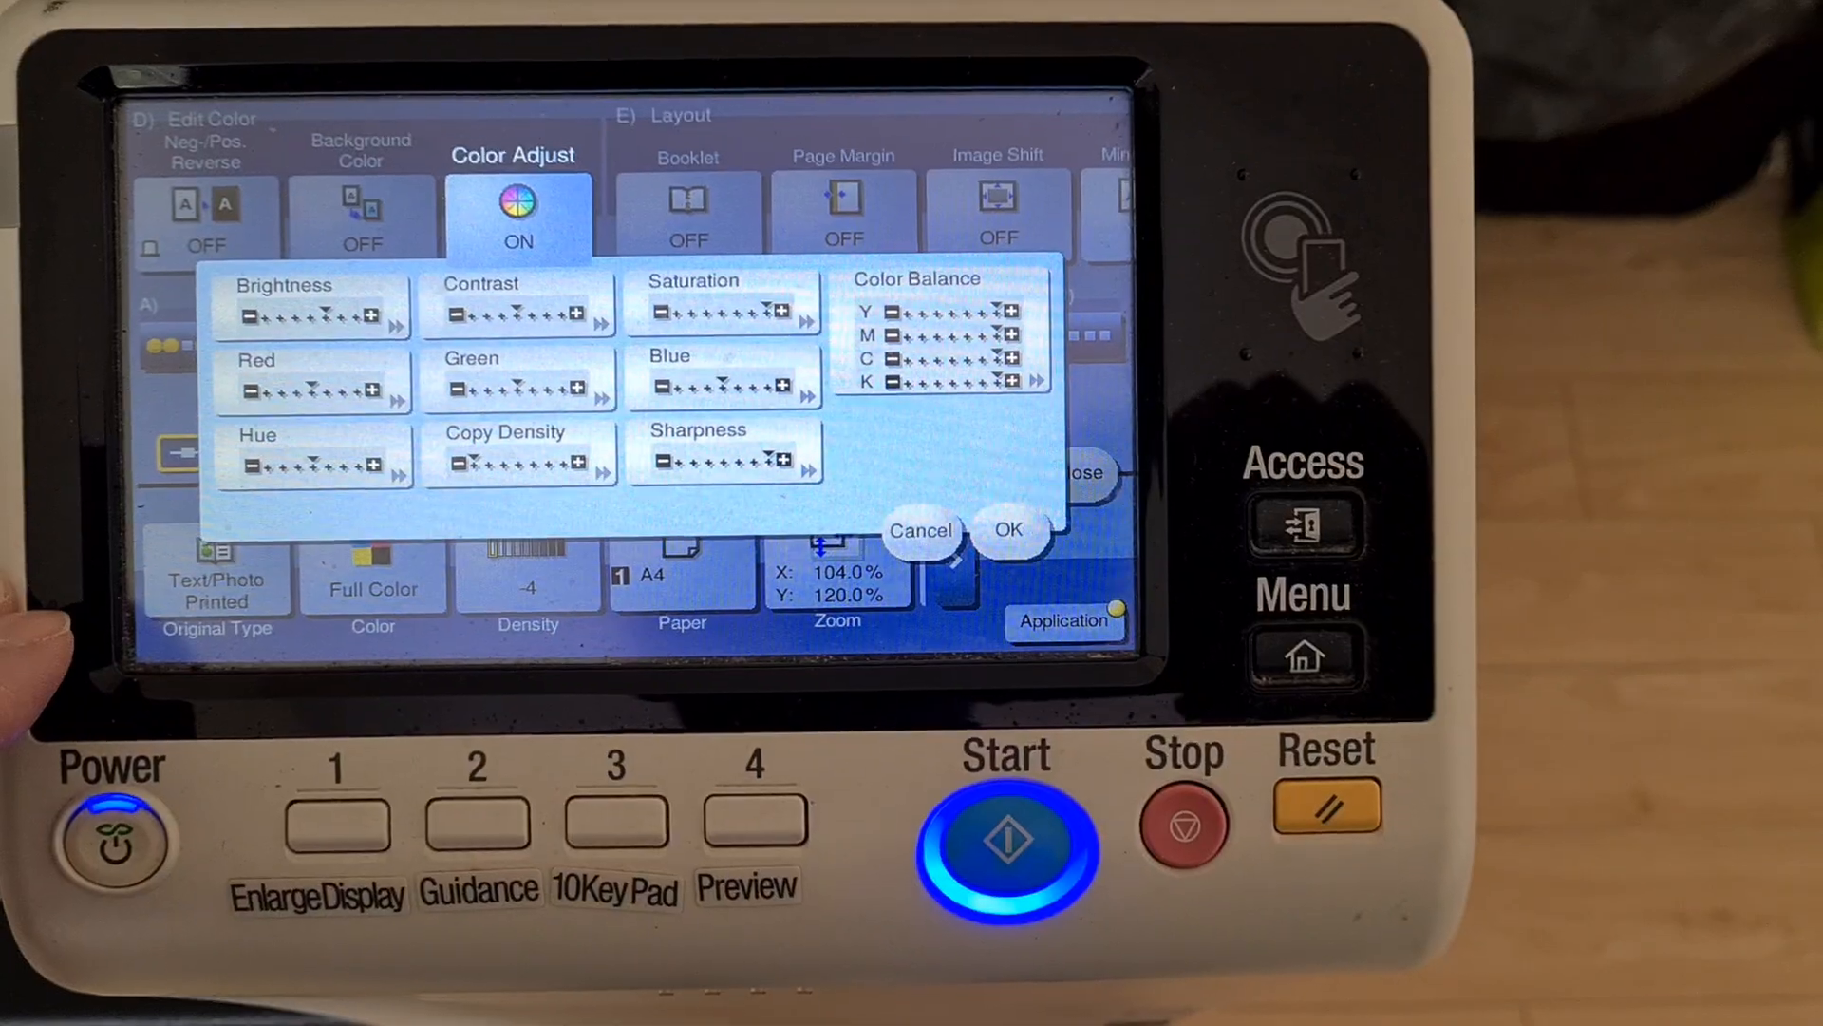
click(312, 306)
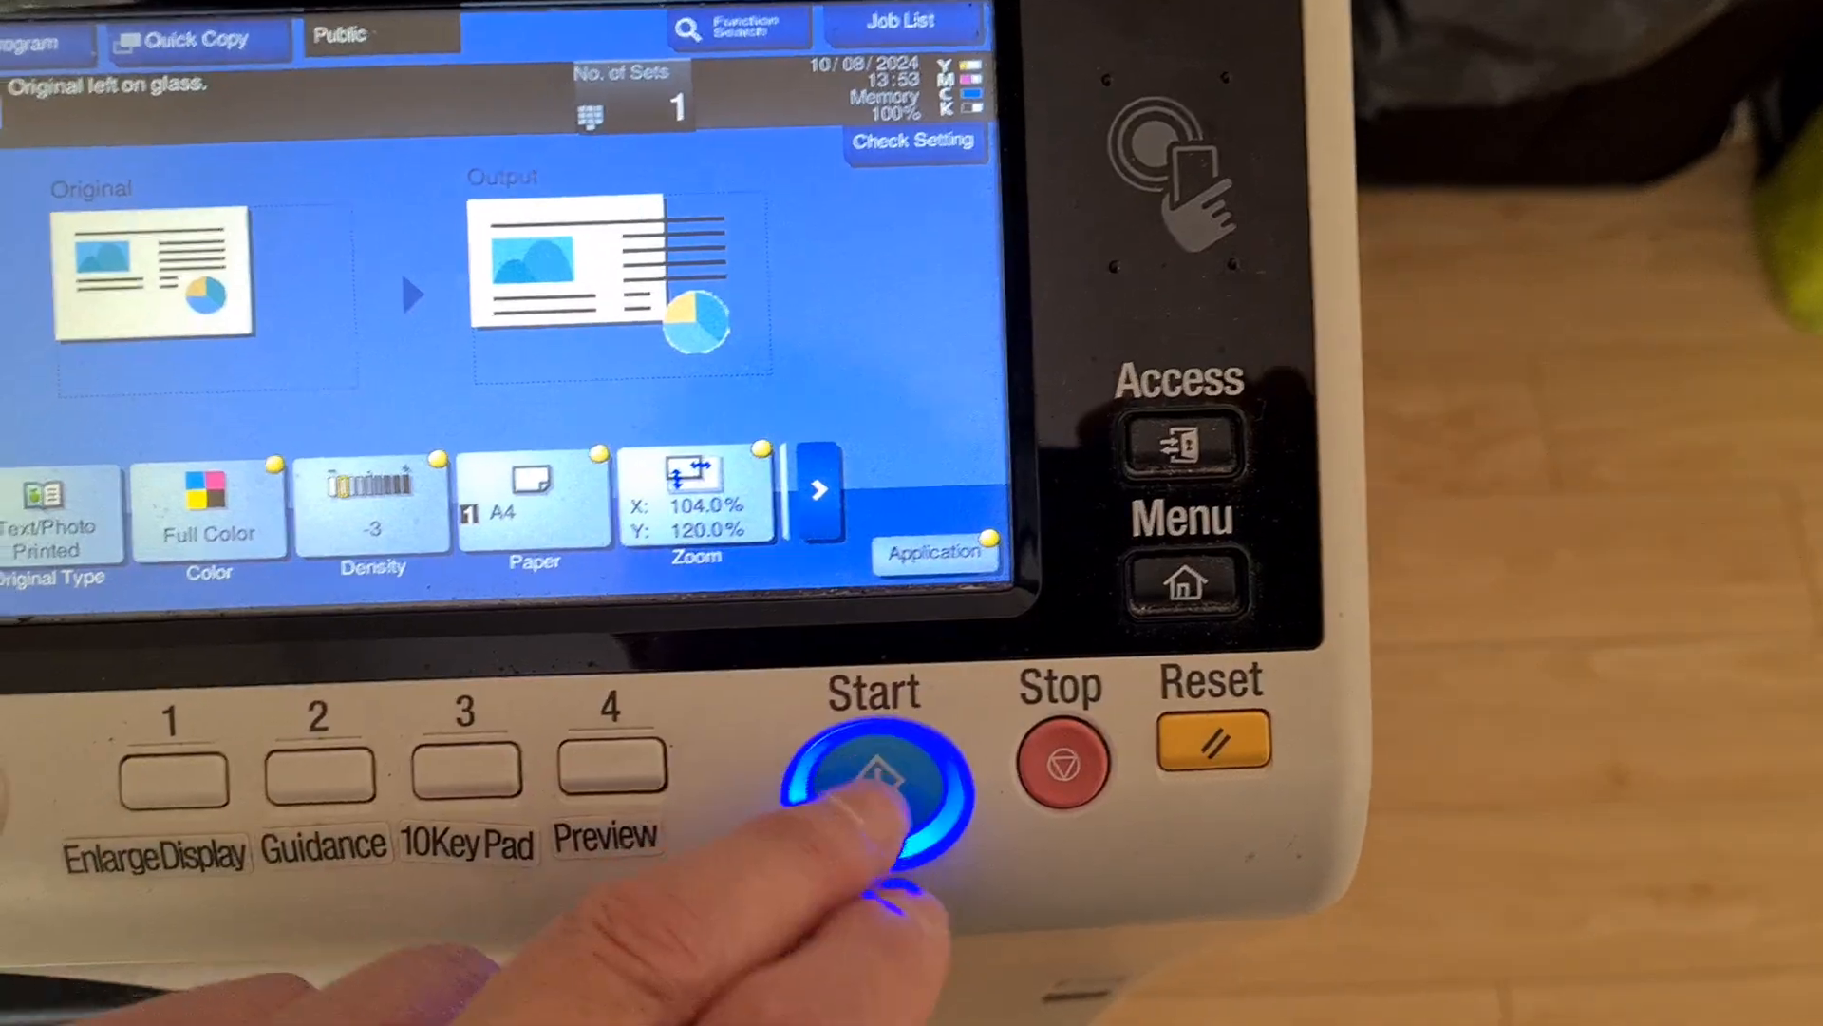
- Run the copy at 104%×120% and density -3, scanning then finishing to print
click(870, 790)
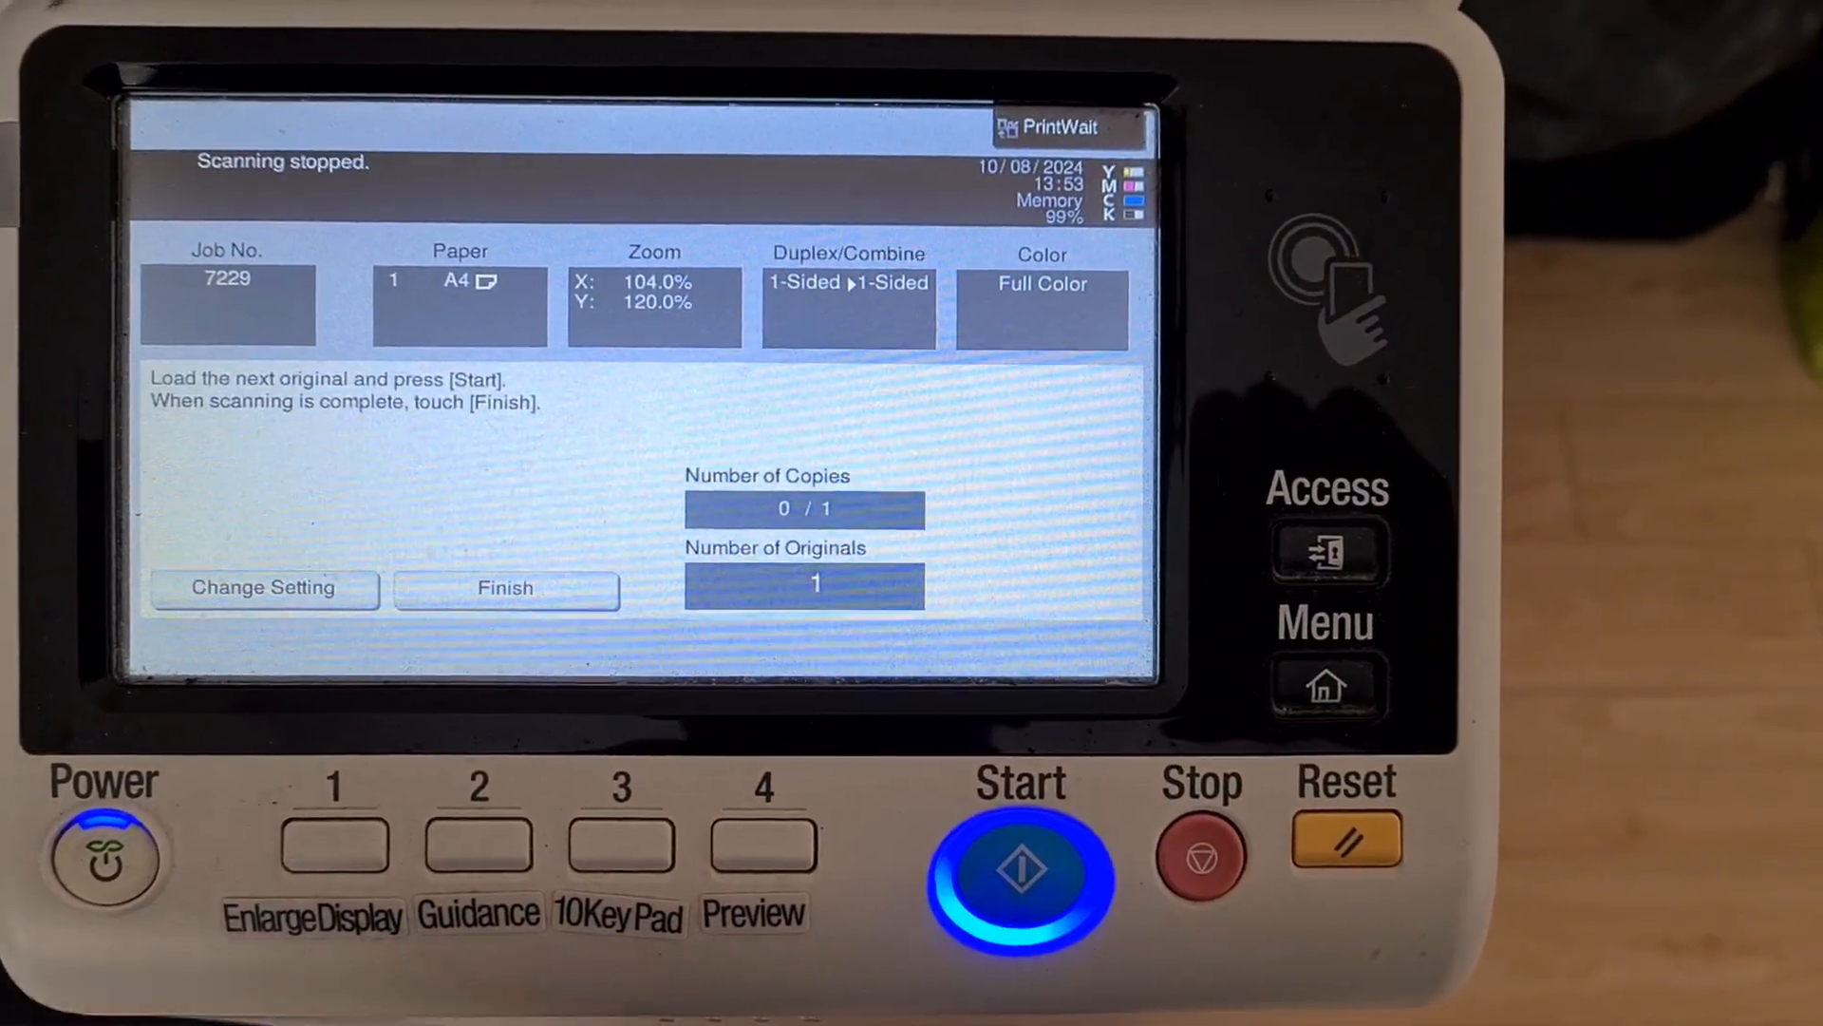
click(1020, 866)
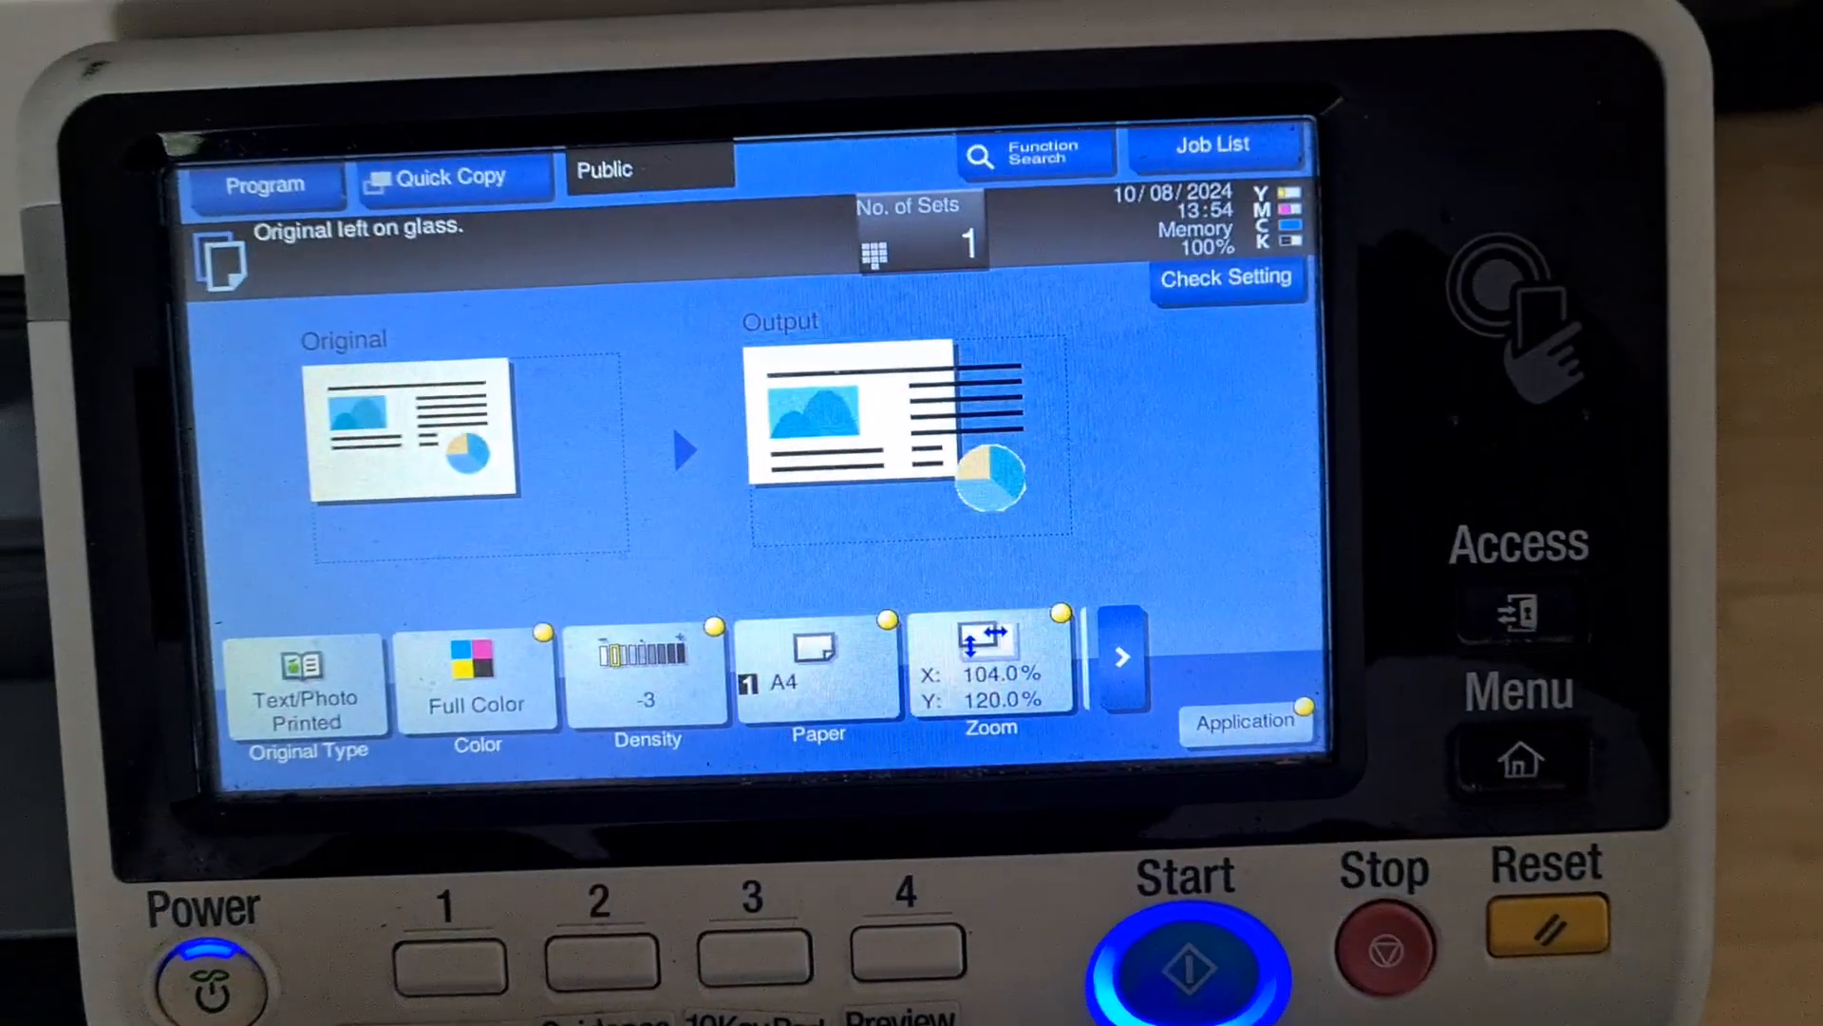
- Set 2 copy sets and an A4 original size in Original Settings
click(990, 668)
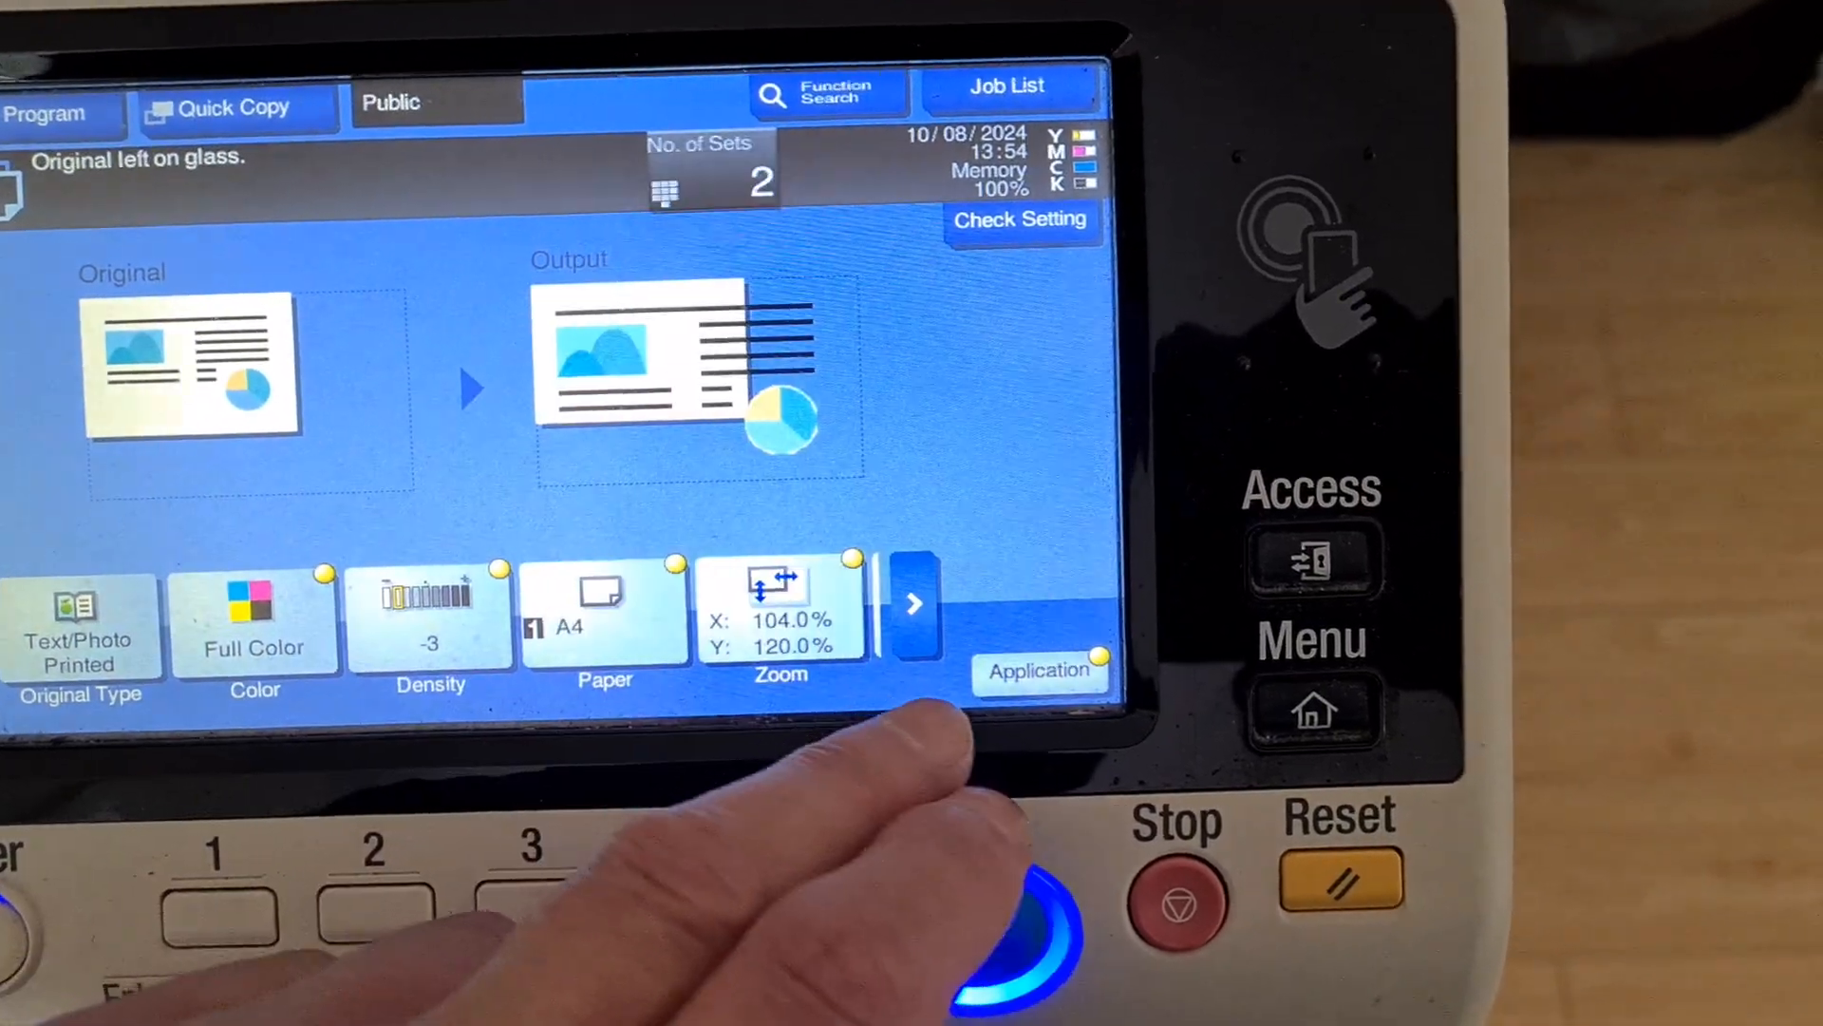
click(1036, 672)
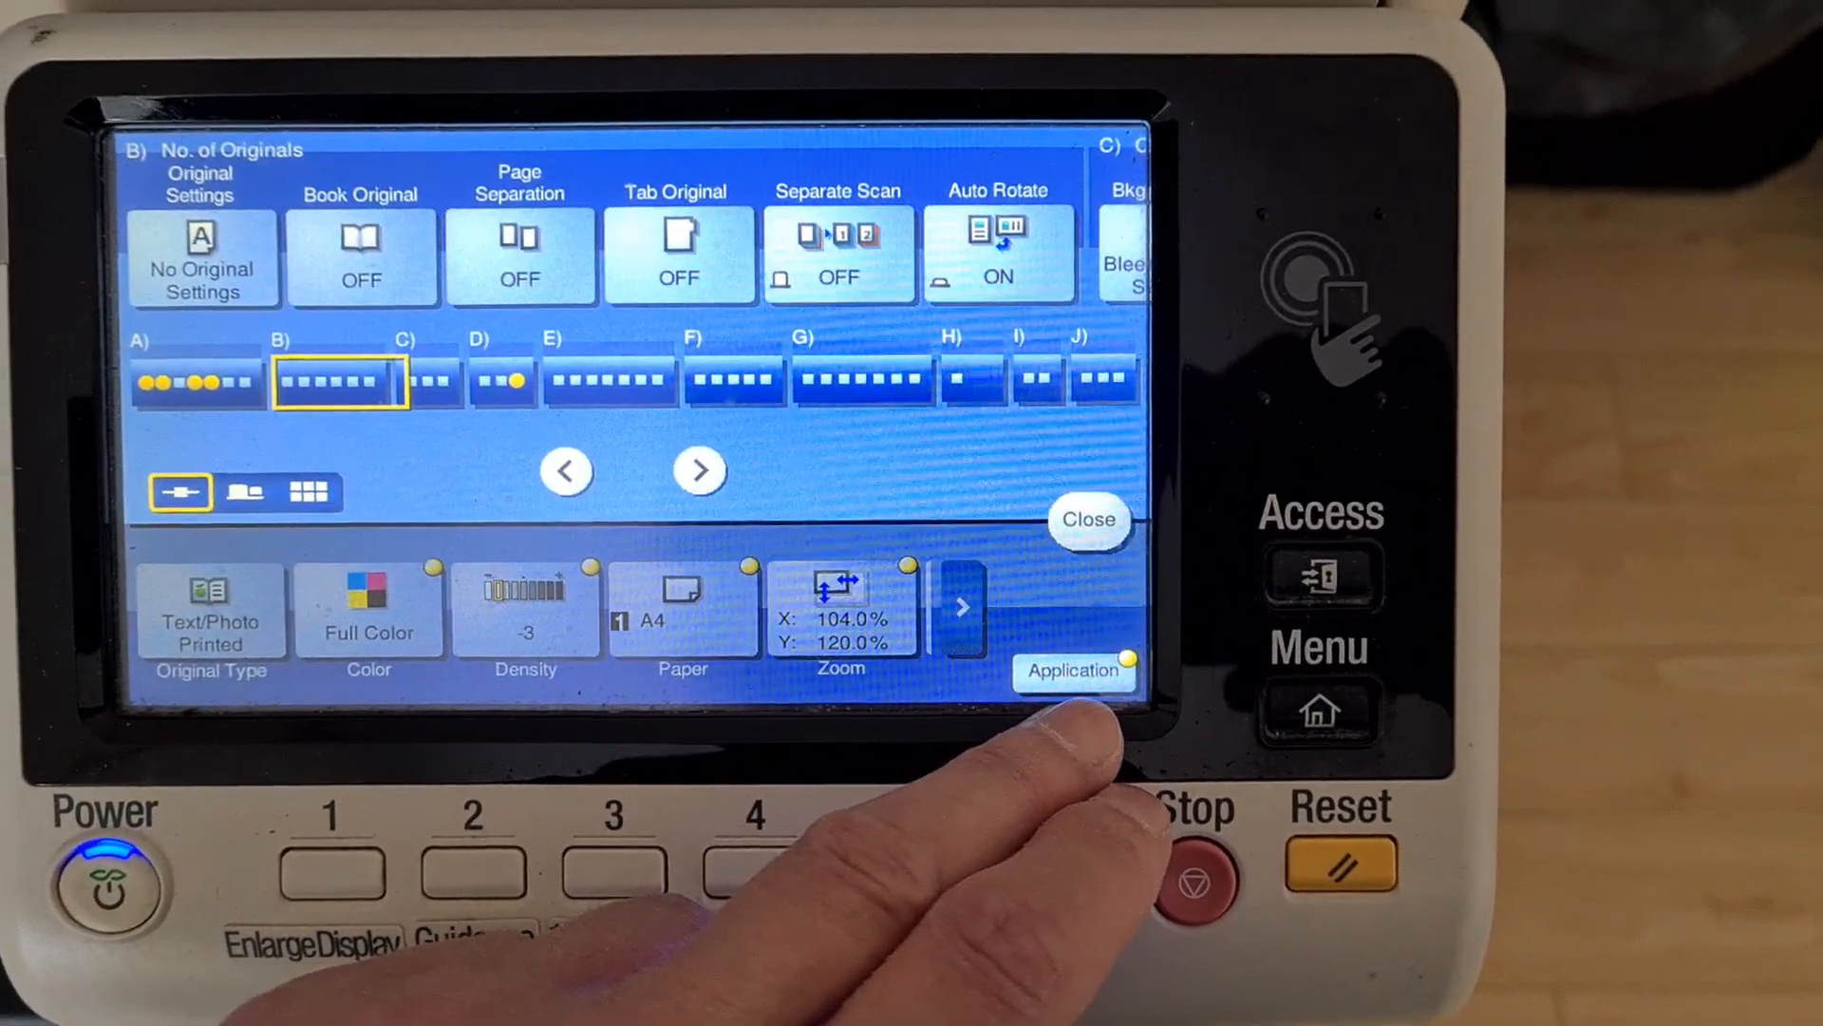
click(202, 258)
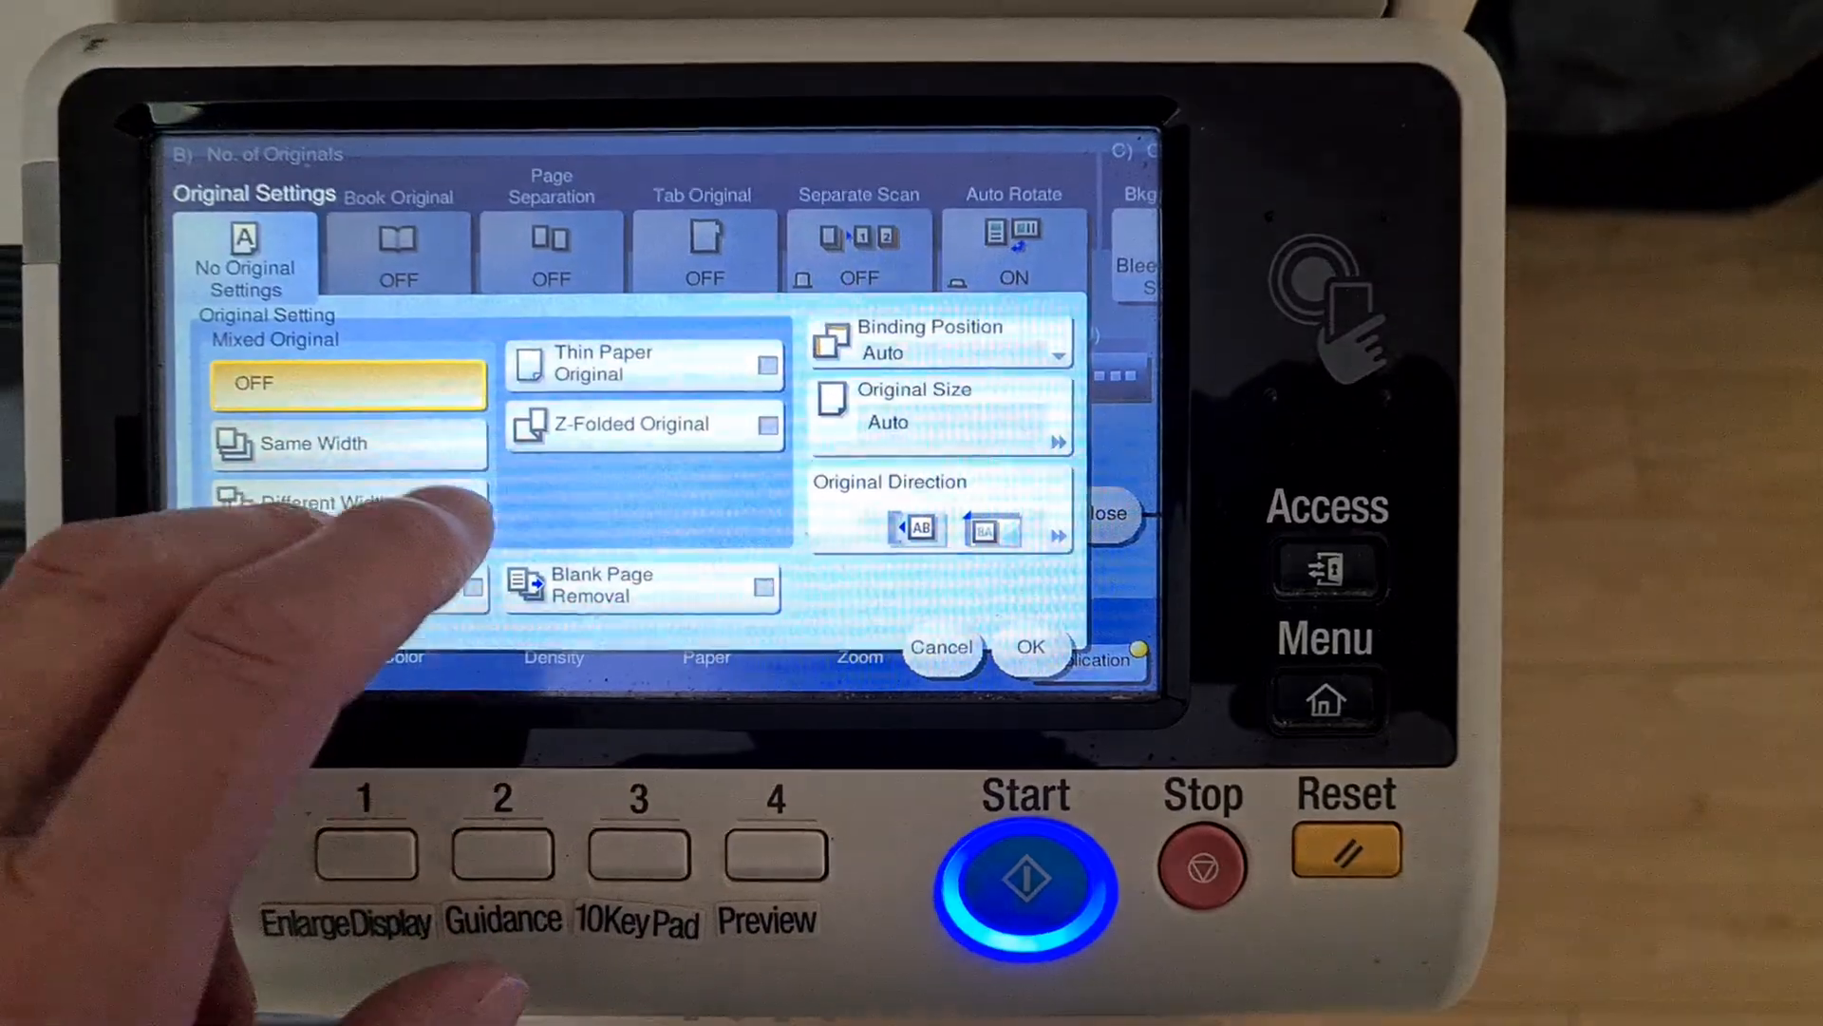
click(942, 405)
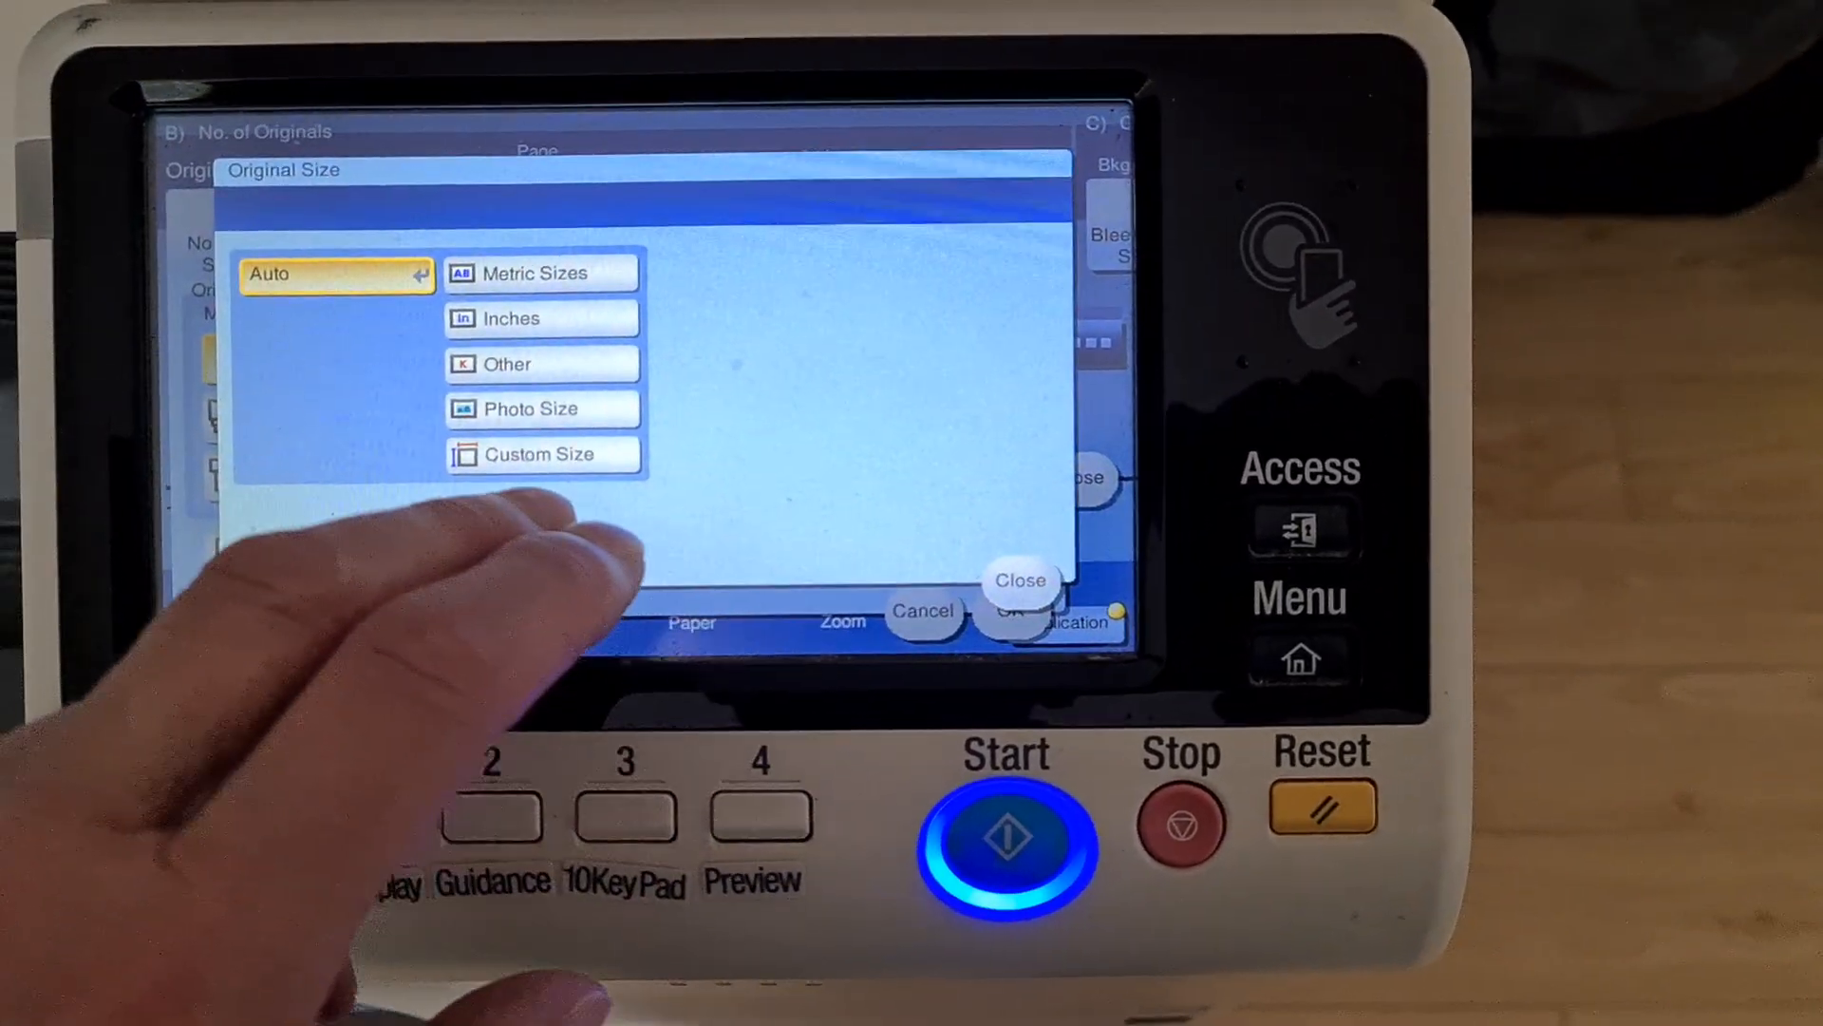
click(1022, 579)
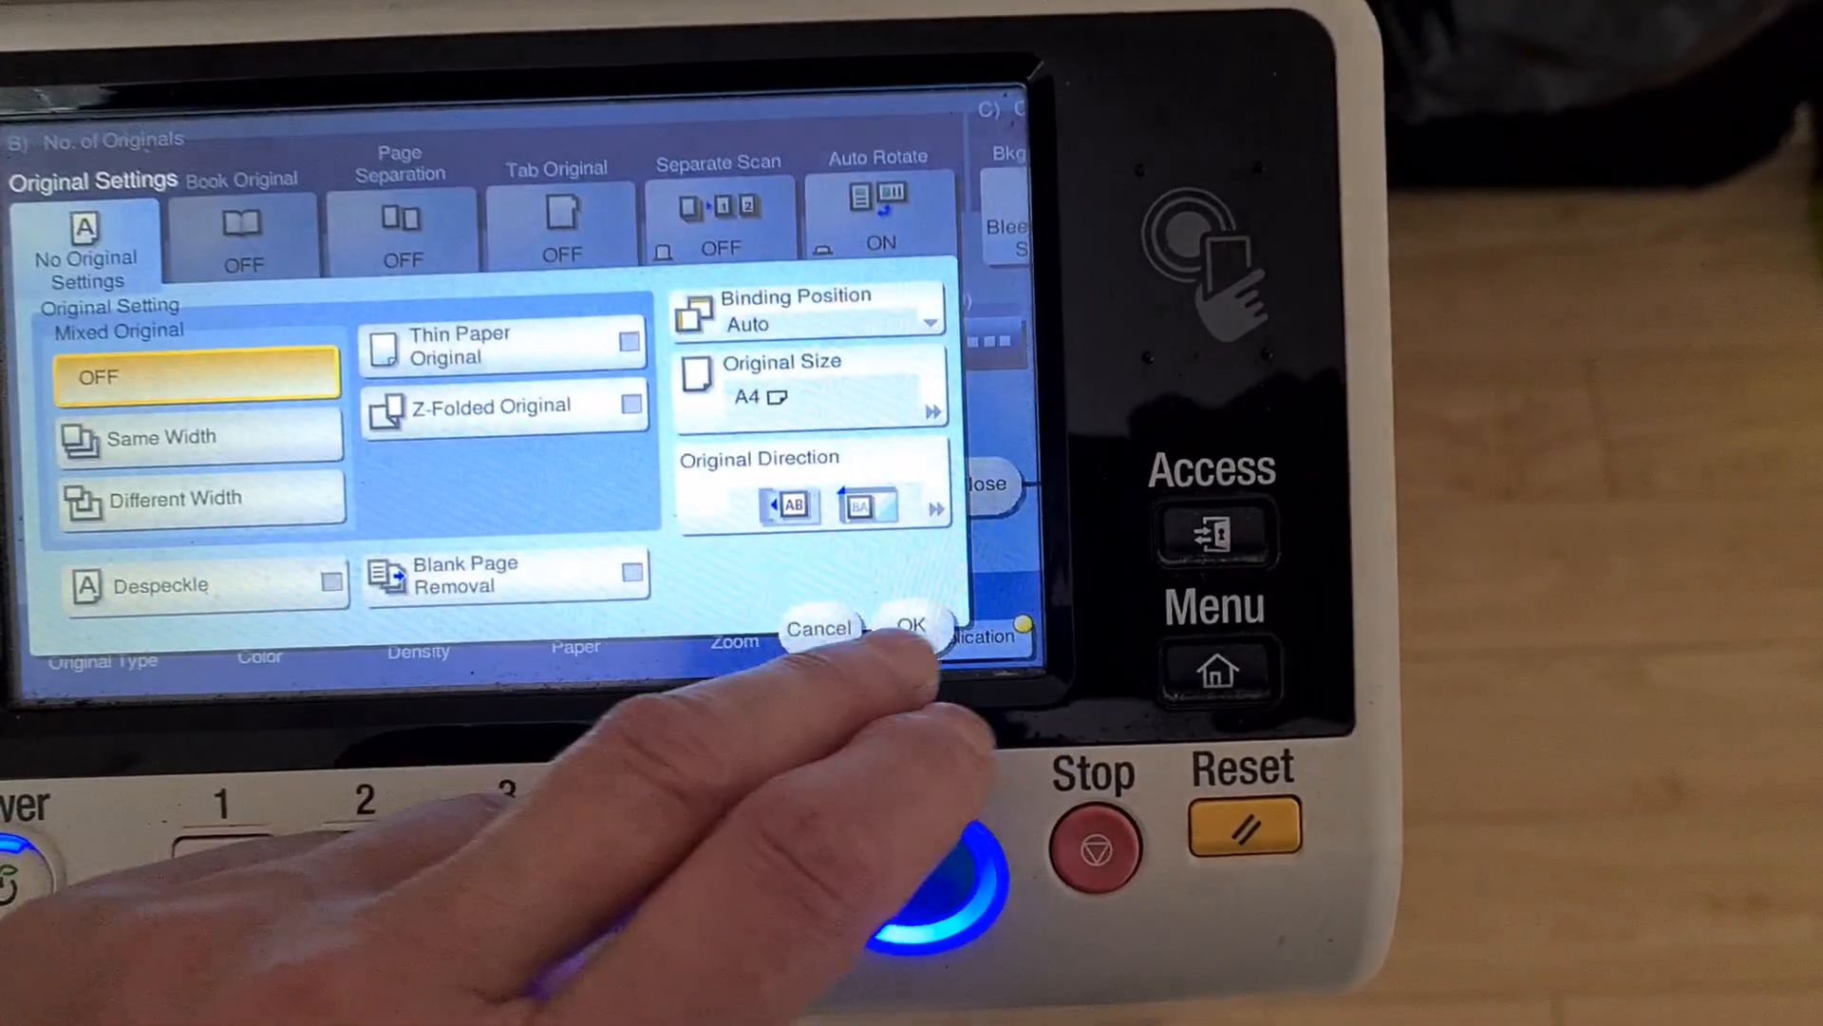
click(910, 629)
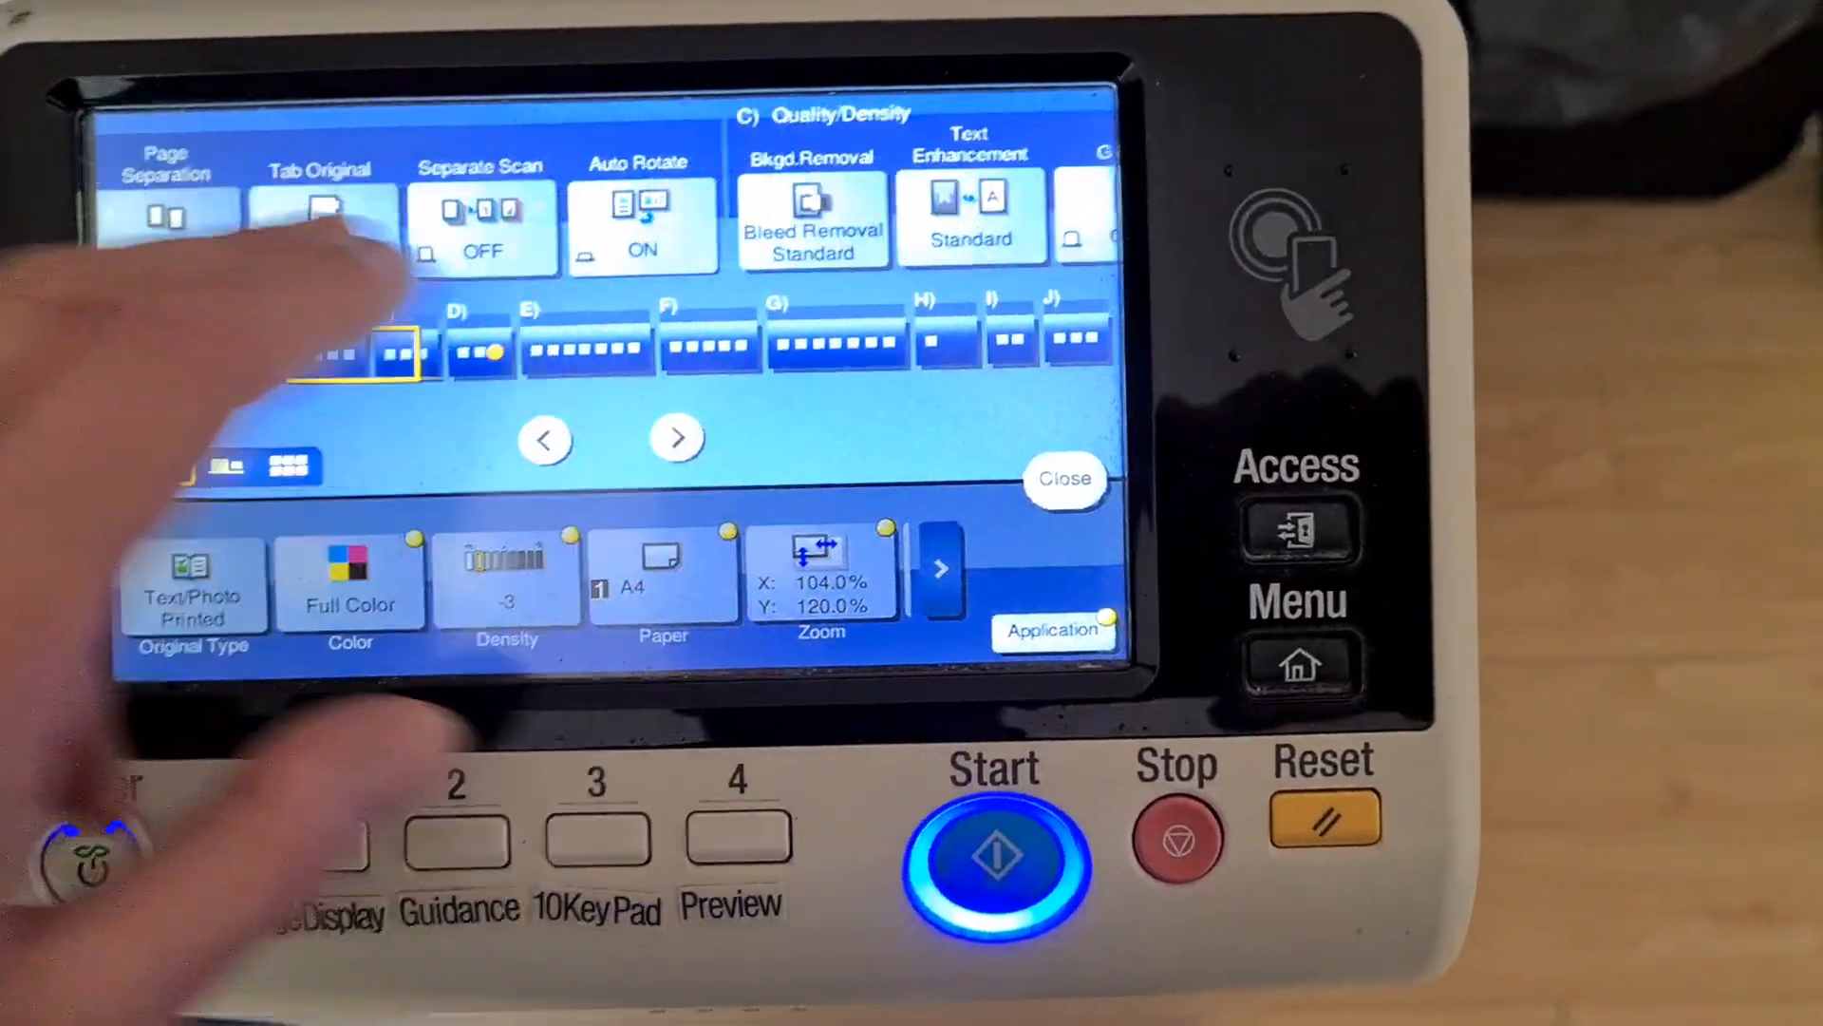
click(676, 436)
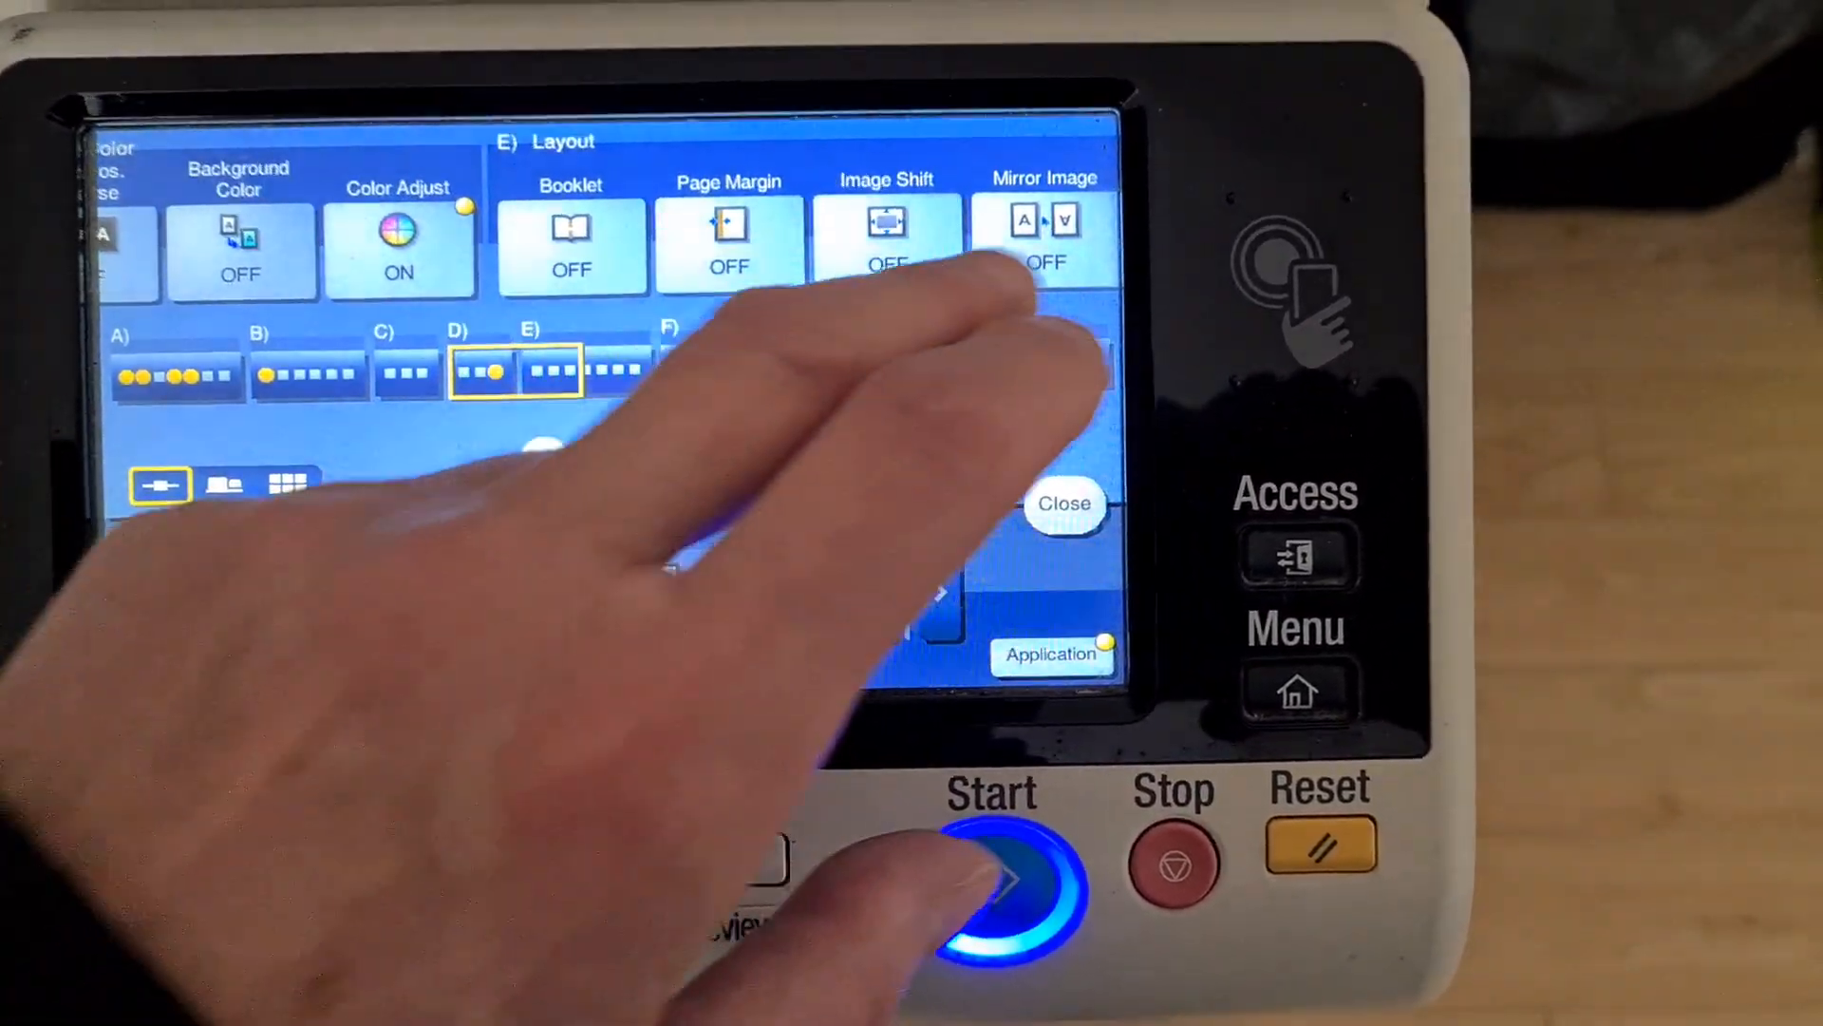